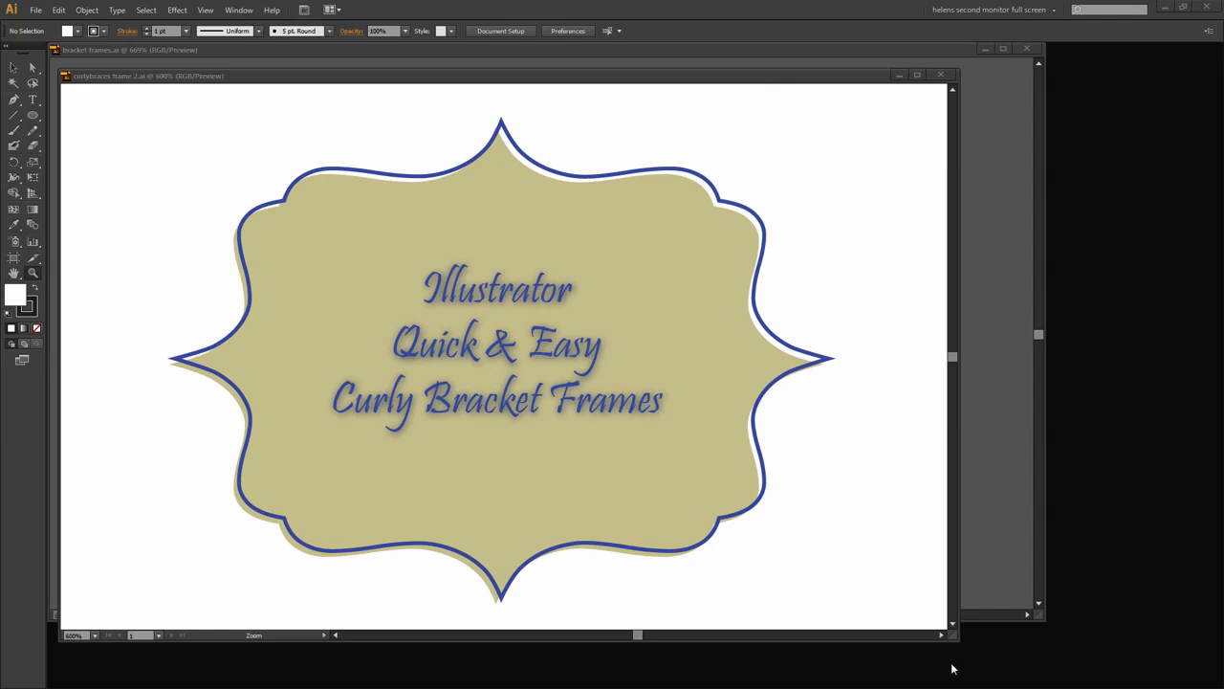
mouse_move(216, 227)
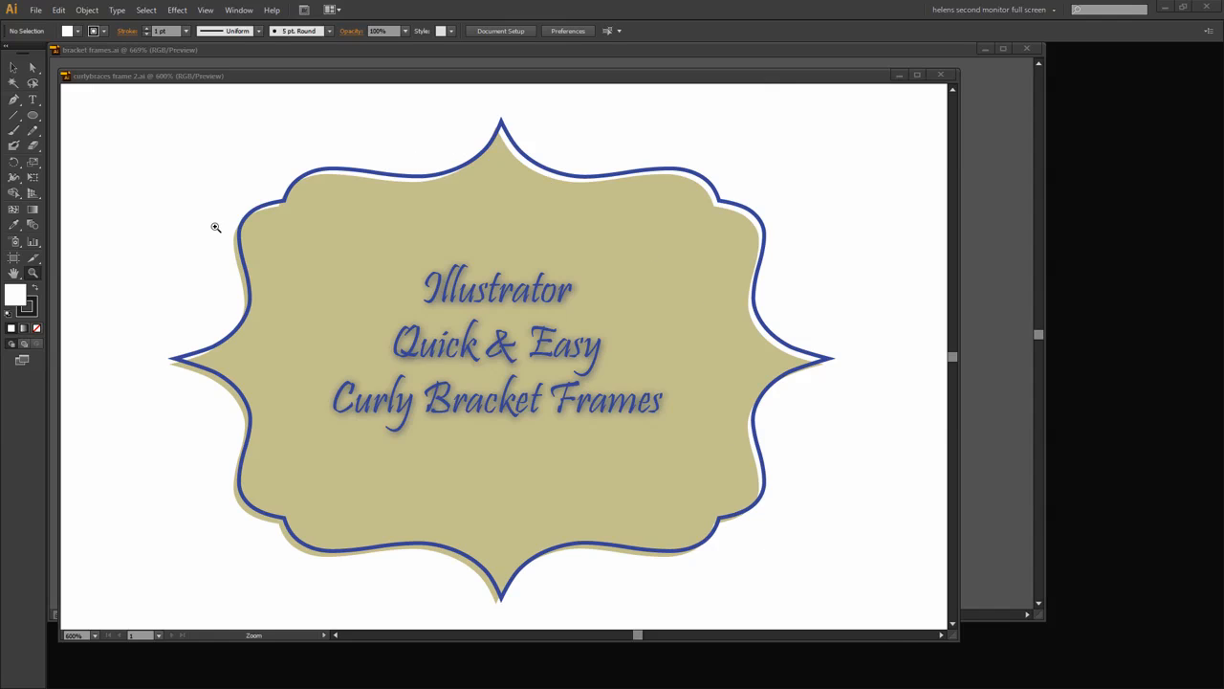
mouse_move(489, 134)
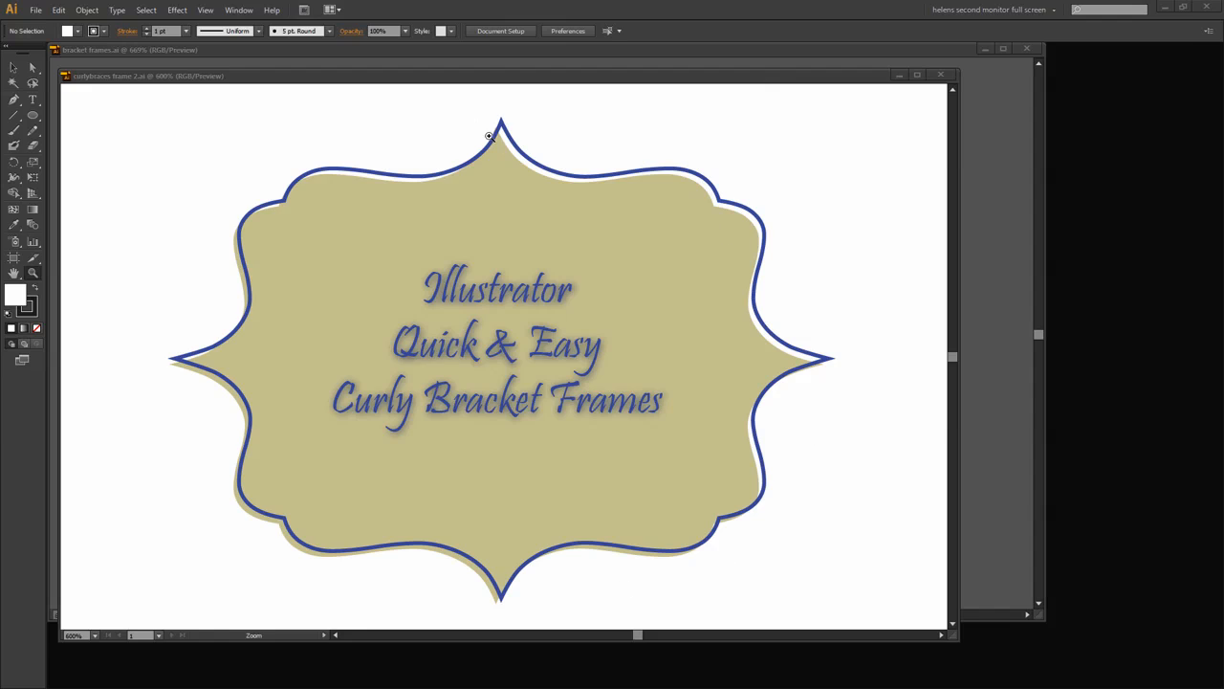
mouse_move(528, 359)
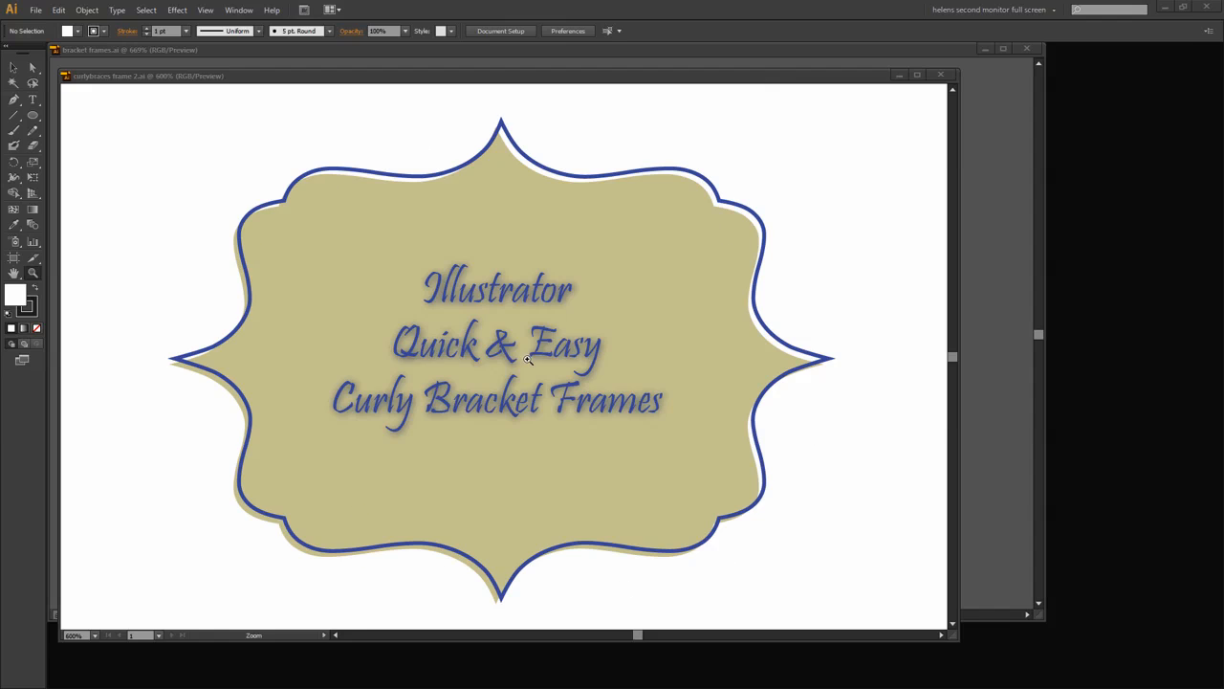
mouse_move(750, 494)
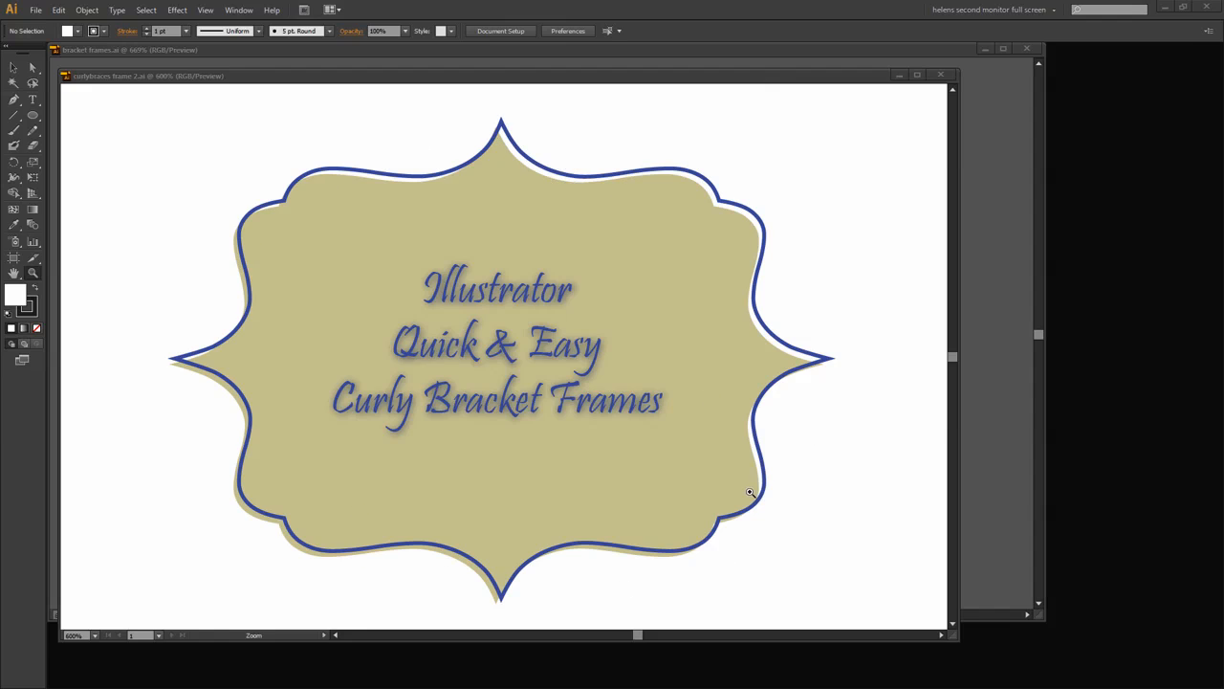
mouse_move(463, 436)
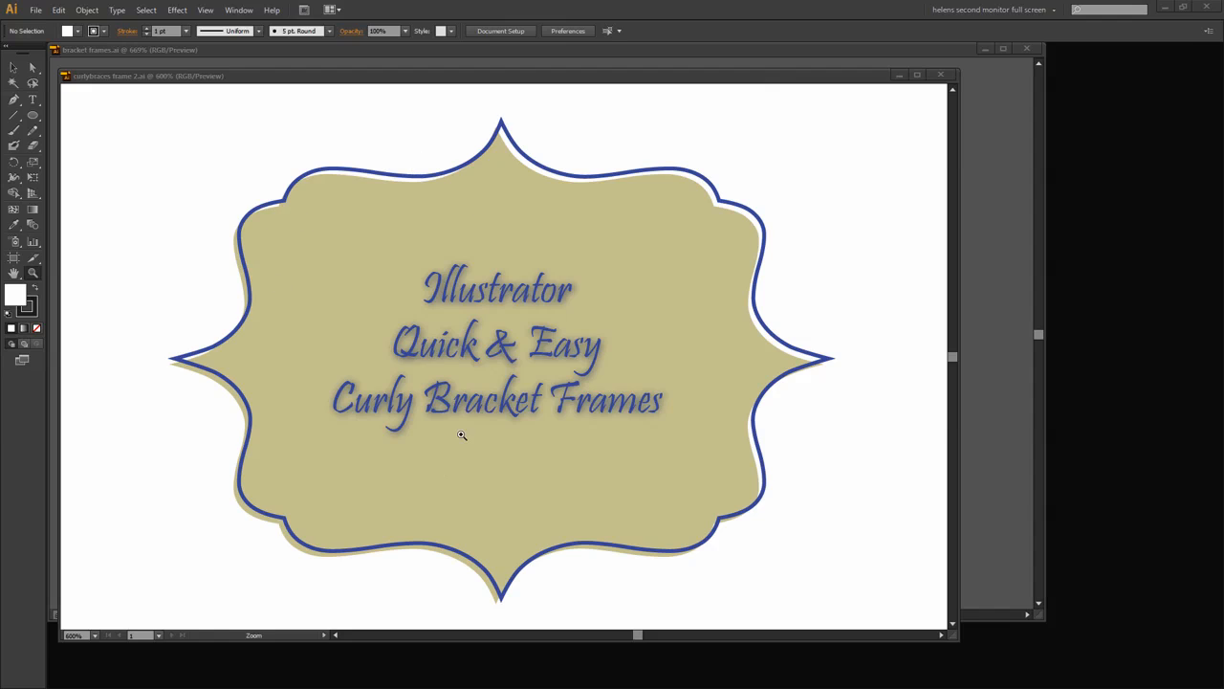
mouse_move(479, 543)
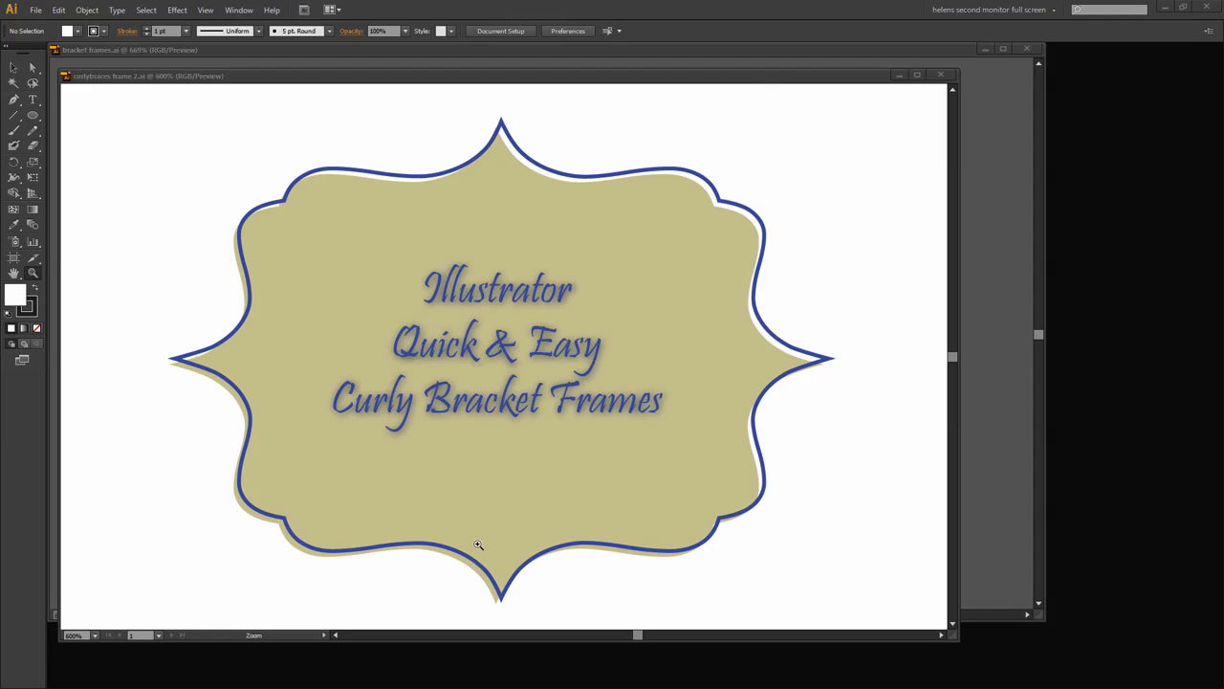
mouse_move(889, 88)
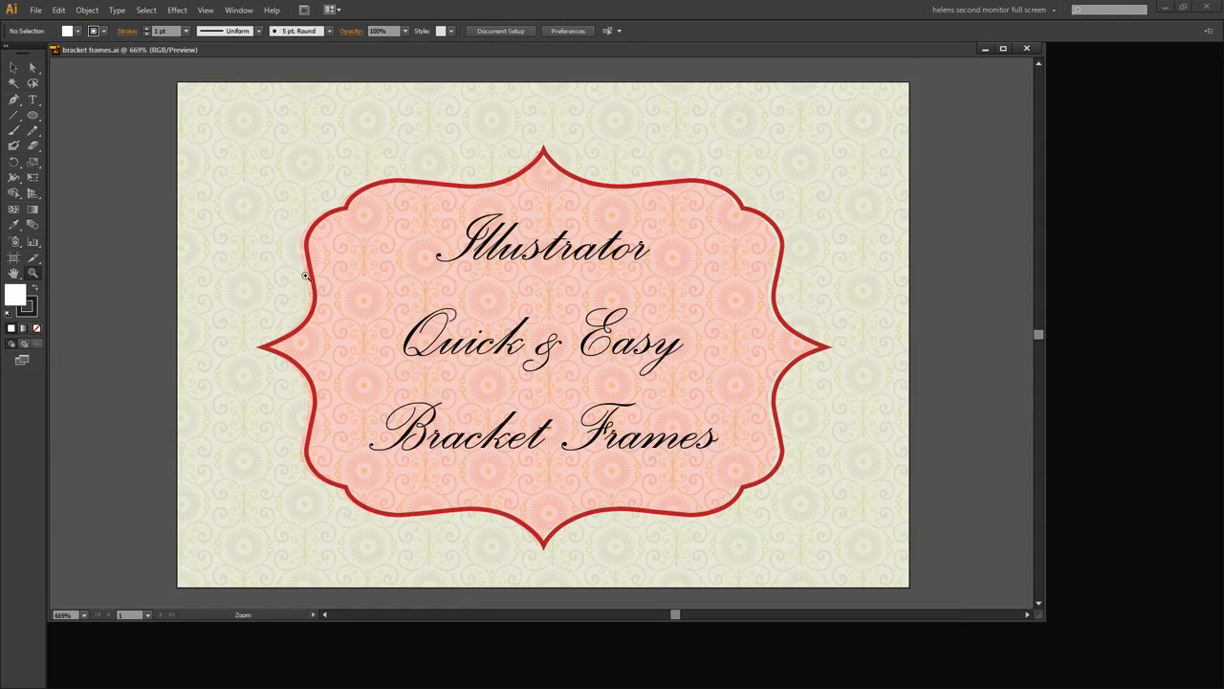
mouse_move(980, 59)
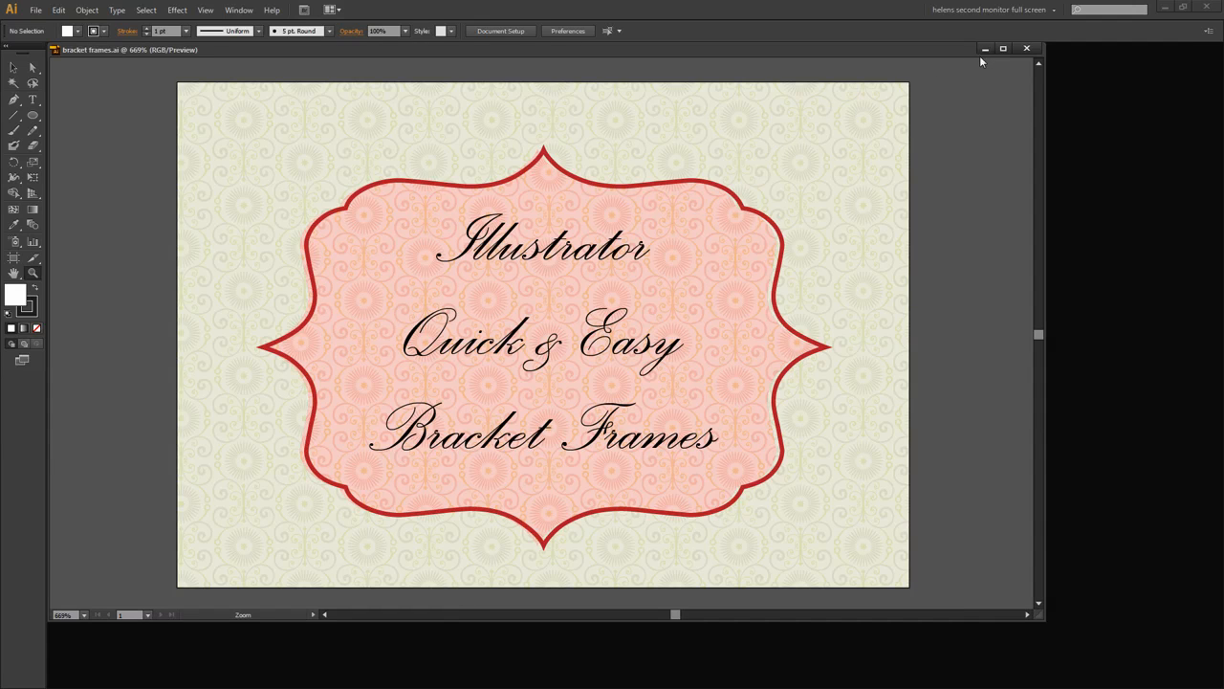
- Close the example and create a new blank document with default settings
click(34, 10)
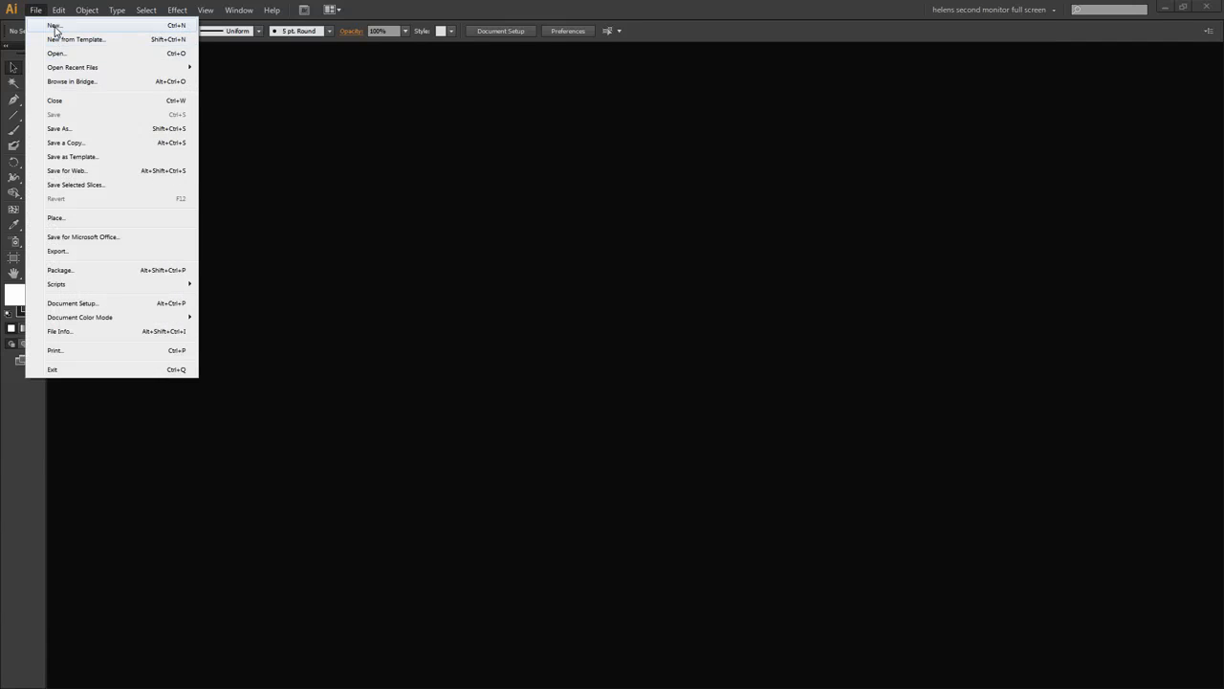
click(54, 25)
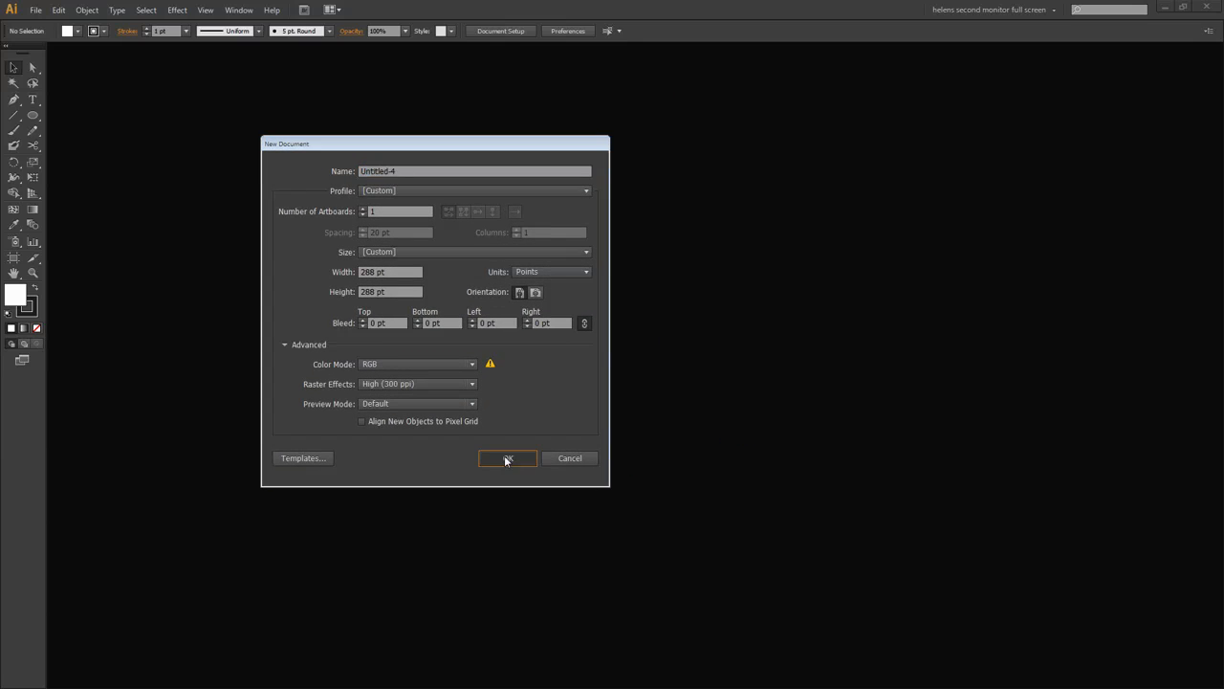
click(507, 459)
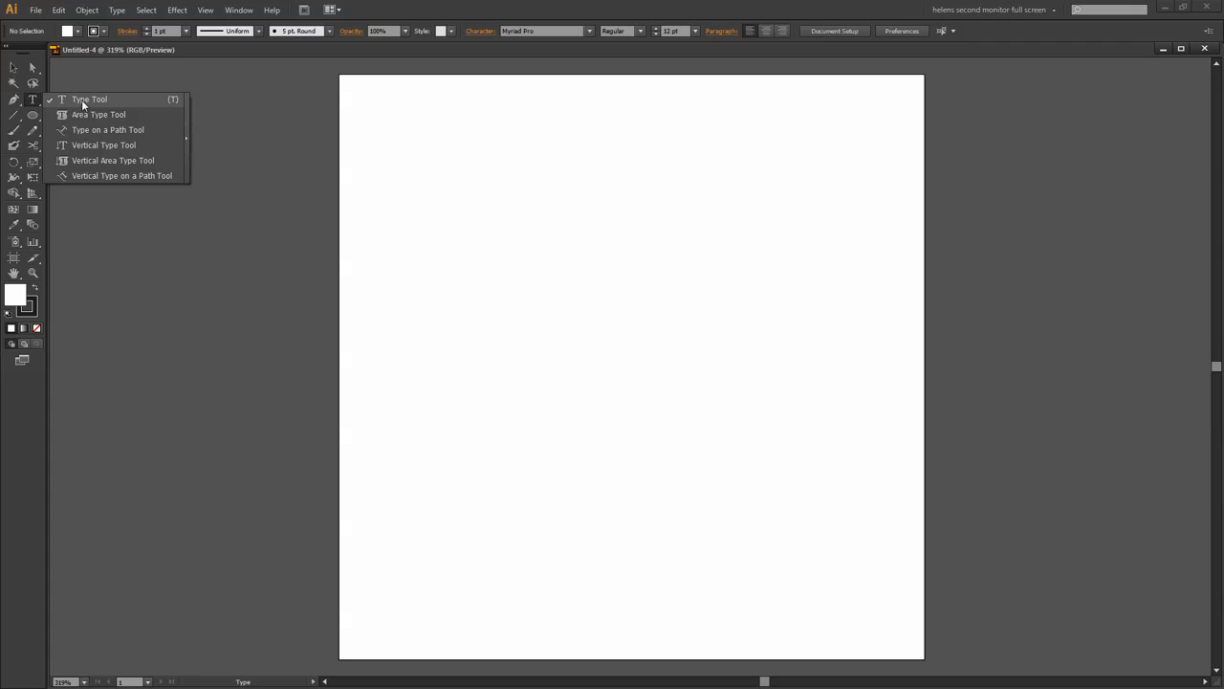
- Place a large '{' character on the artboard set in Old English Text MT
click(88, 99)
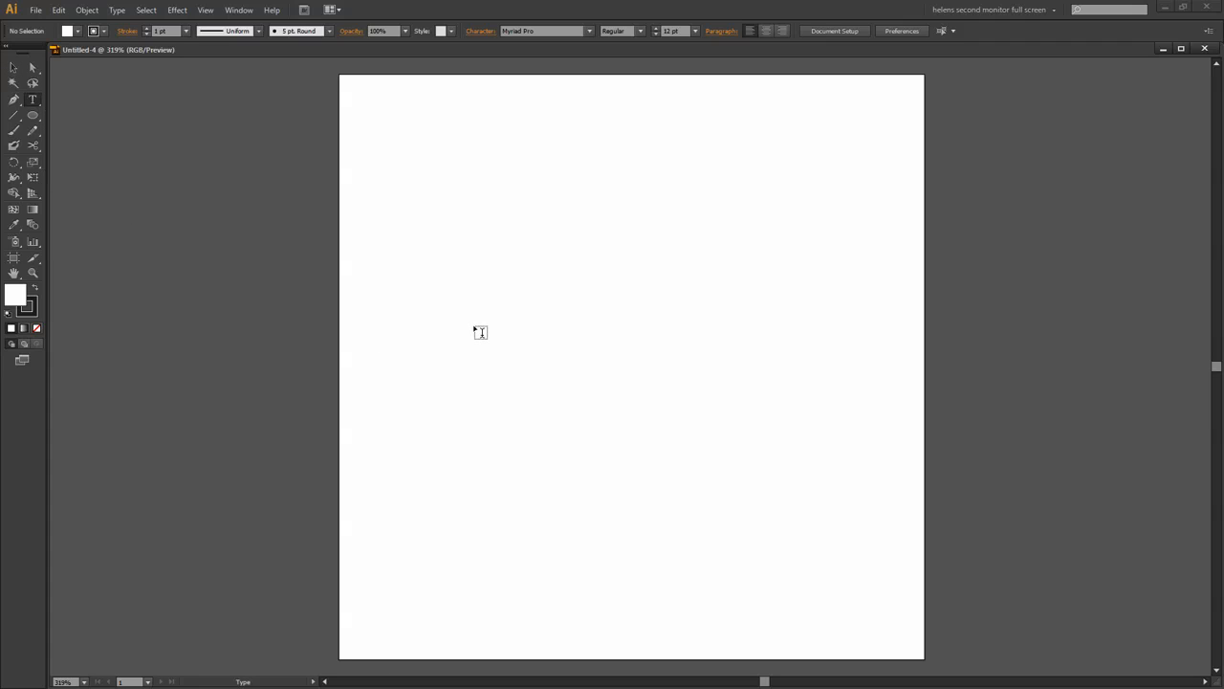
click(480, 333)
text({)
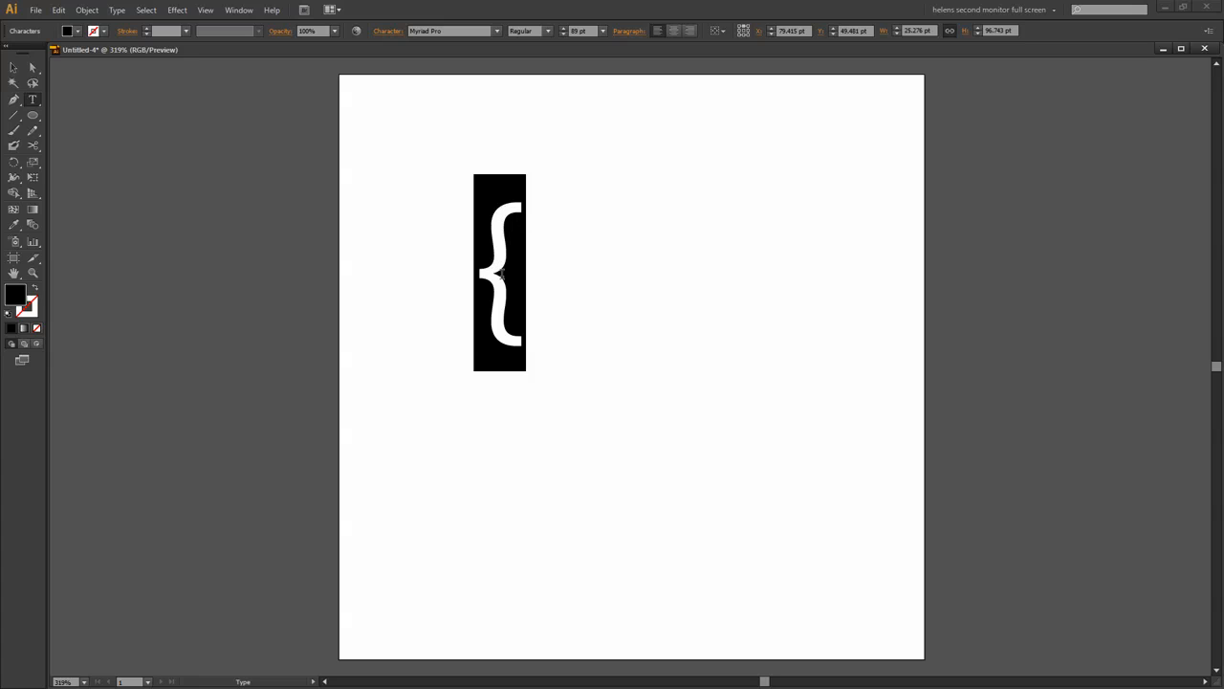
mouse_move(497, 153)
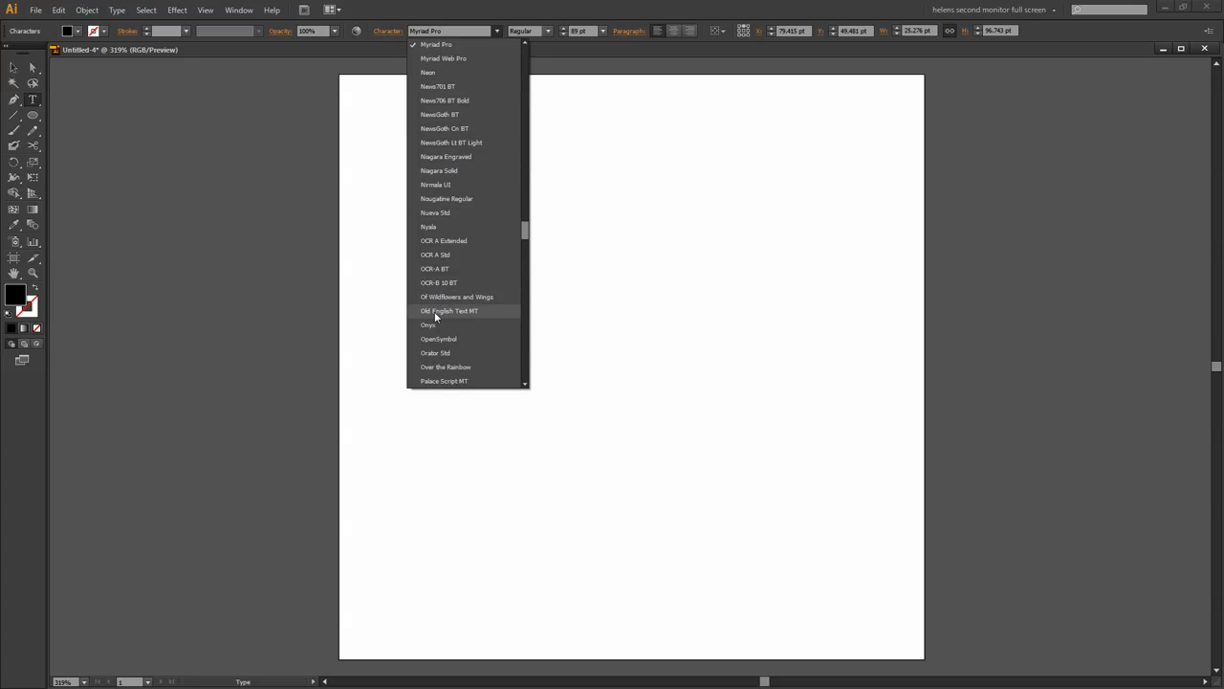
click(448, 310)
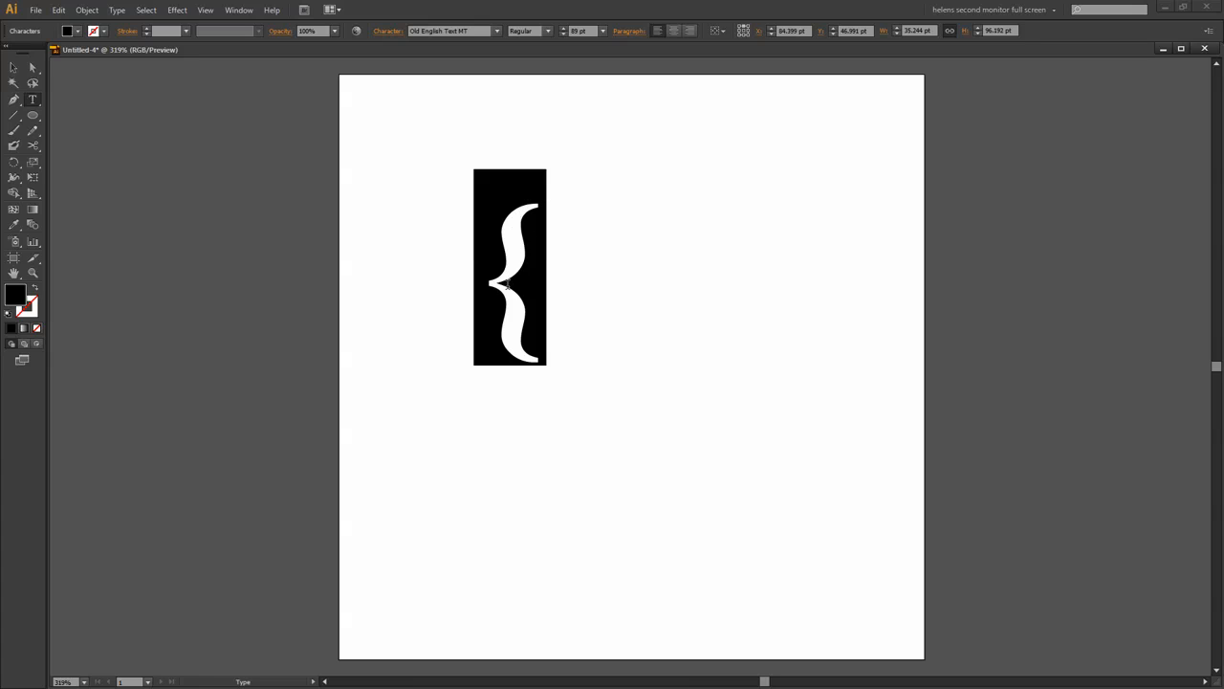
mouse_move(543, 386)
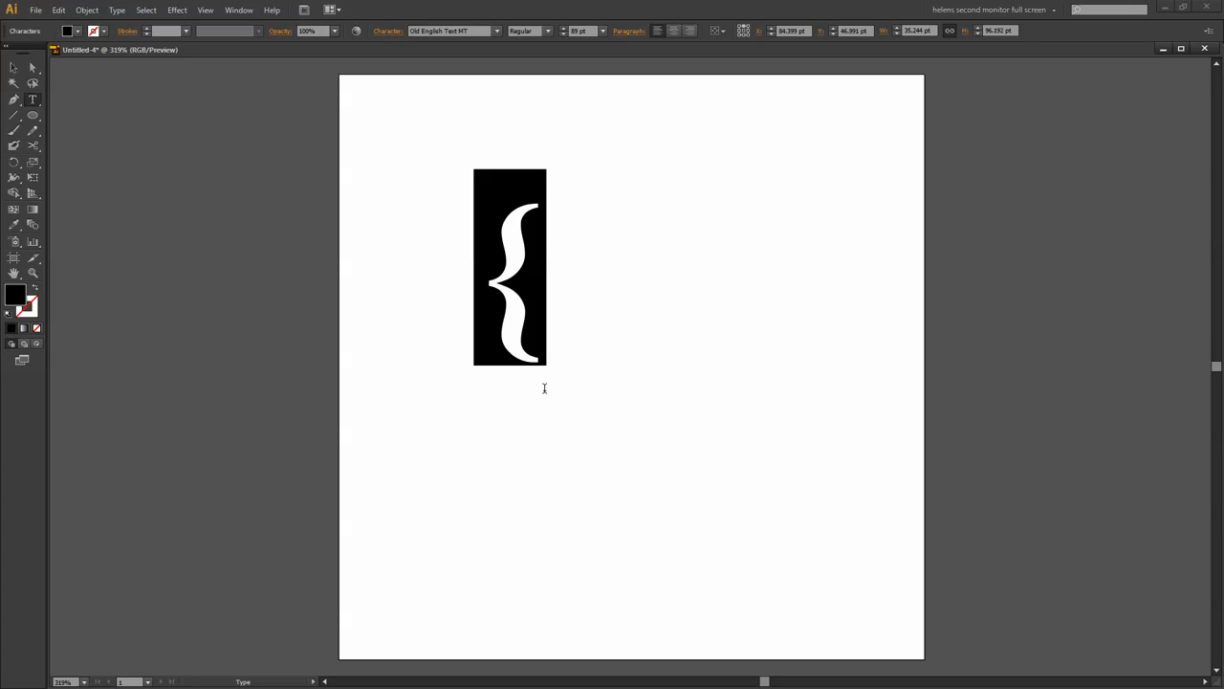
mouse_move(539, 218)
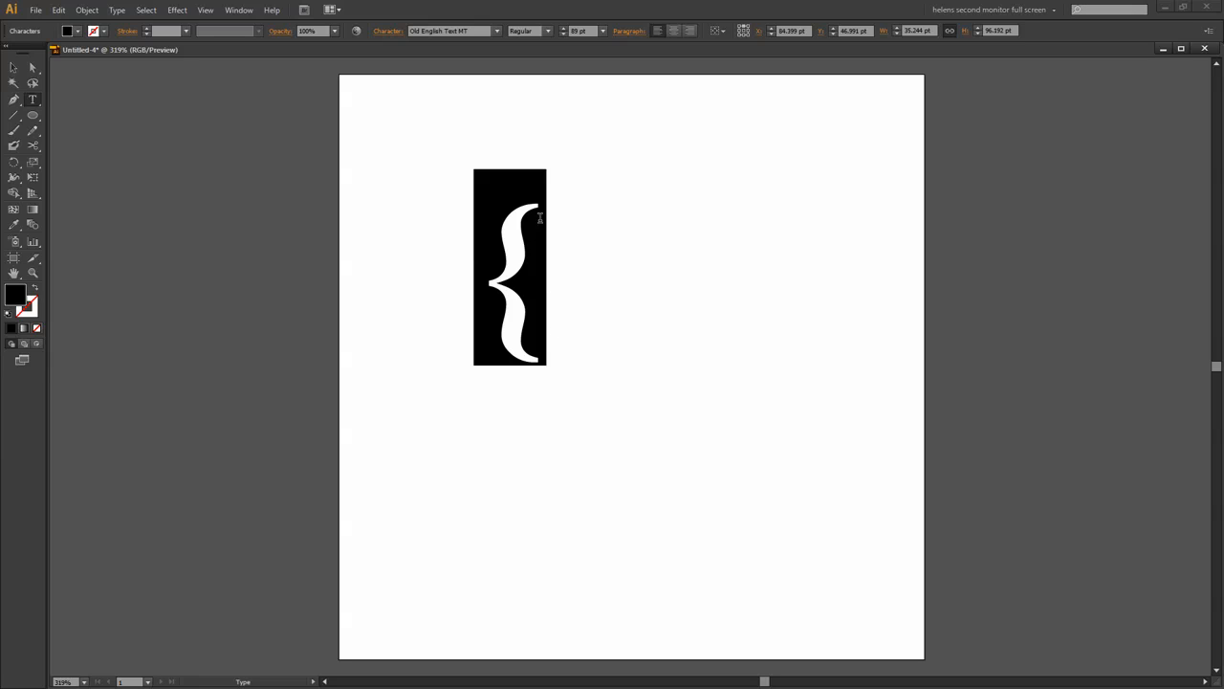
mouse_move(545, 364)
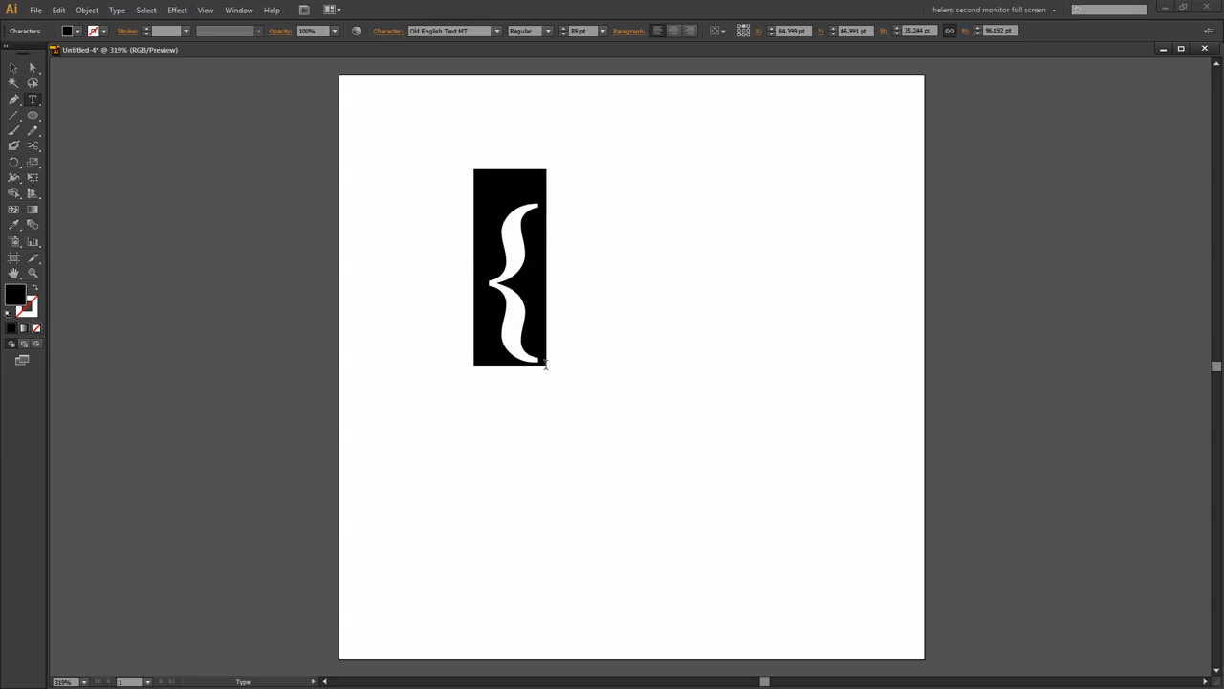
- Convert the selected bracket text to vector outlines via Type > Create Outlines
click(14, 67)
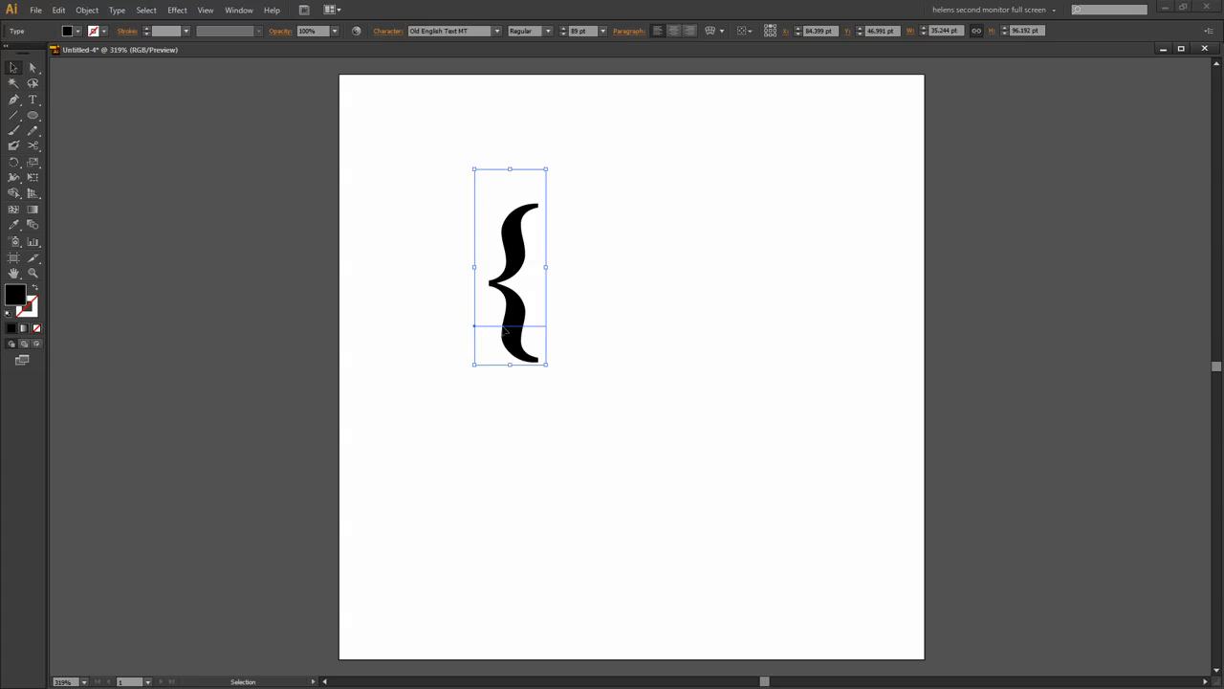
mouse_move(515, 346)
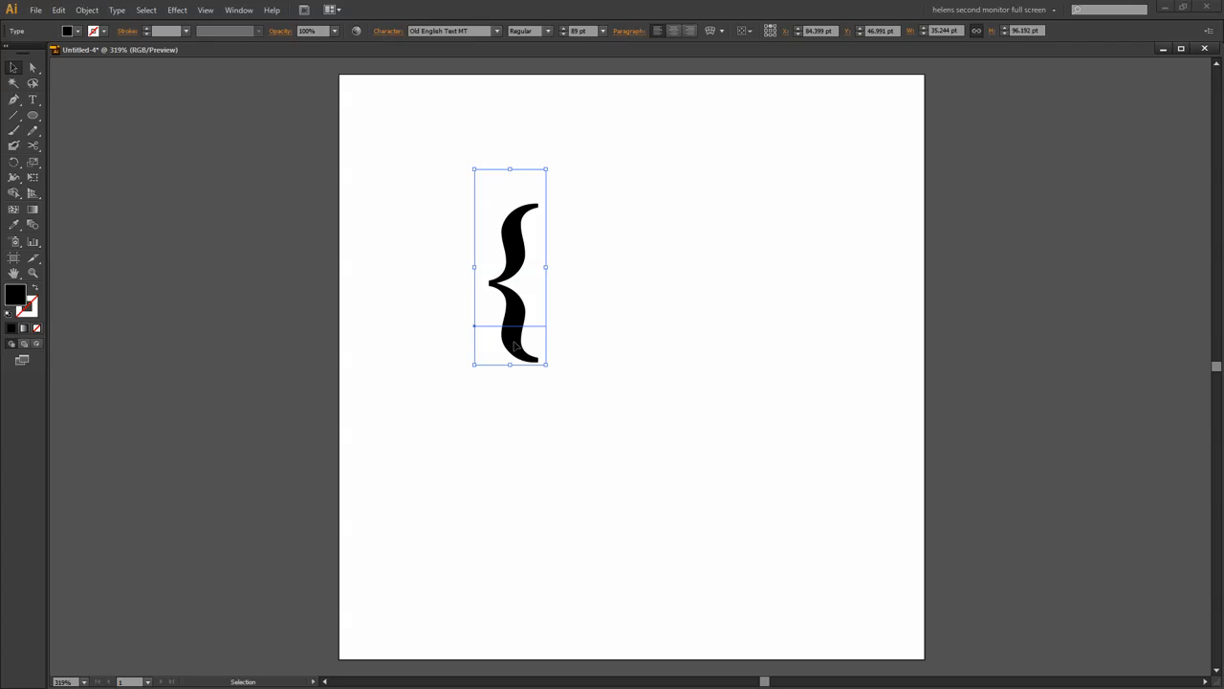
click(117, 10)
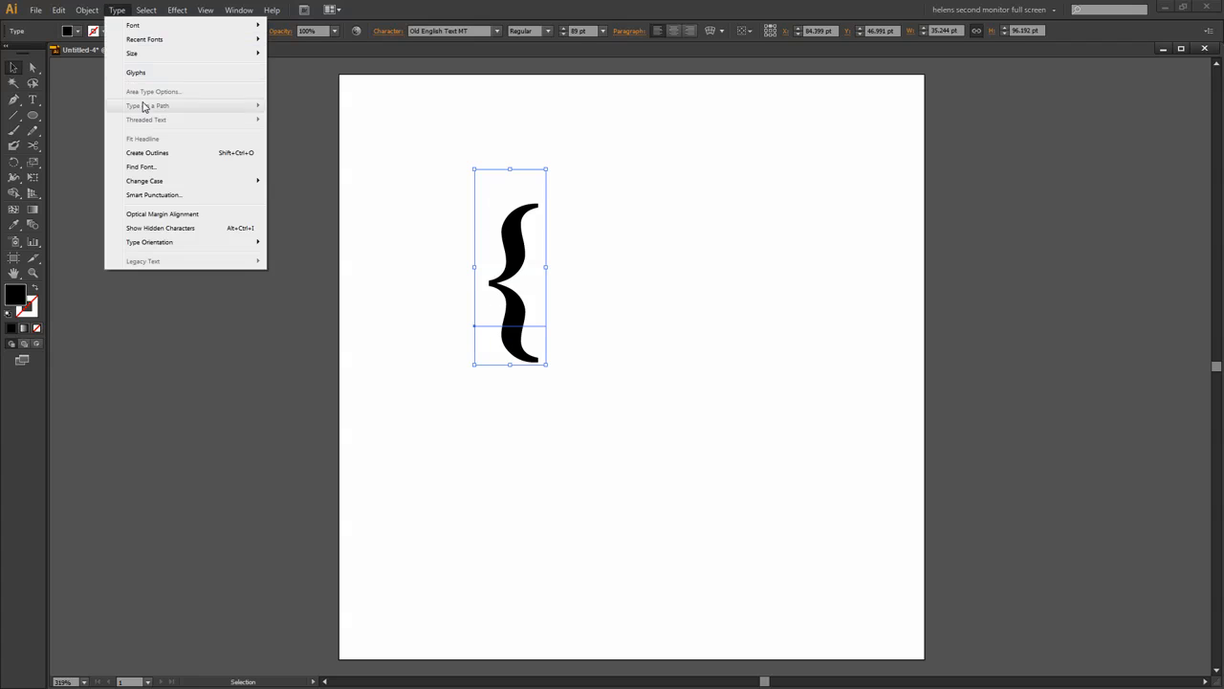
click(146, 153)
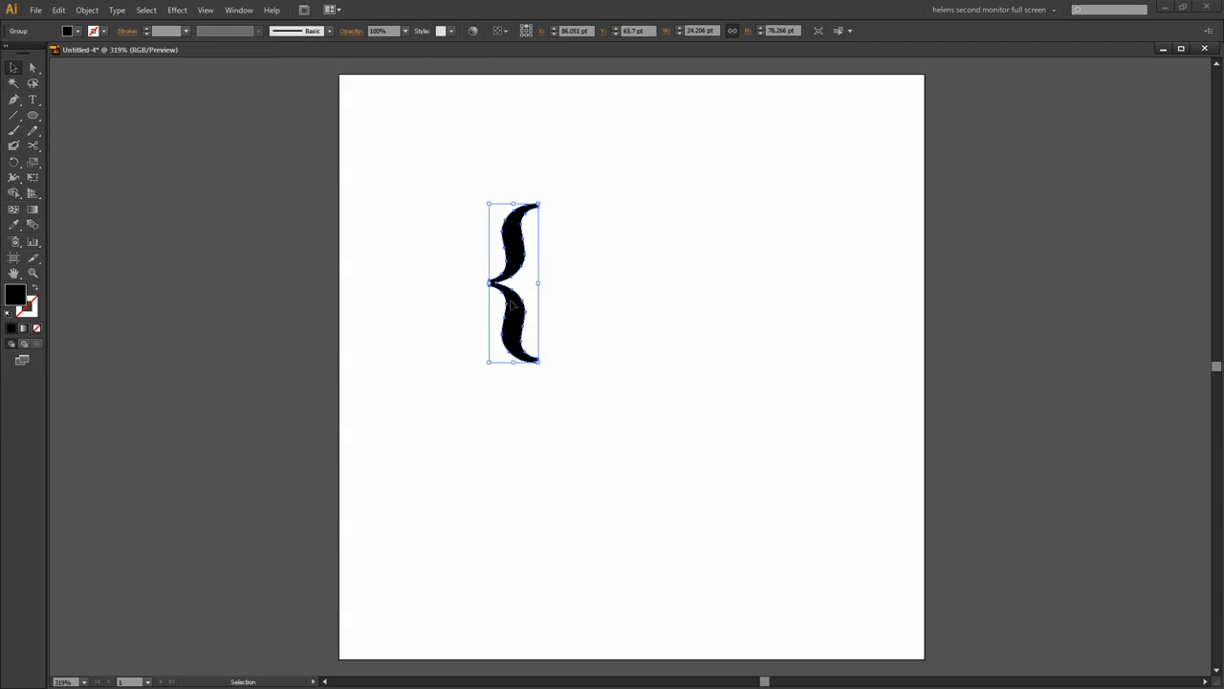
mouse_move(509, 308)
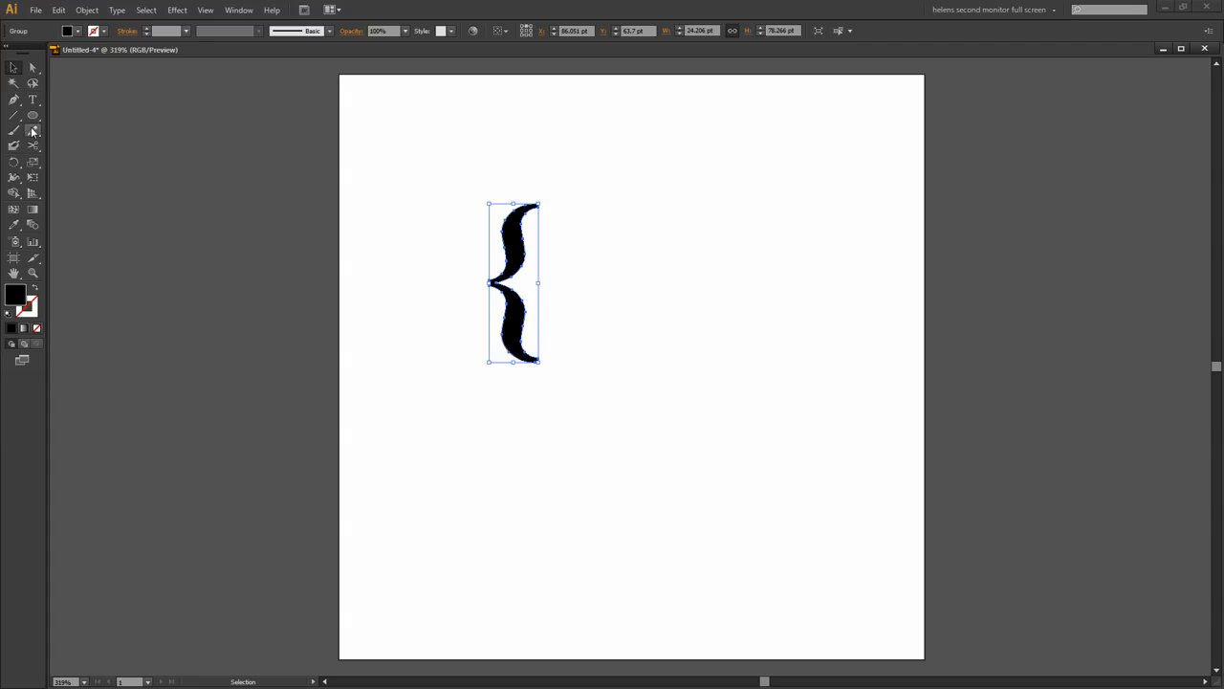
mouse_move(21, 157)
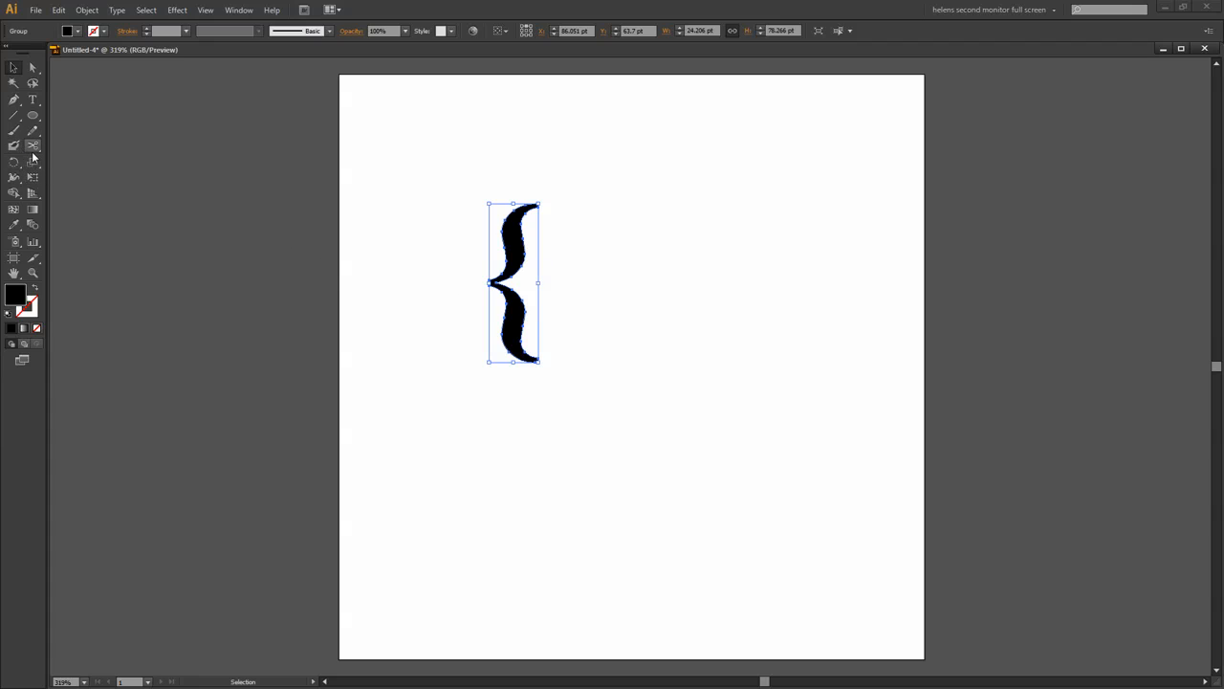
- Cut the bracket path at its top and bottom tips with the Scissors tool
click(14, 145)
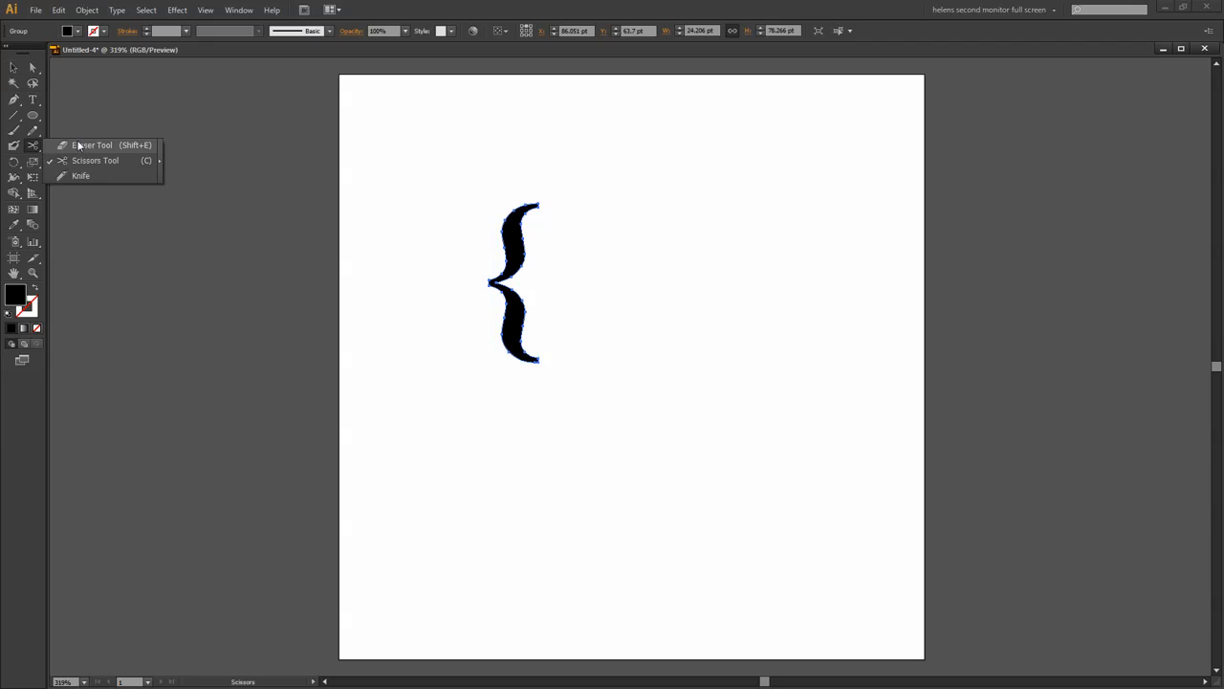
mouse_move(95, 161)
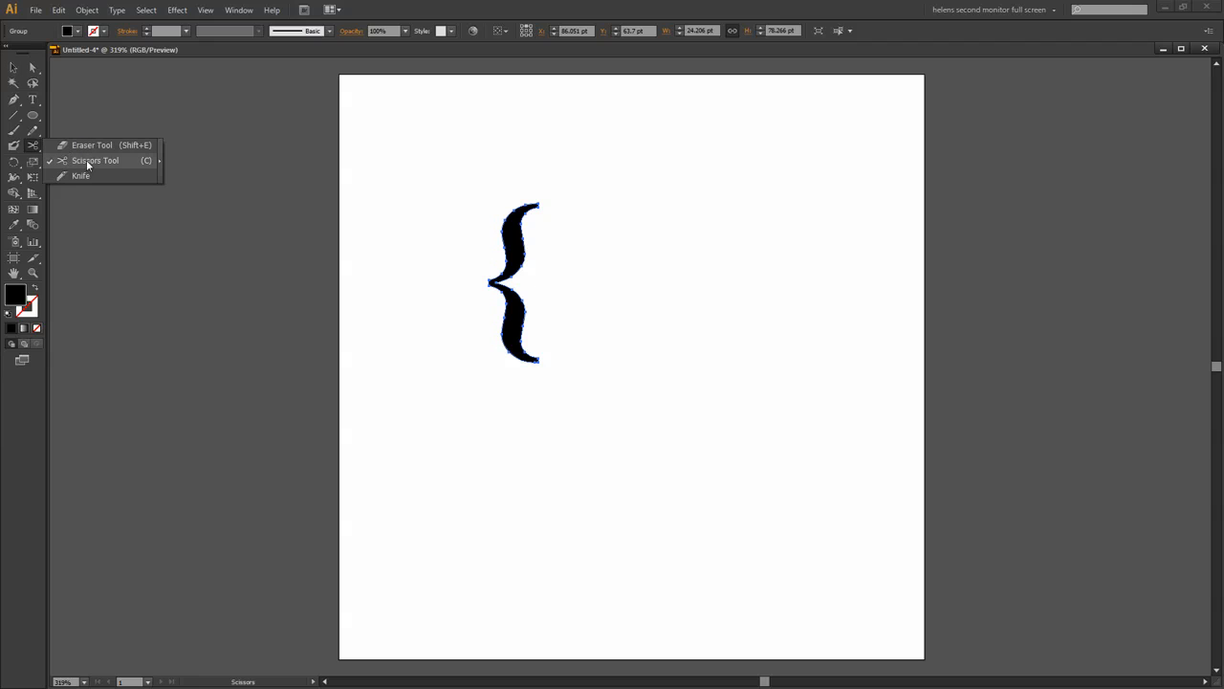
mouse_move(99, 164)
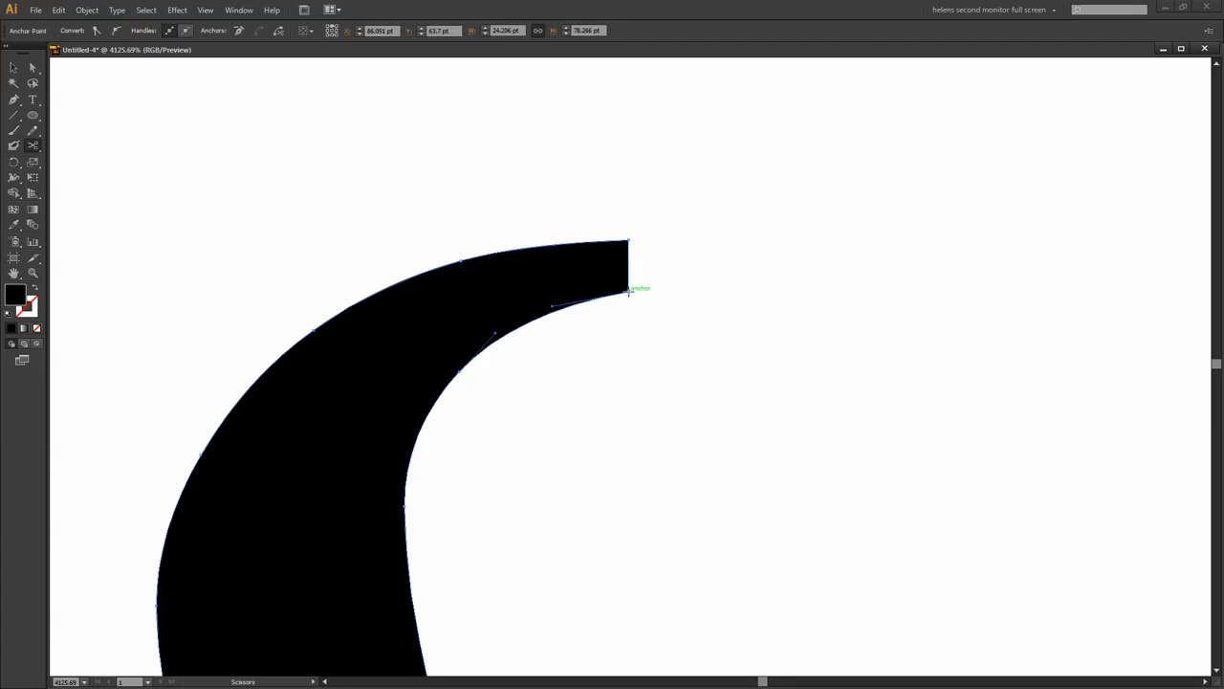
click(629, 290)
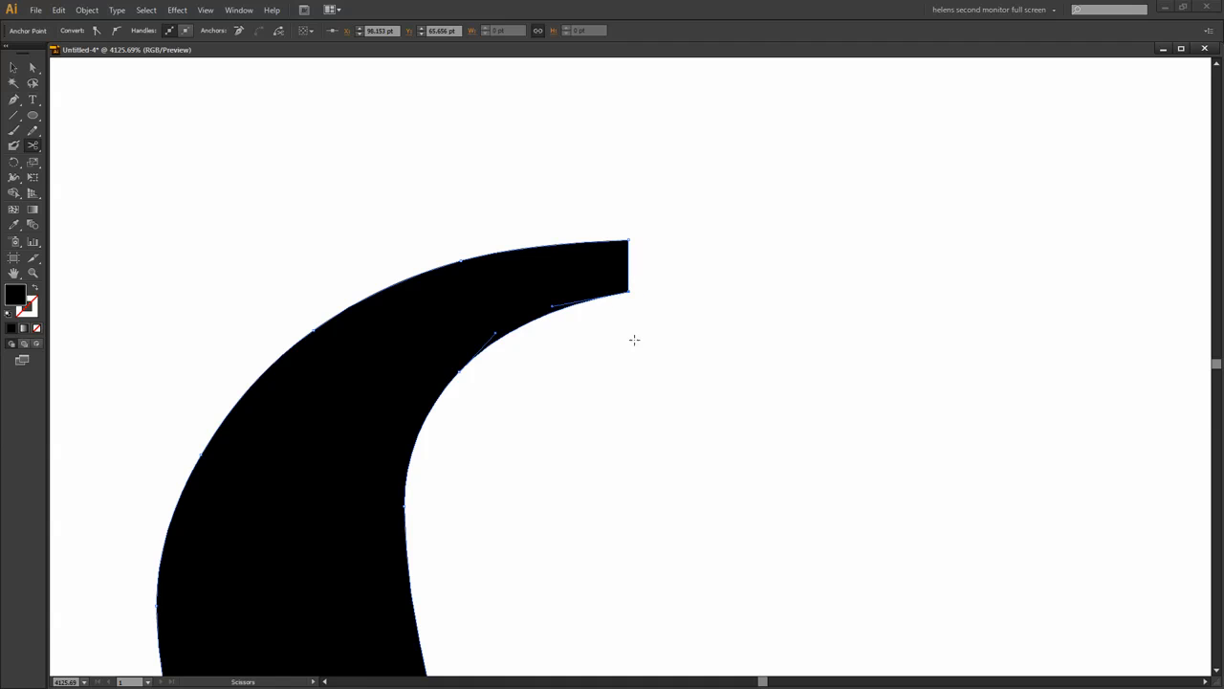
mouse_move(574, 578)
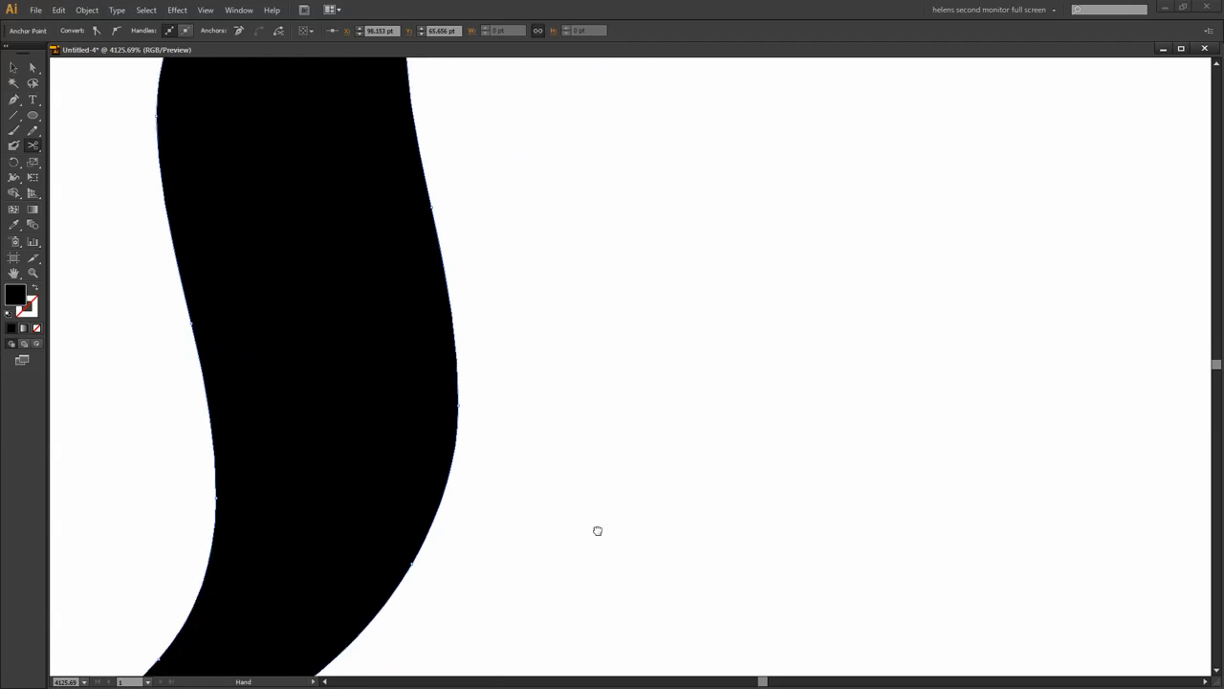
drag(597, 532, 563, 574)
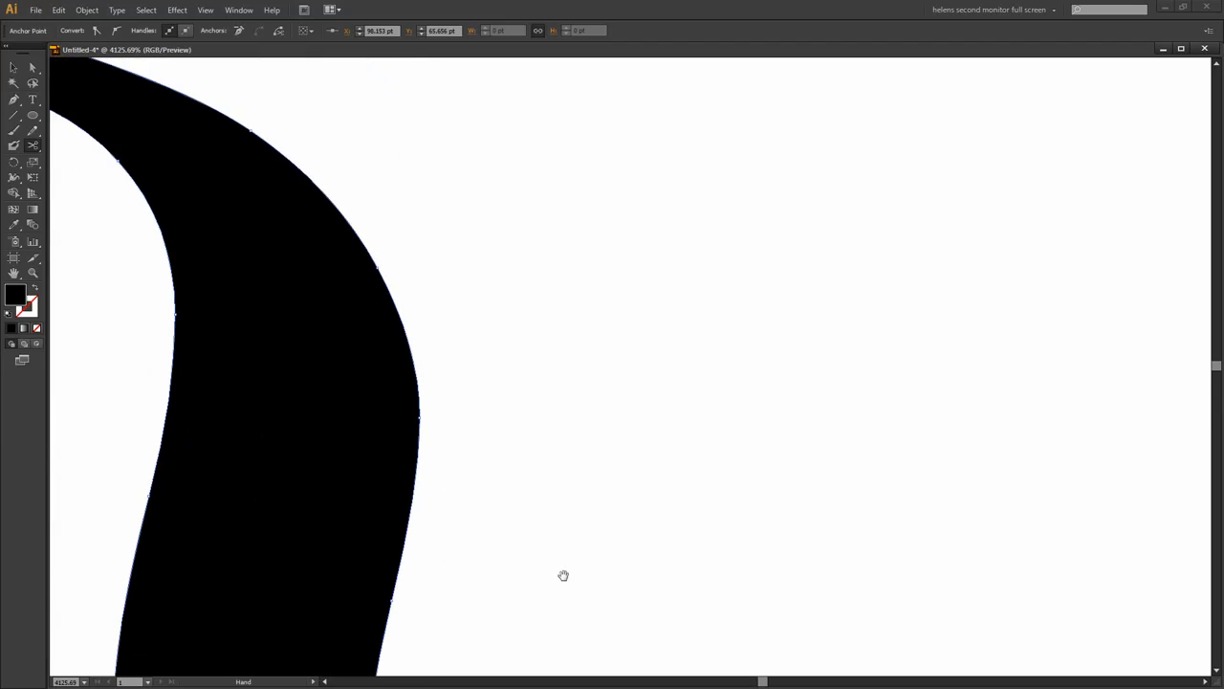
drag(563, 573, 501, 406)
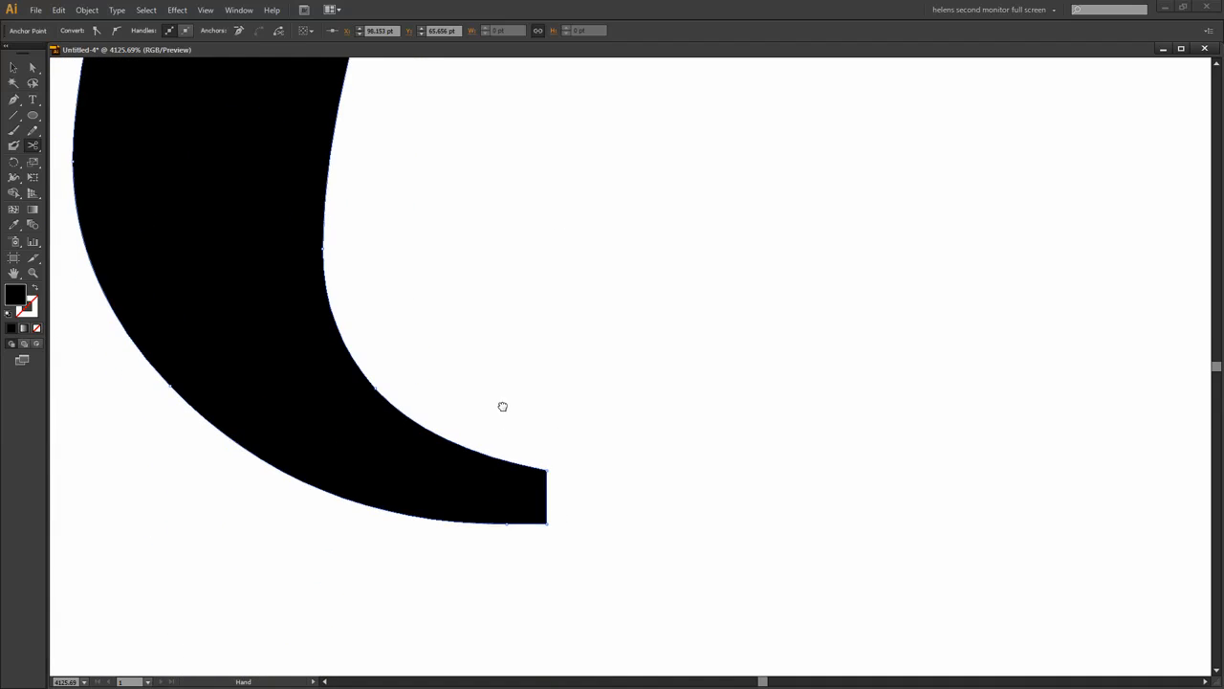
click(32, 145)
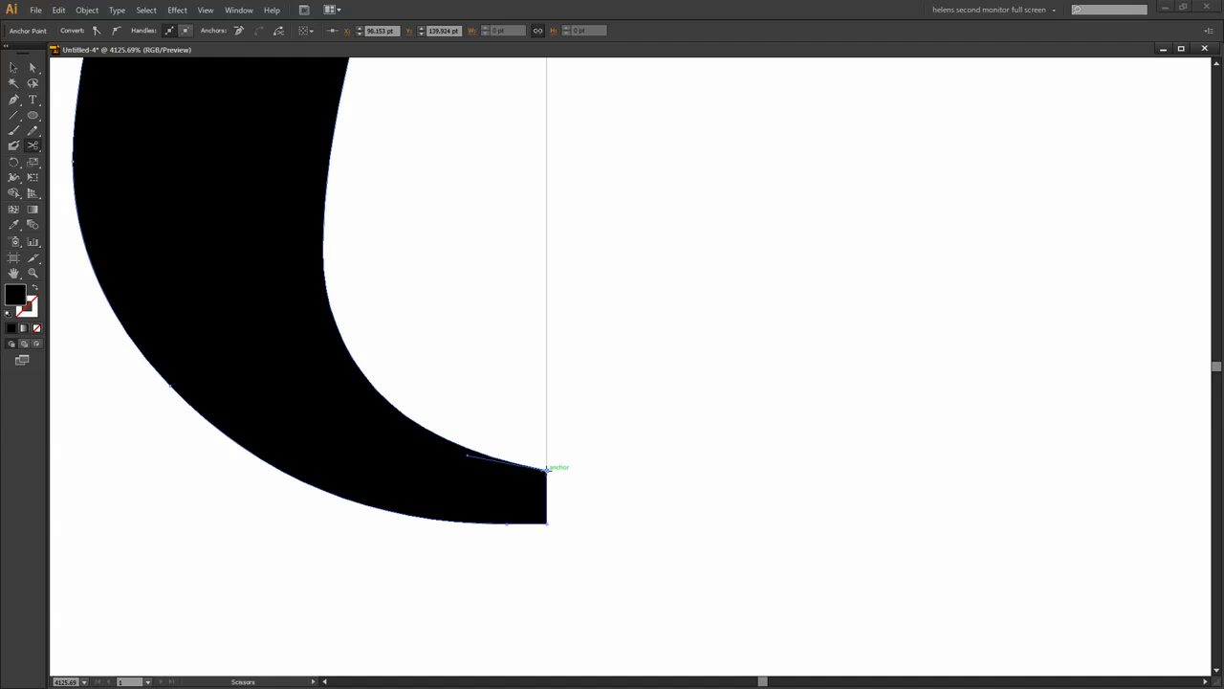
mouse_move(463, 433)
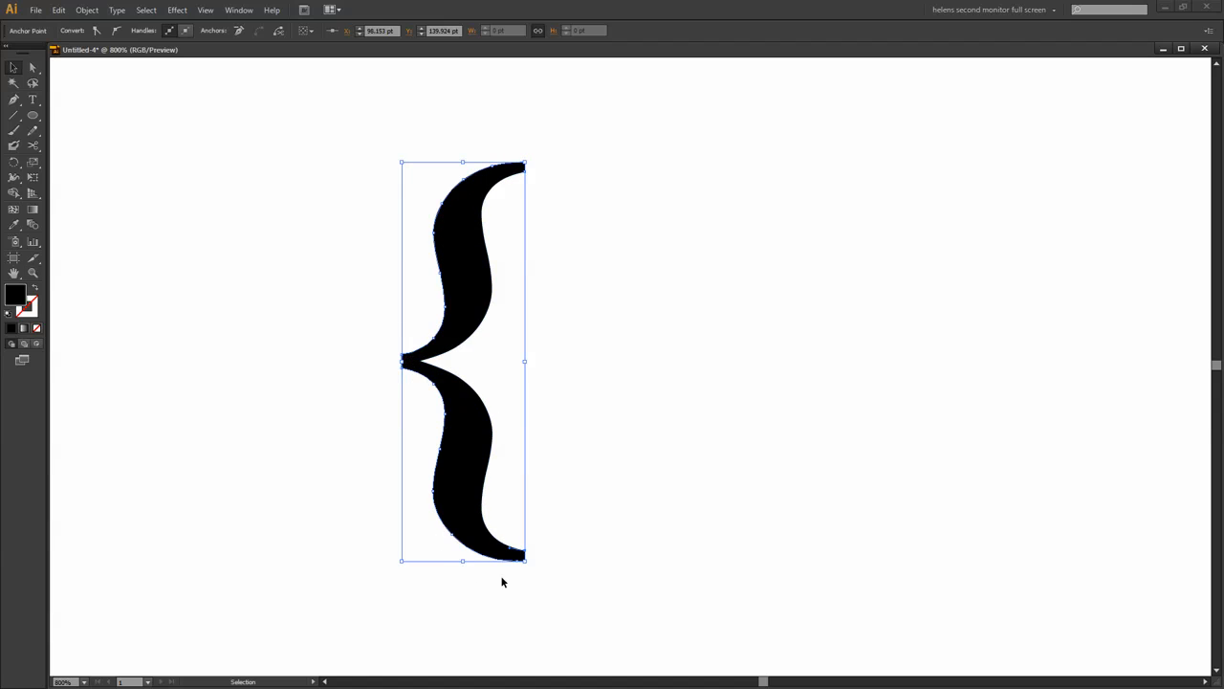
mouse_move(486, 234)
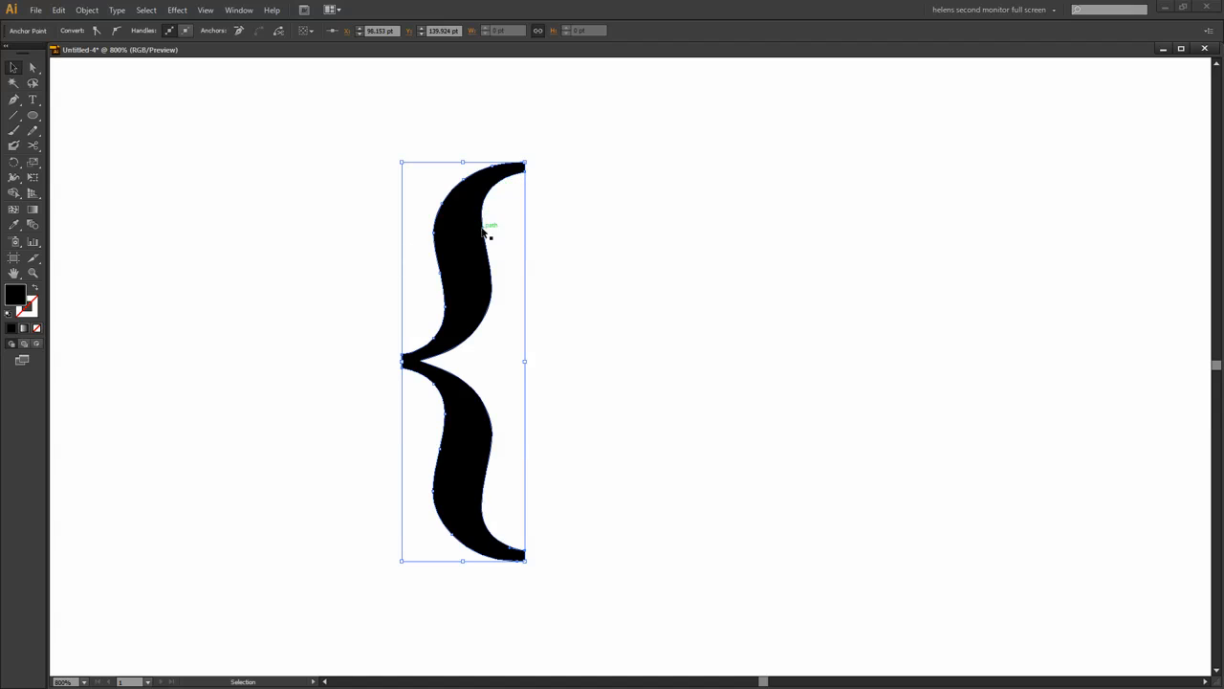
mouse_move(466, 435)
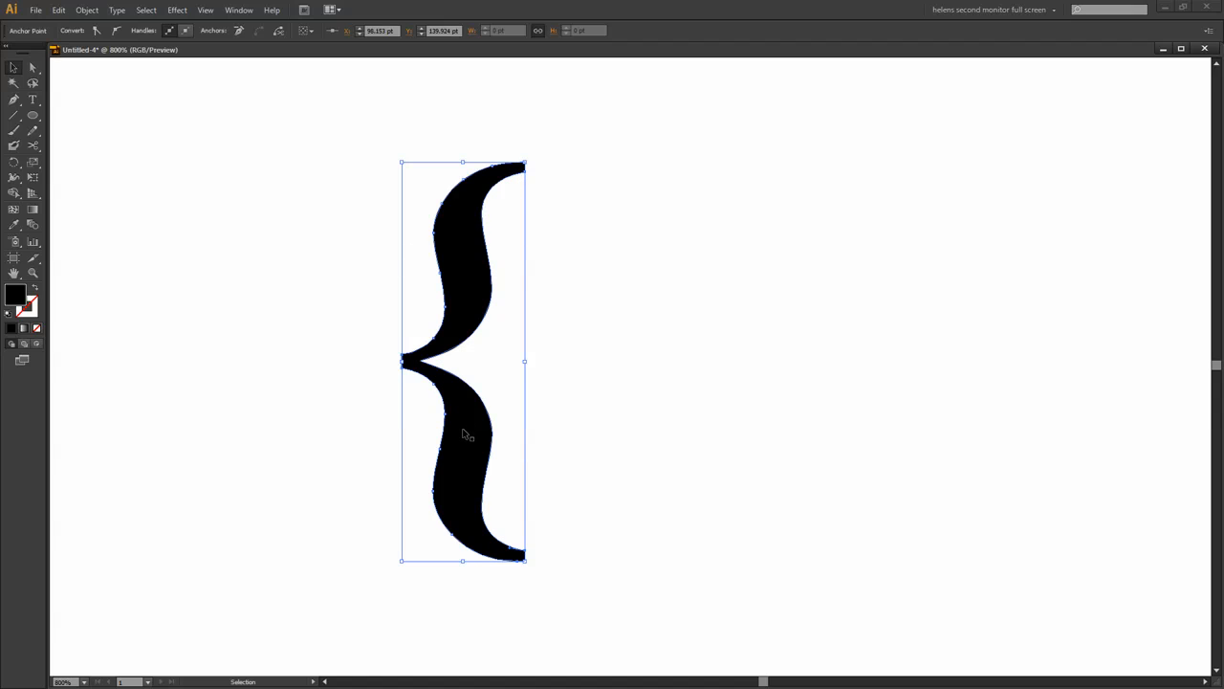
mouse_move(639, 474)
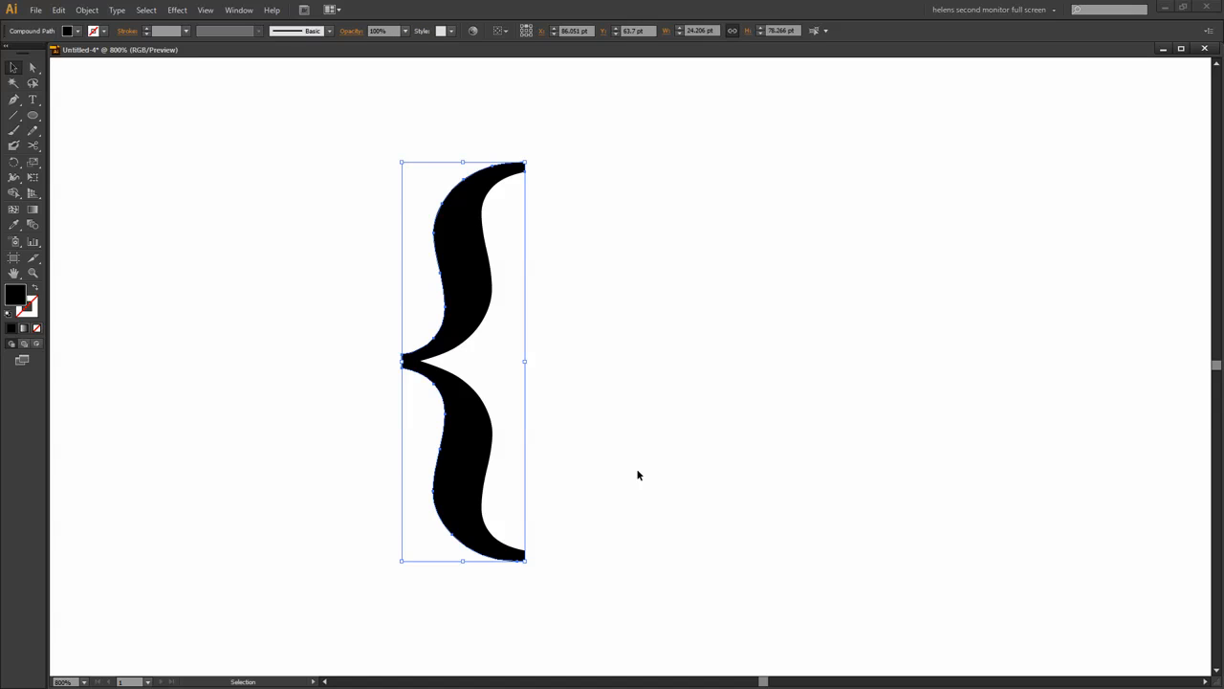
click(639, 475)
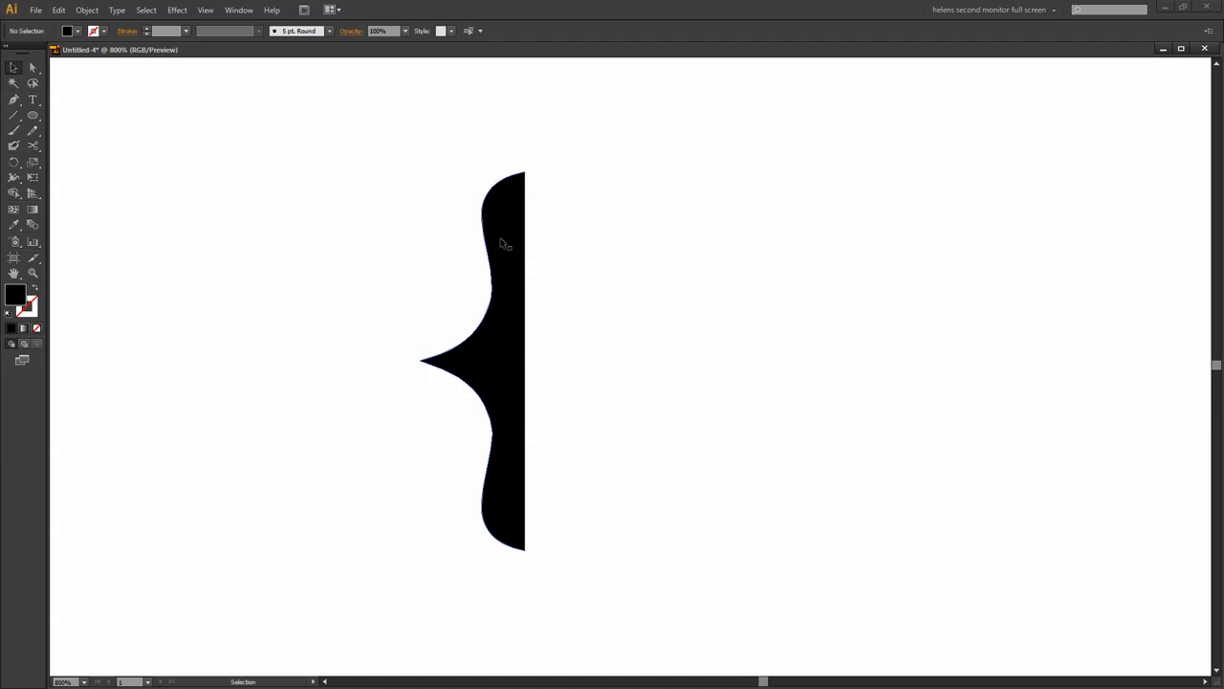
mouse_move(497, 490)
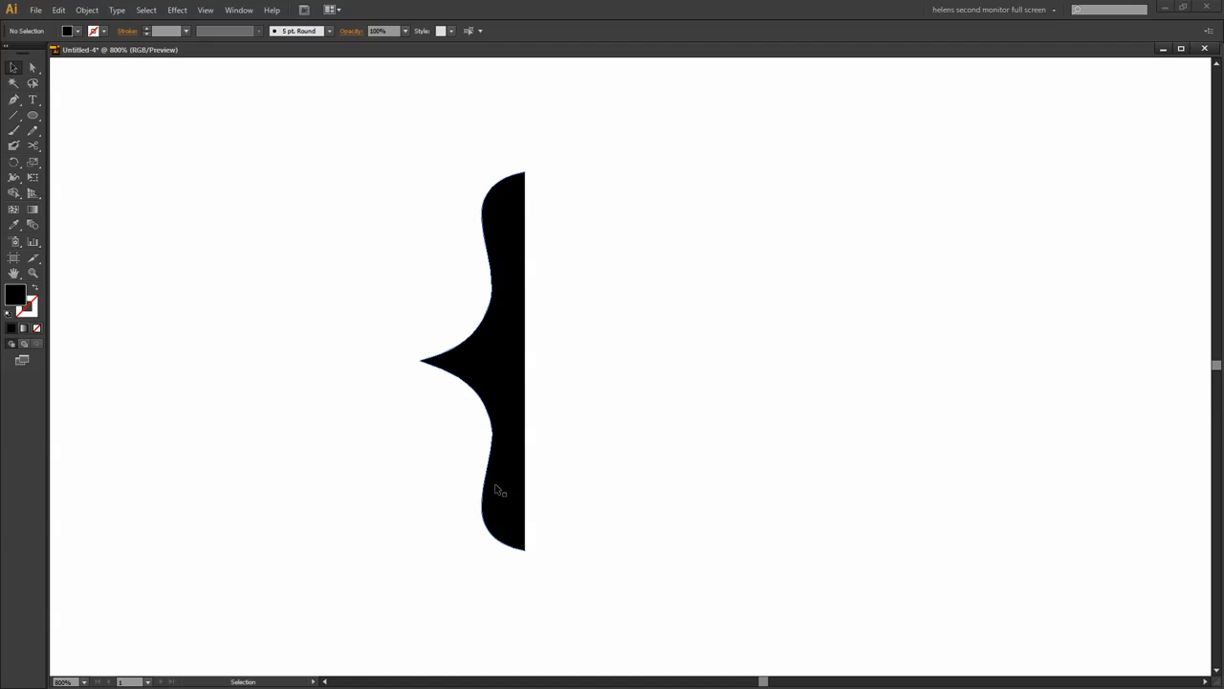
mouse_move(360, 241)
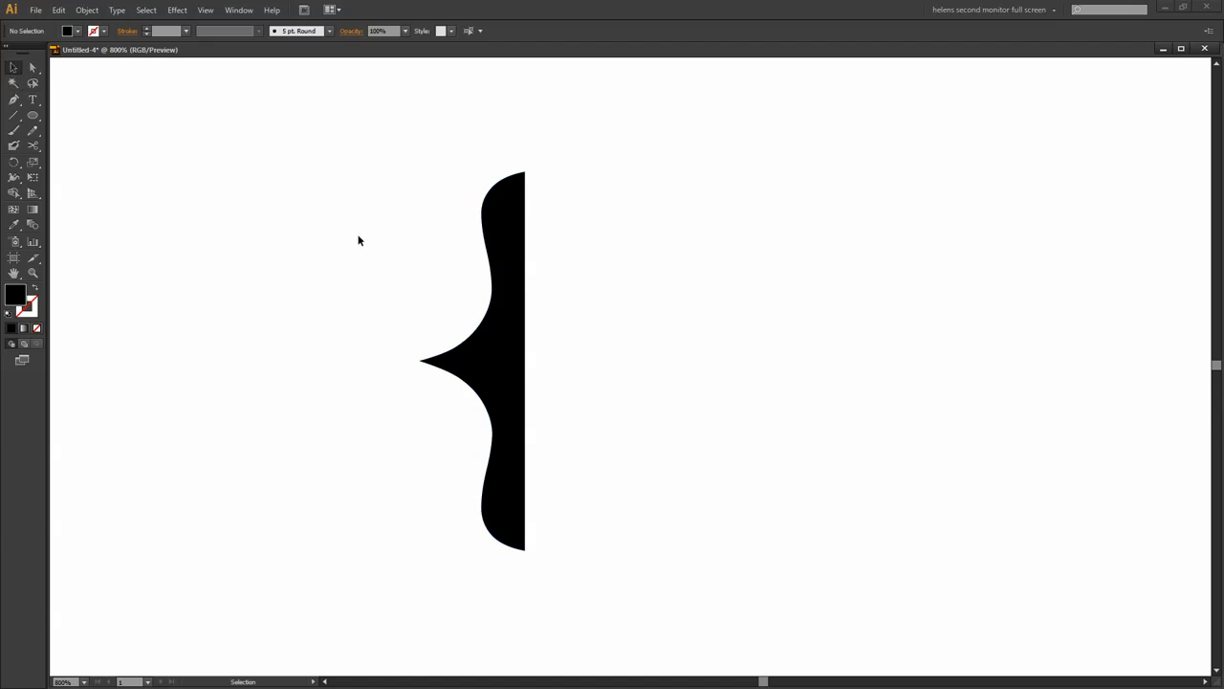
mouse_move(474, 340)
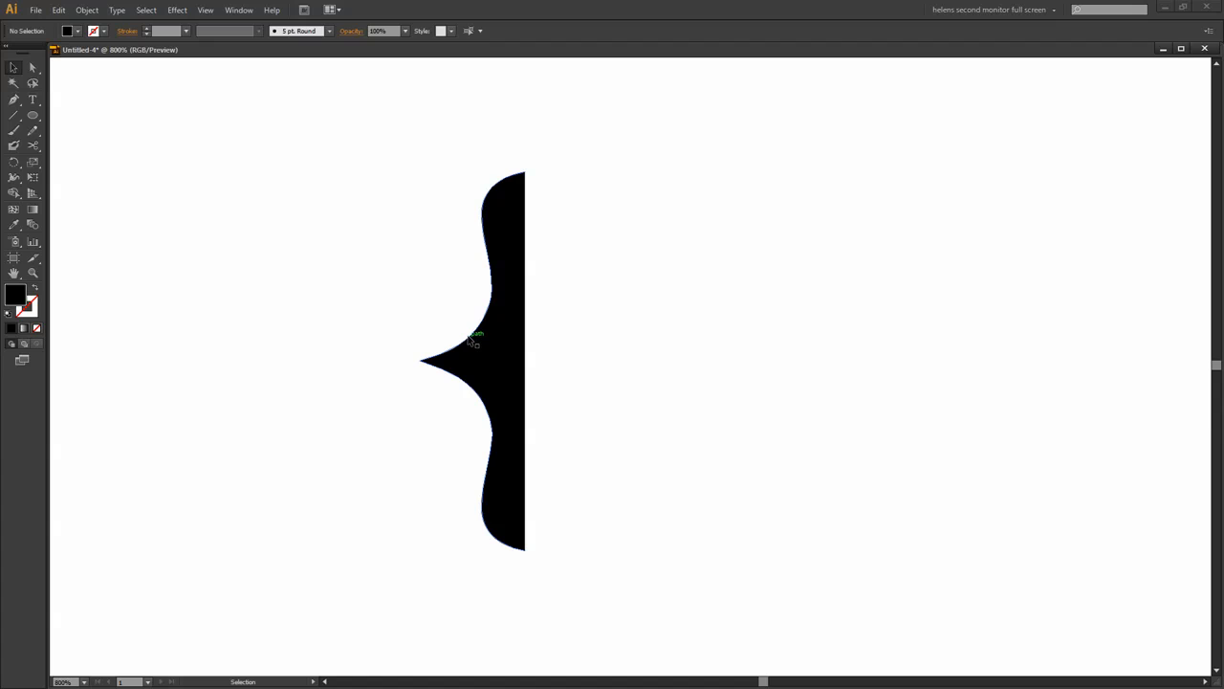
- Set the remaining bracket curve's fill to None, leaving a dark stroke
click(474, 340)
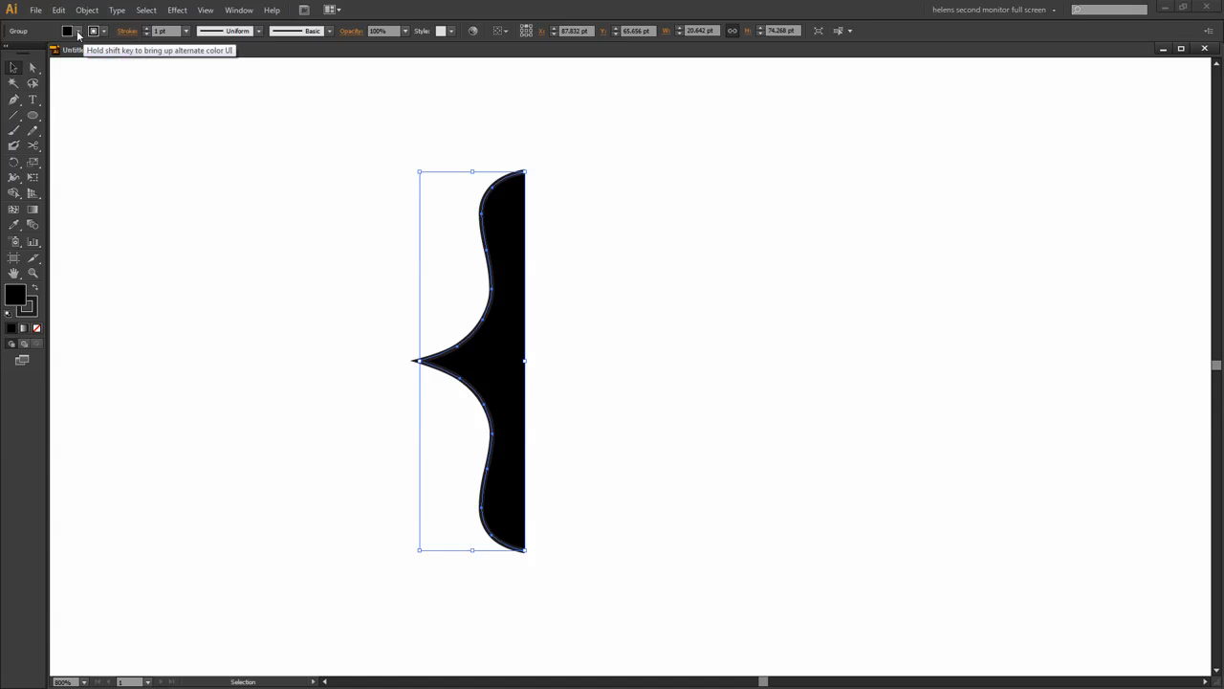
click(67, 31)
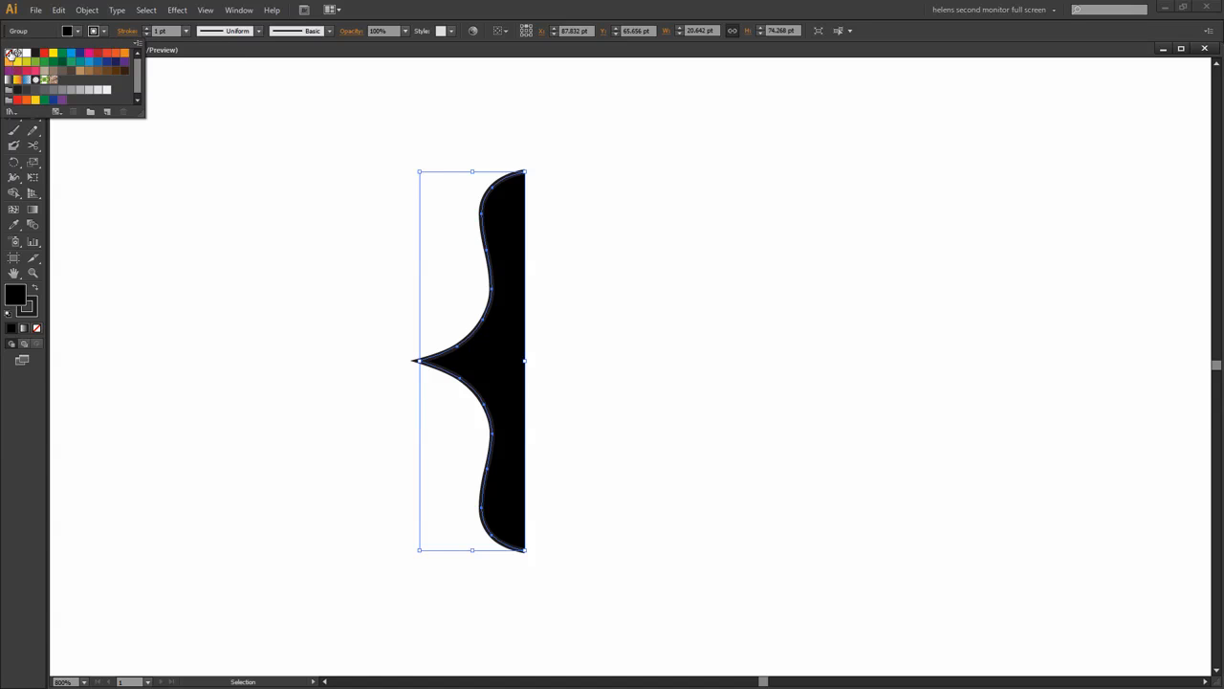
click(23, 293)
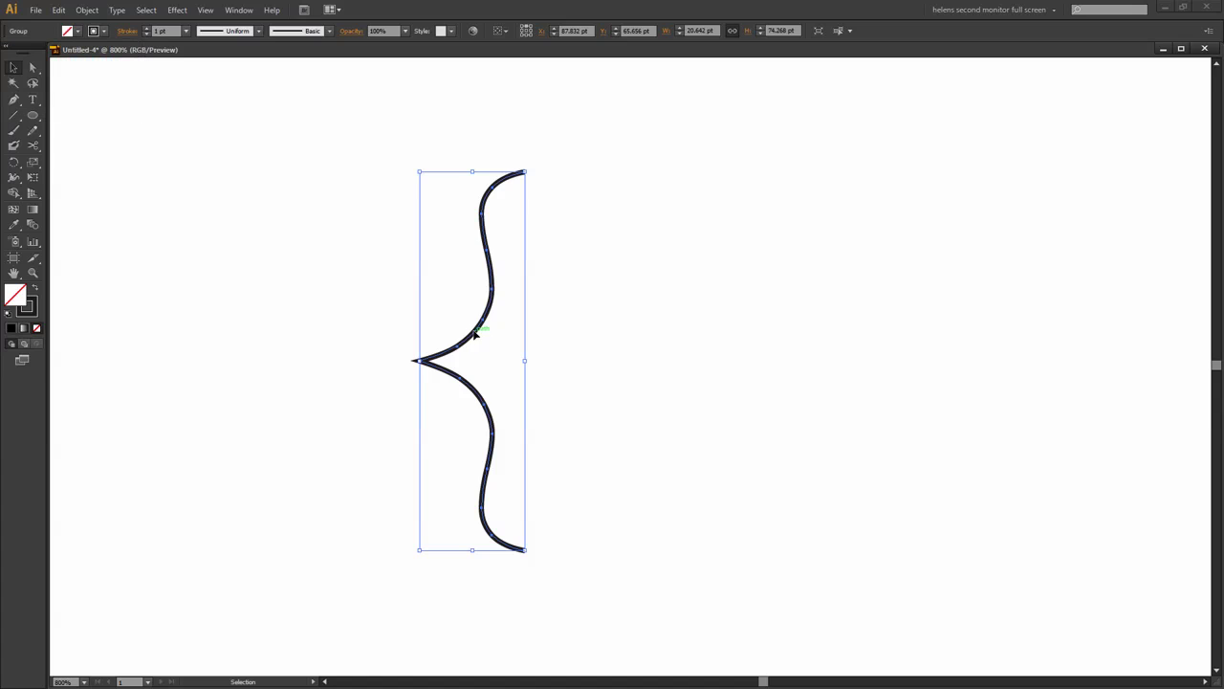
mouse_move(440, 333)
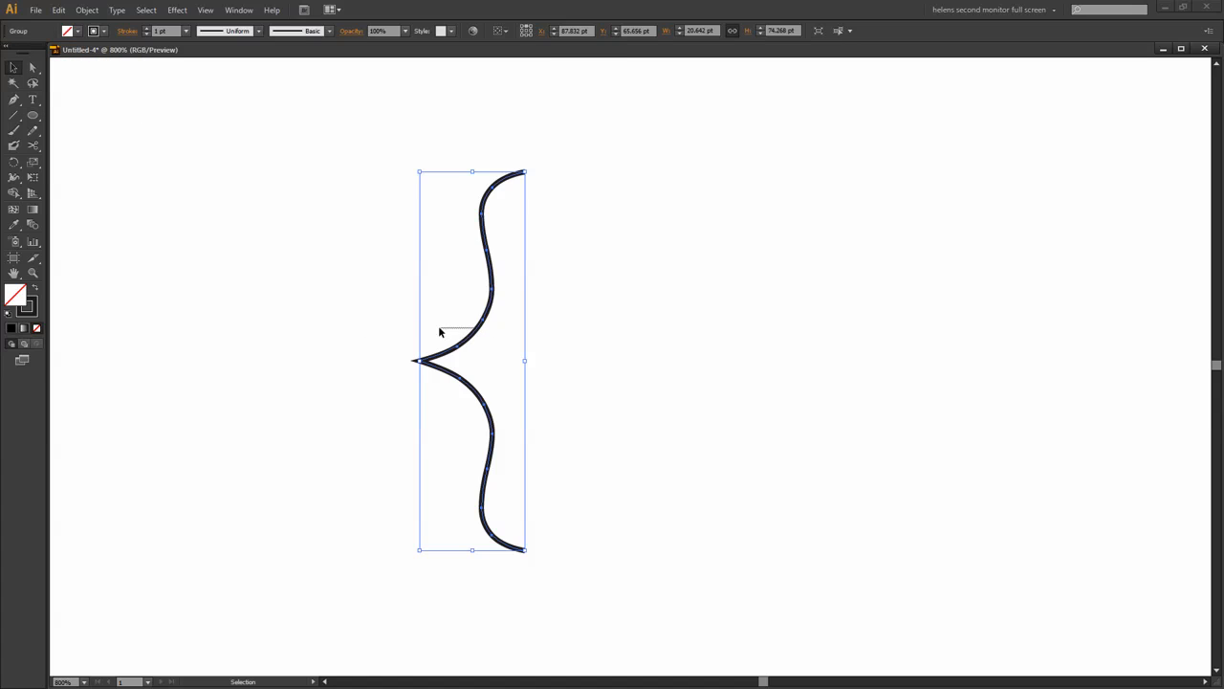
- Reflect the bracket across the vertical axis as a copy and place it on the right side
drag(469, 329, 214, 316)
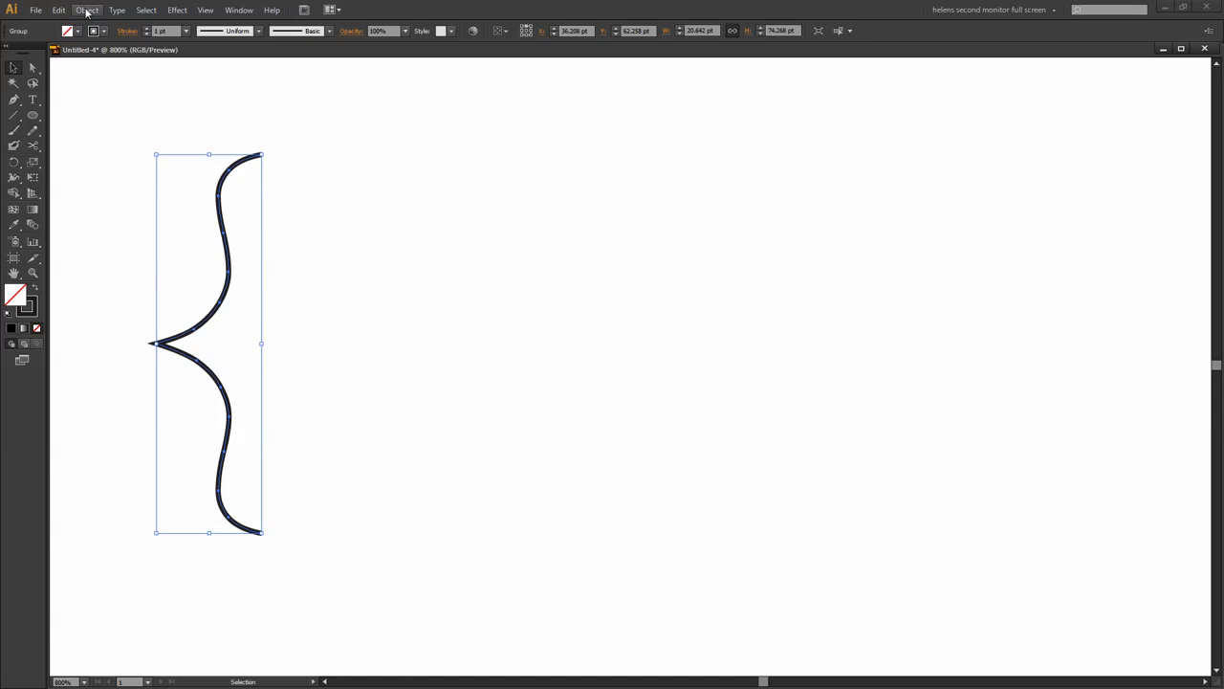
click(86, 10)
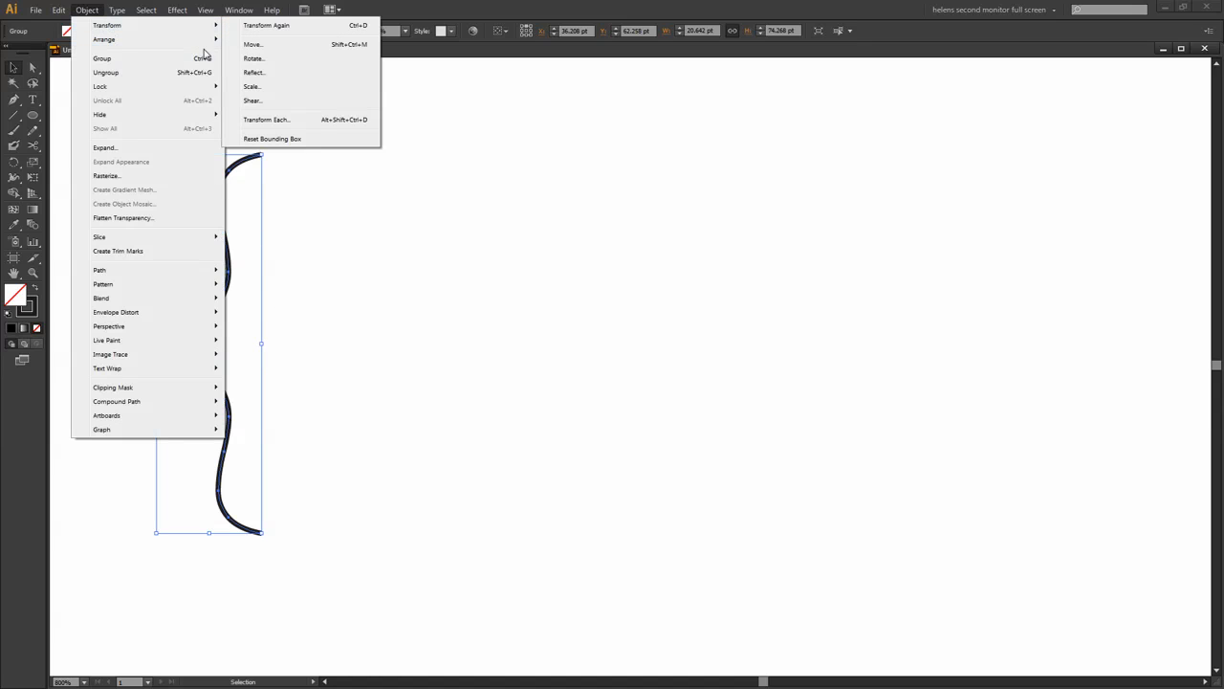
click(252, 73)
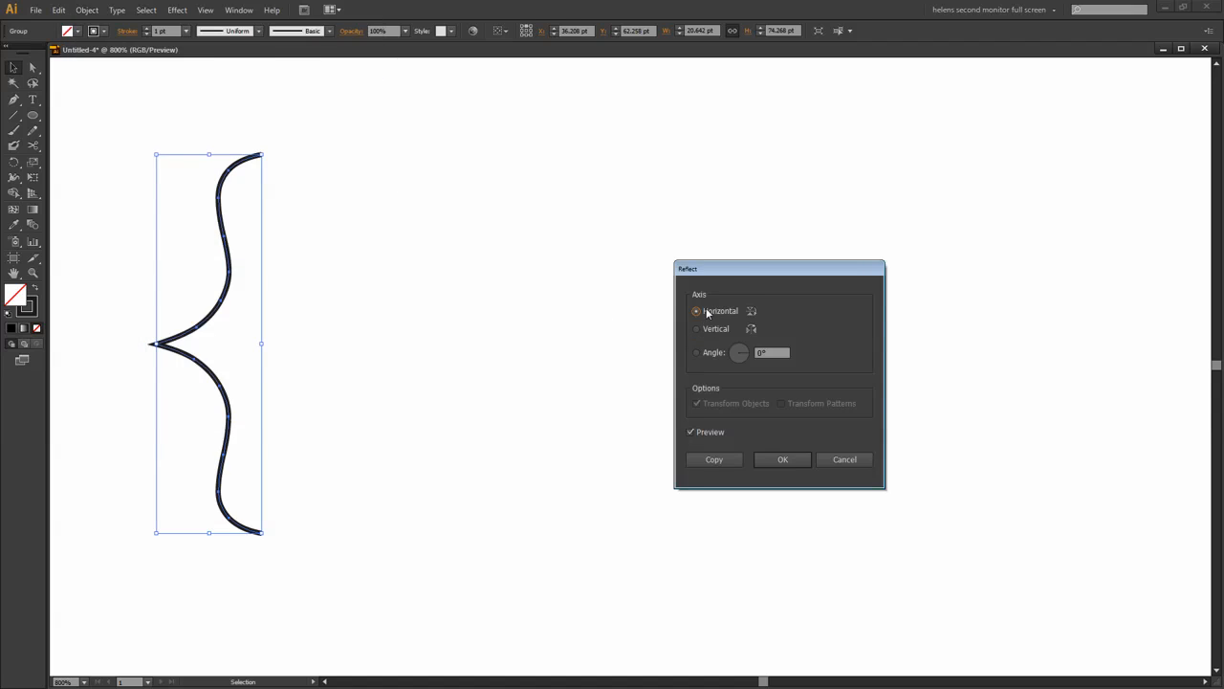
click(696, 329)
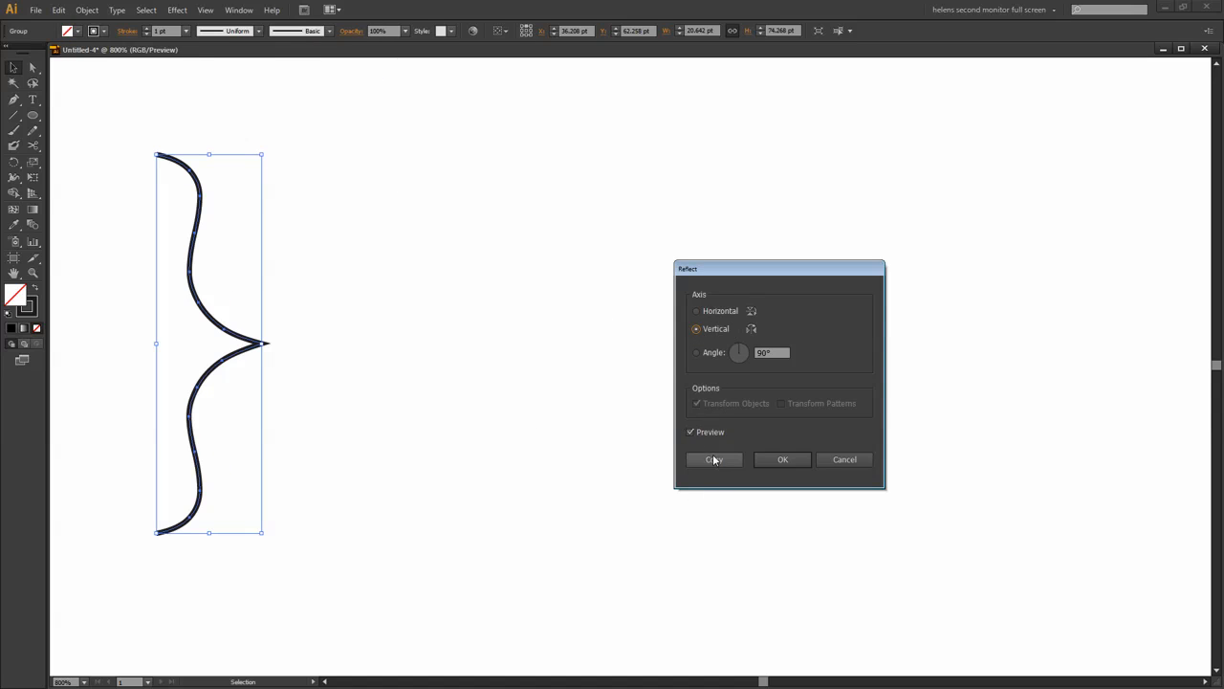
click(713, 459)
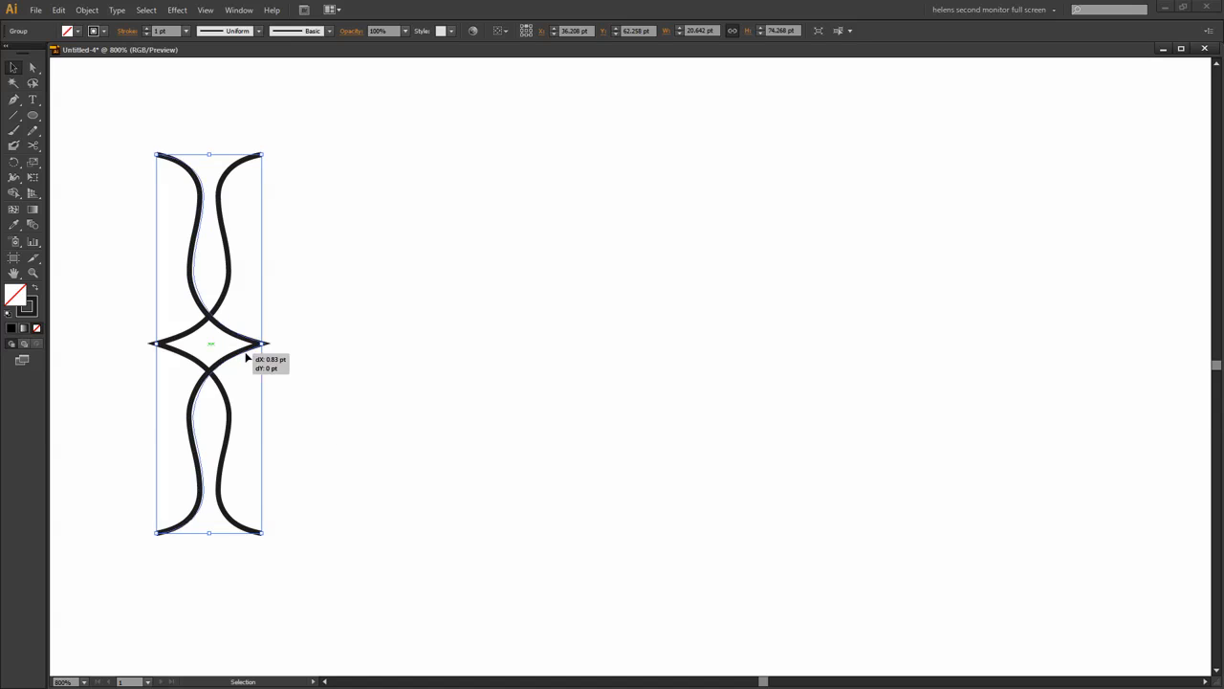
drag(259, 344, 865, 354)
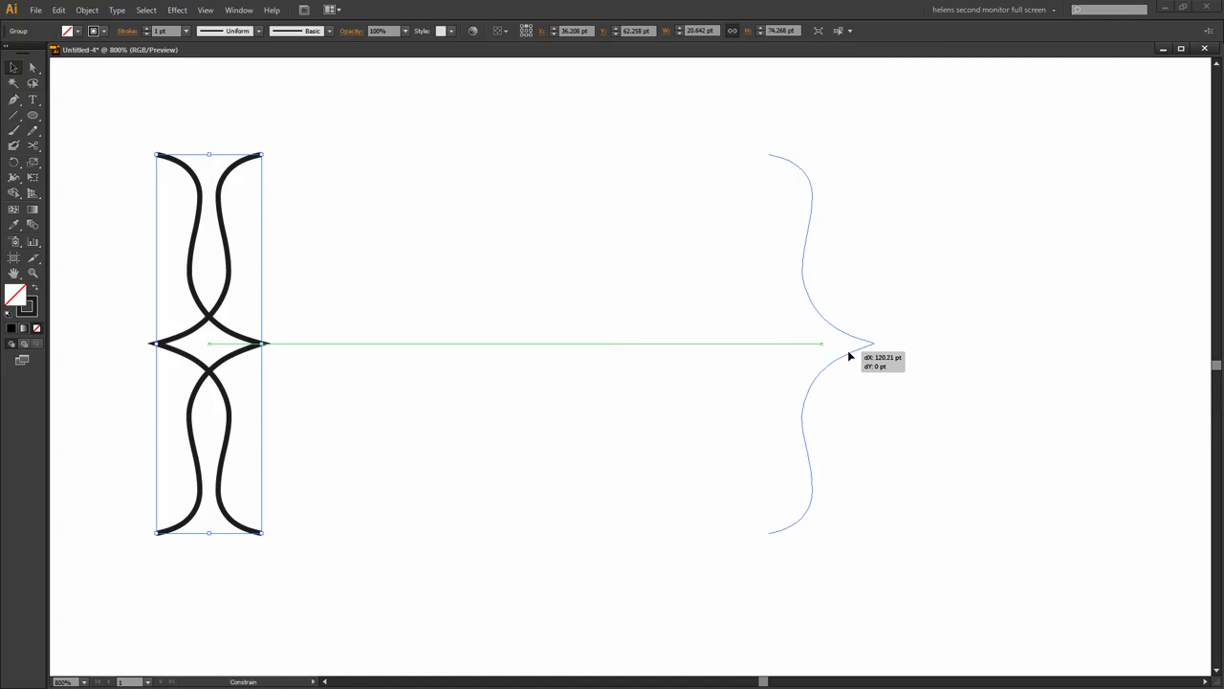
drag(209, 342, 852, 354)
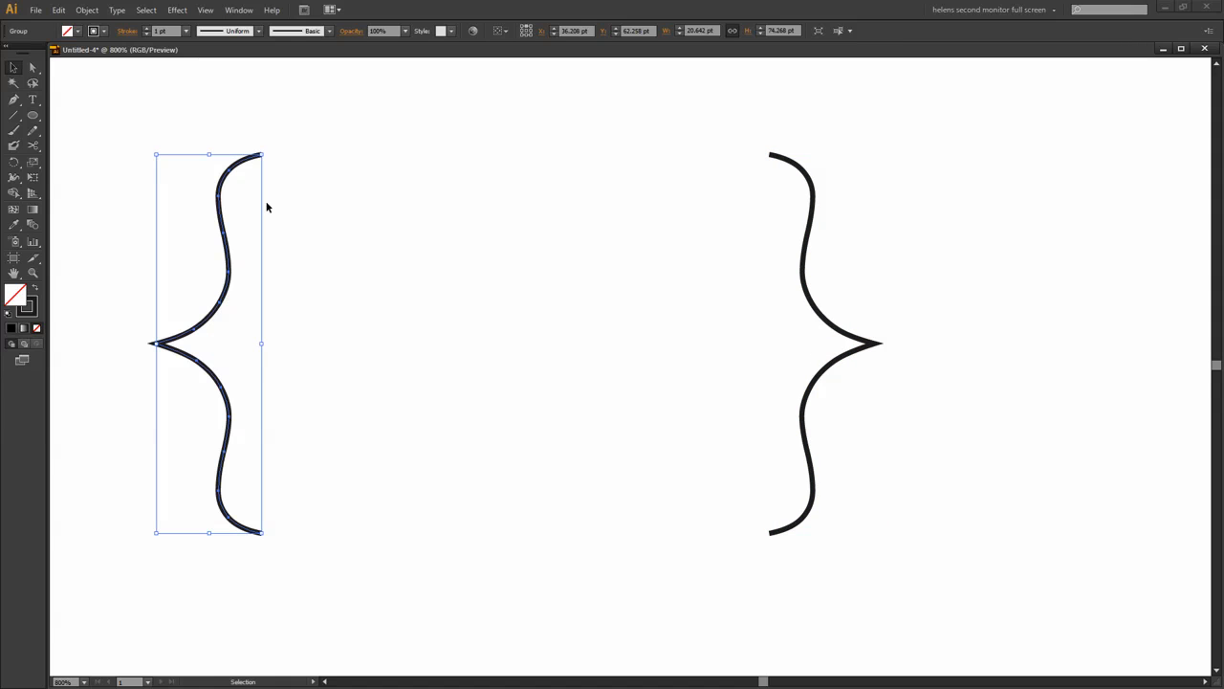
mouse_move(107, 80)
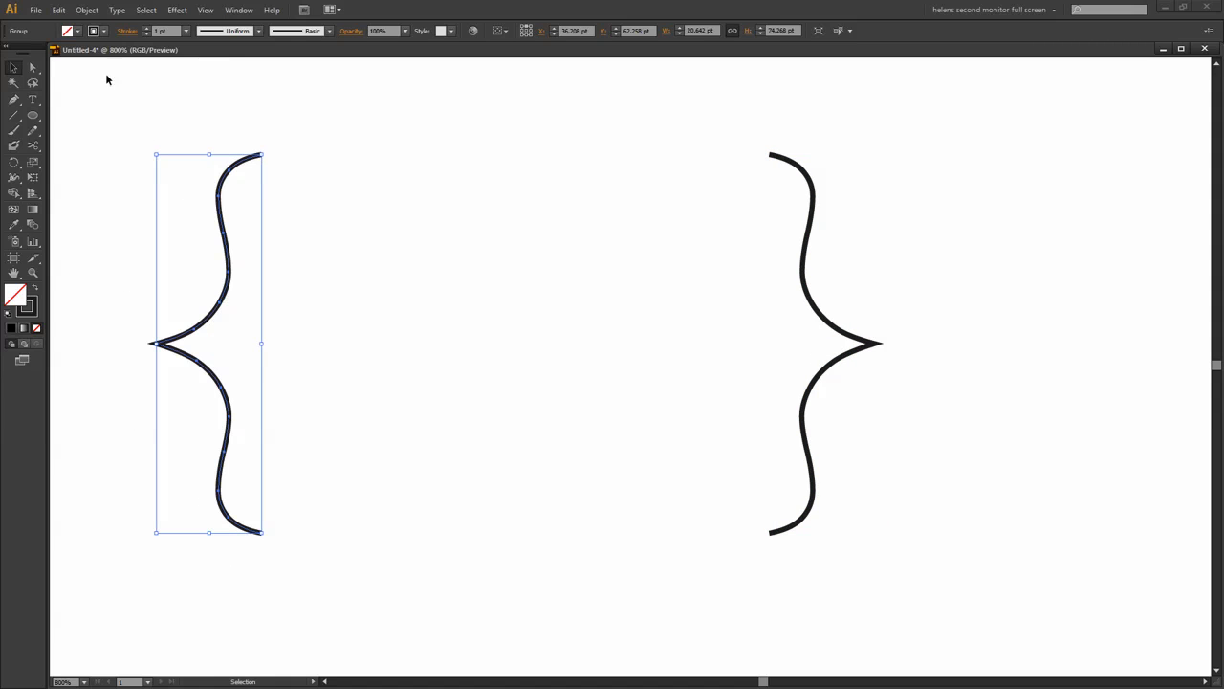
- Rotate a copy of the bracket 90° and place it horizontally below the upright pair
click(88, 10)
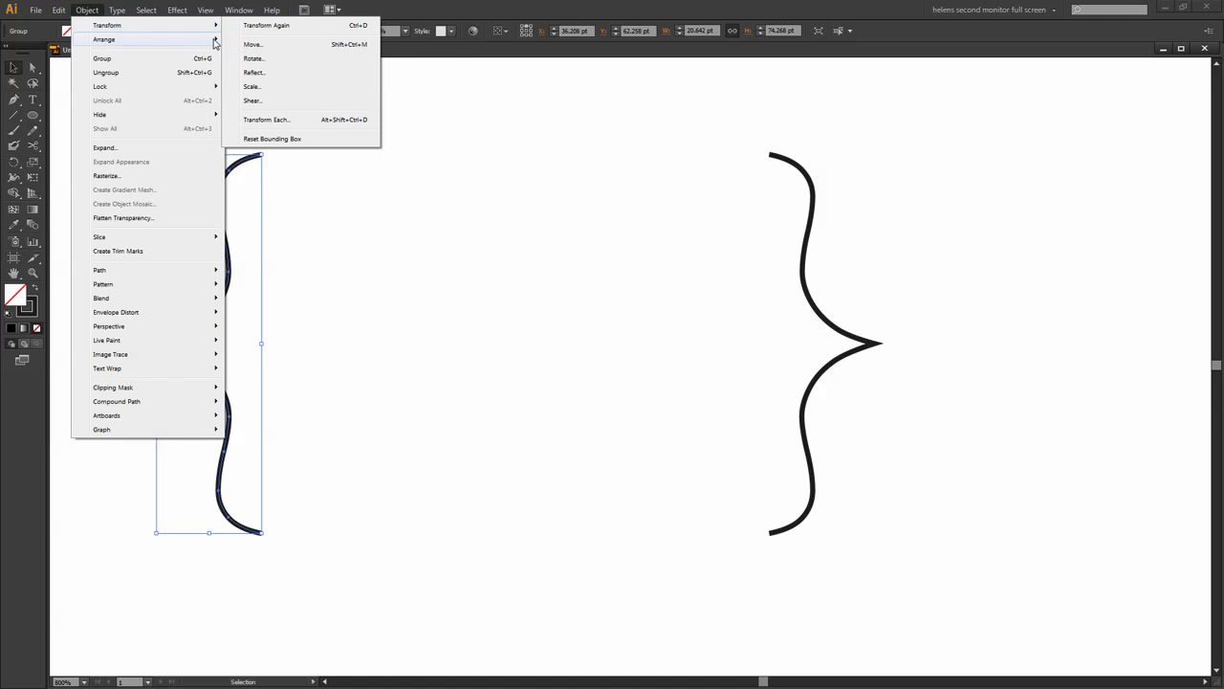
click(253, 57)
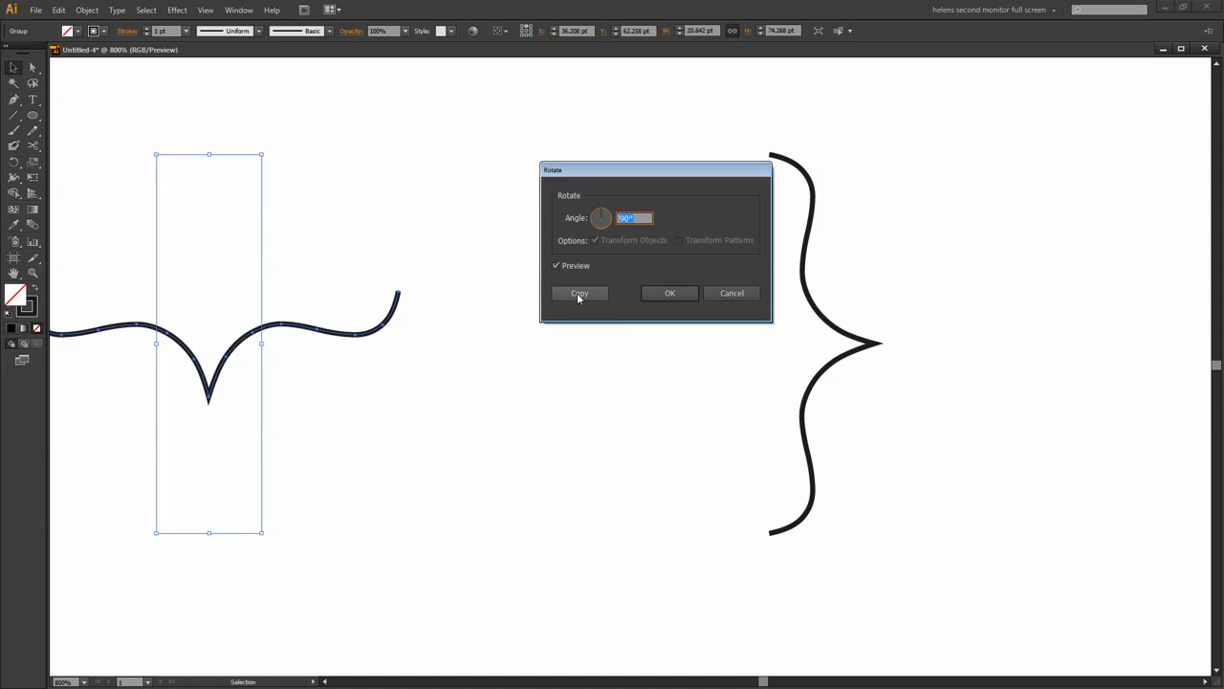
click(578, 293)
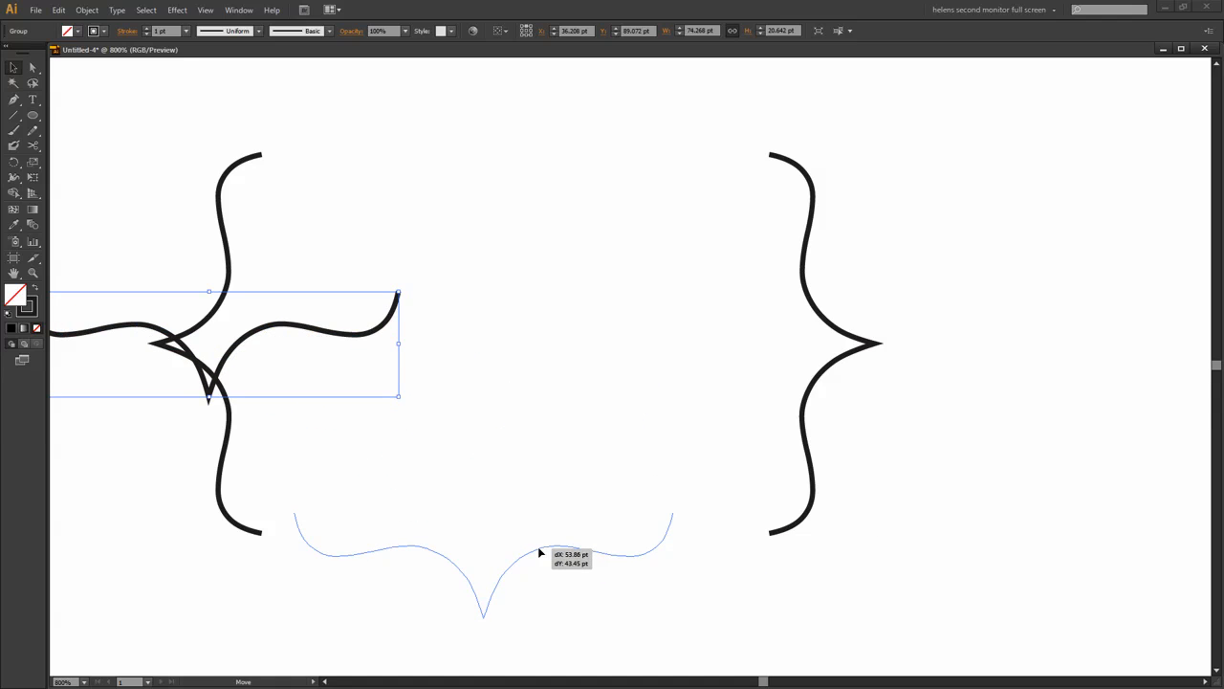
drag(539, 552, 507, 593)
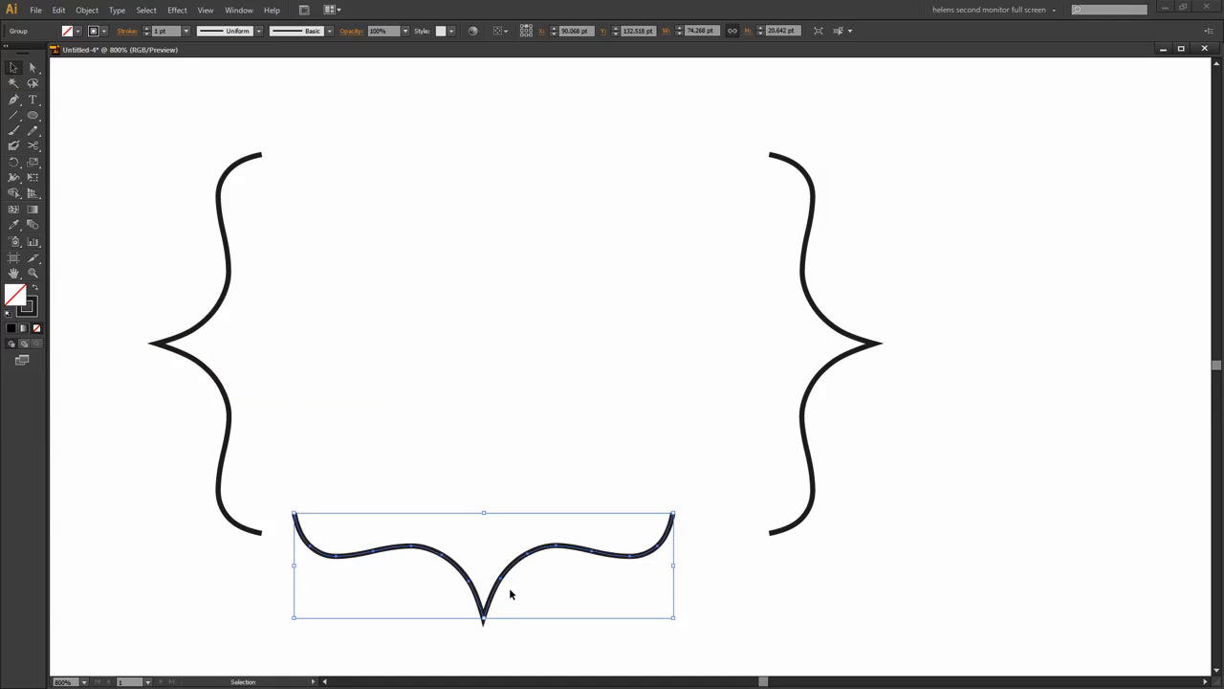
mouse_move(486, 570)
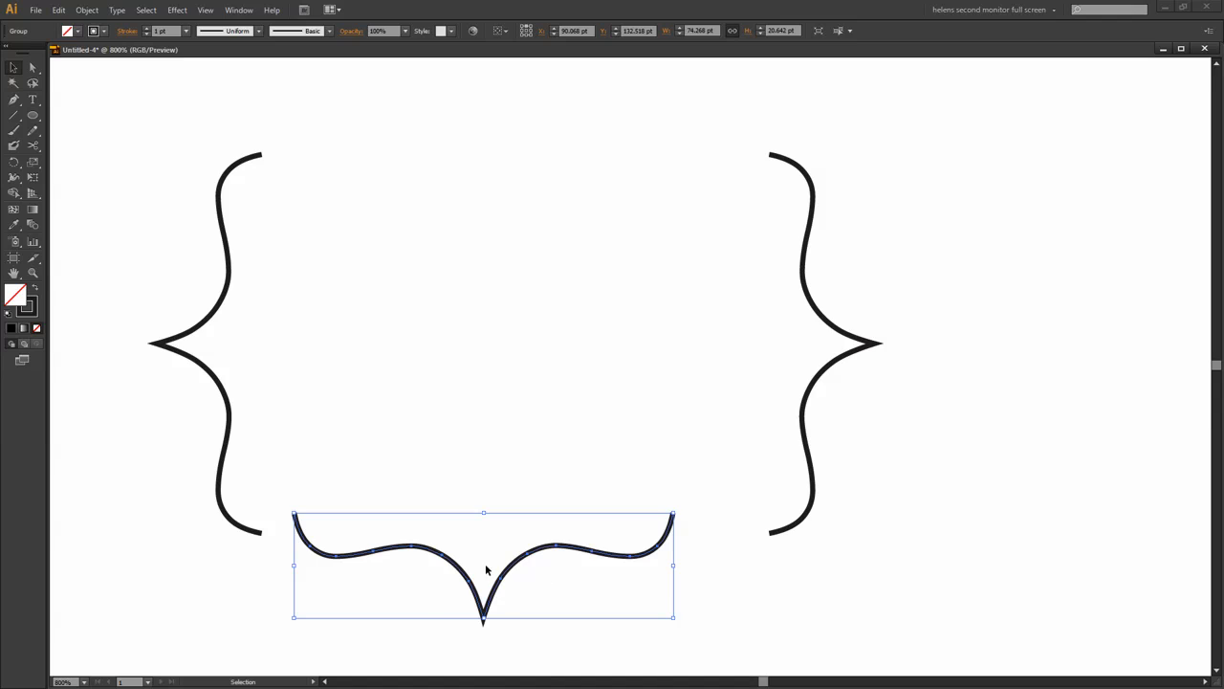
mouse_move(413, 138)
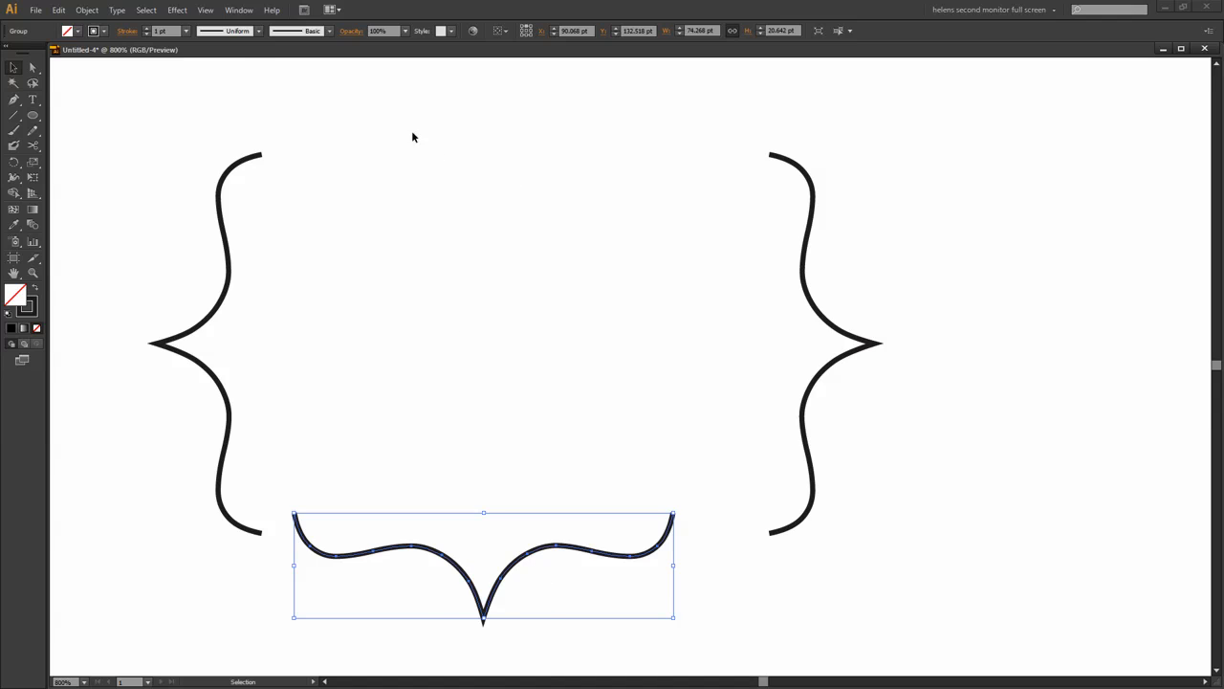
- Reflect the horizontal bracket across the horizontal axis as a copy and place it on top
click(88, 10)
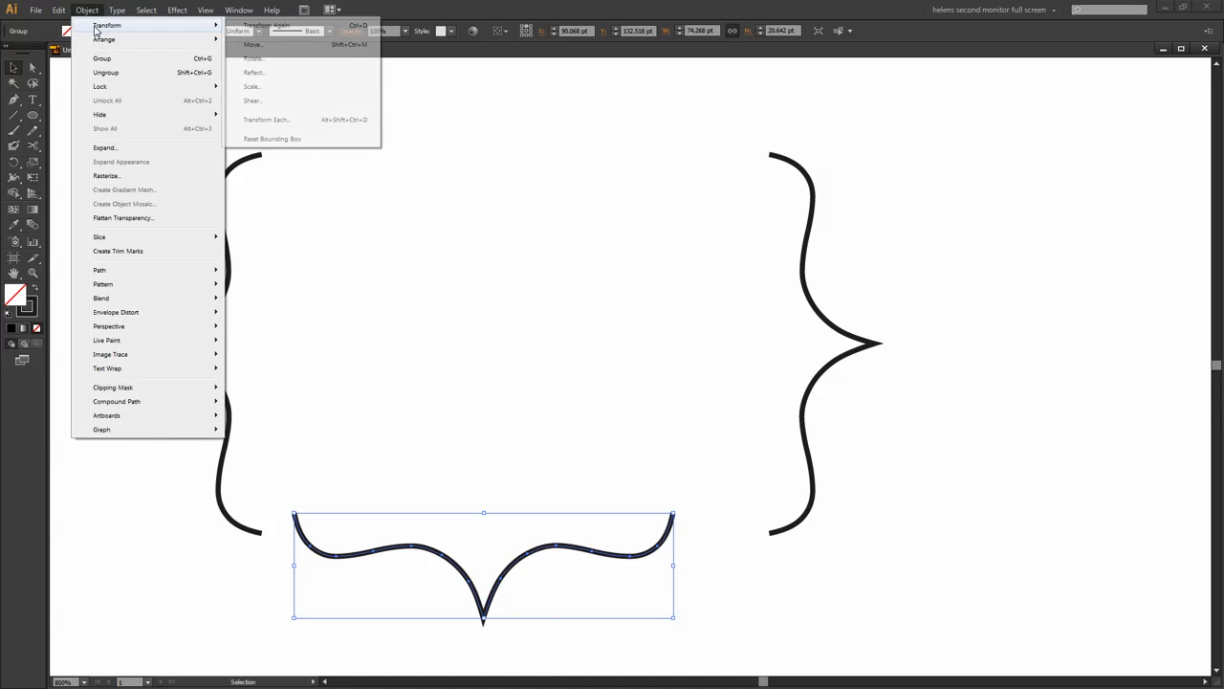
click(252, 72)
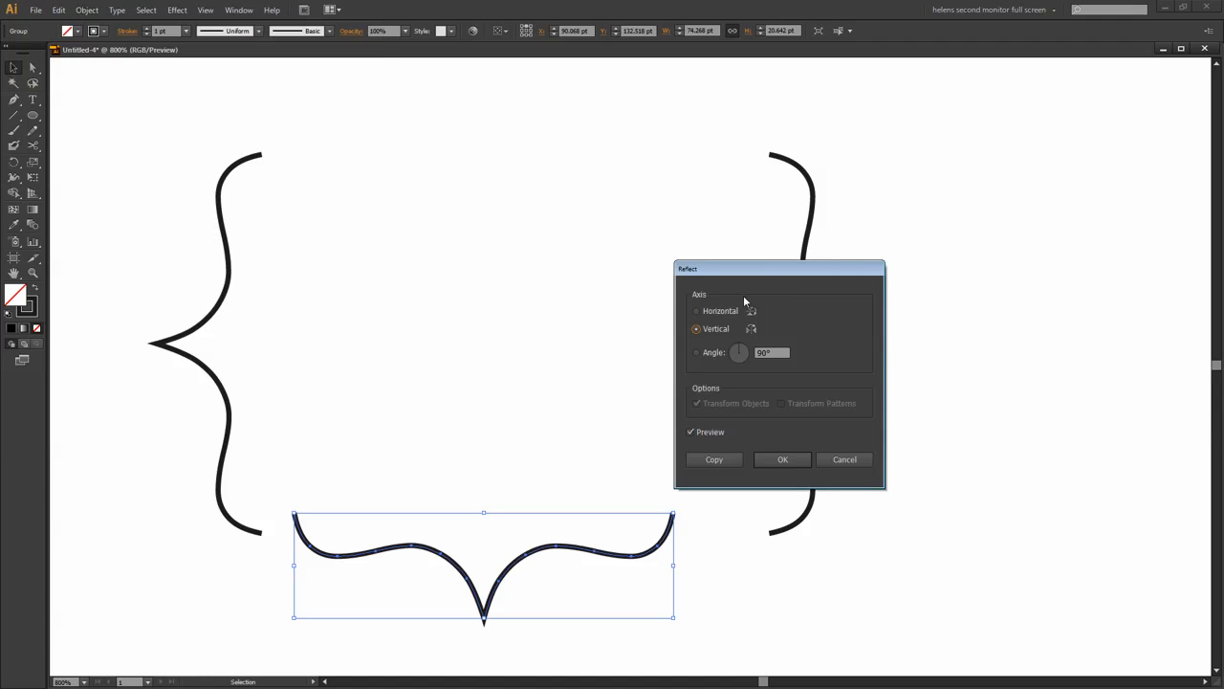
click(696, 310)
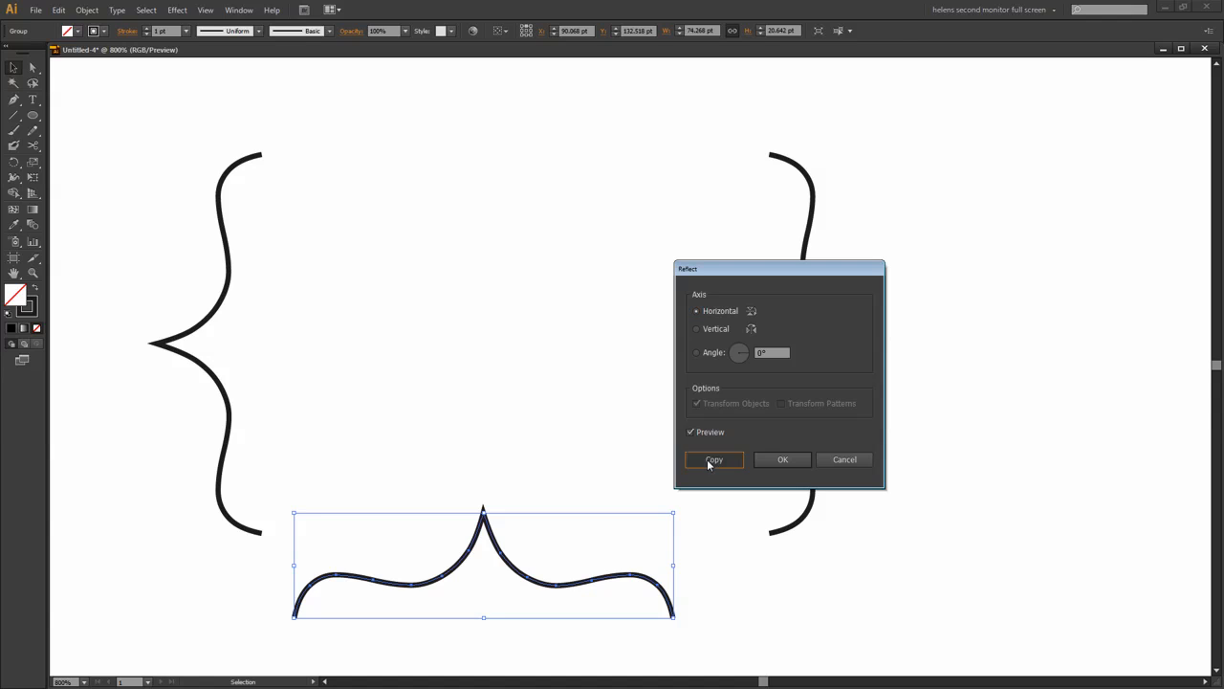
click(713, 460)
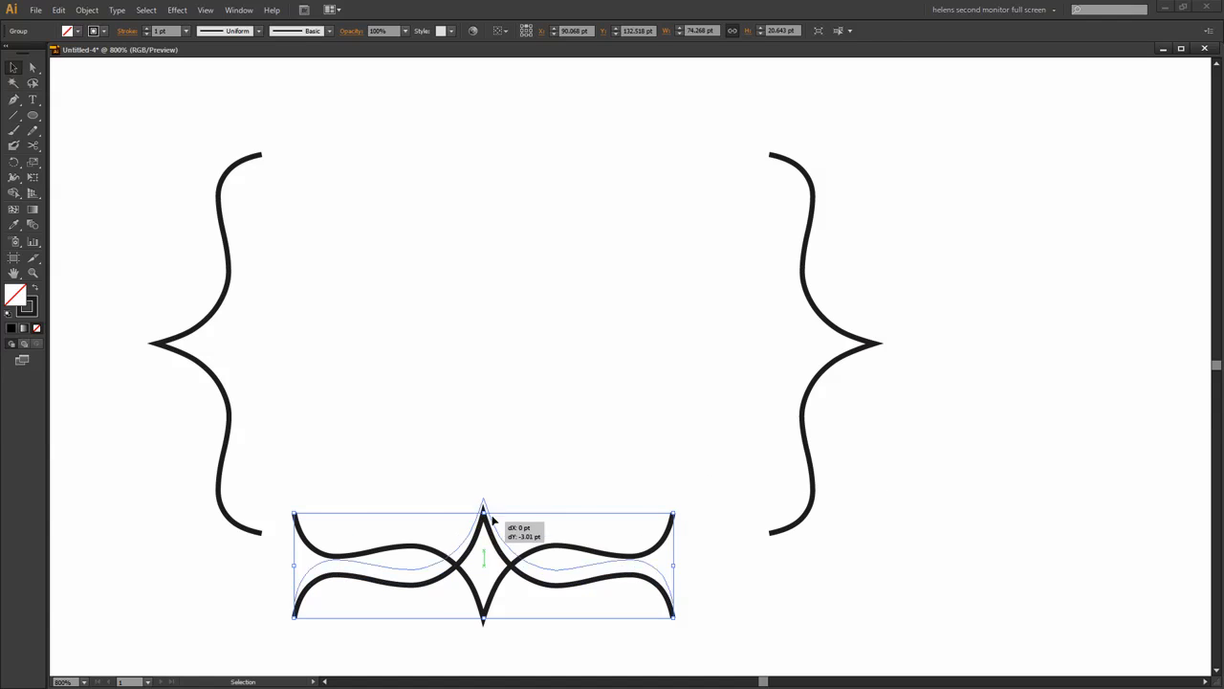
drag(482, 562, 459, 138)
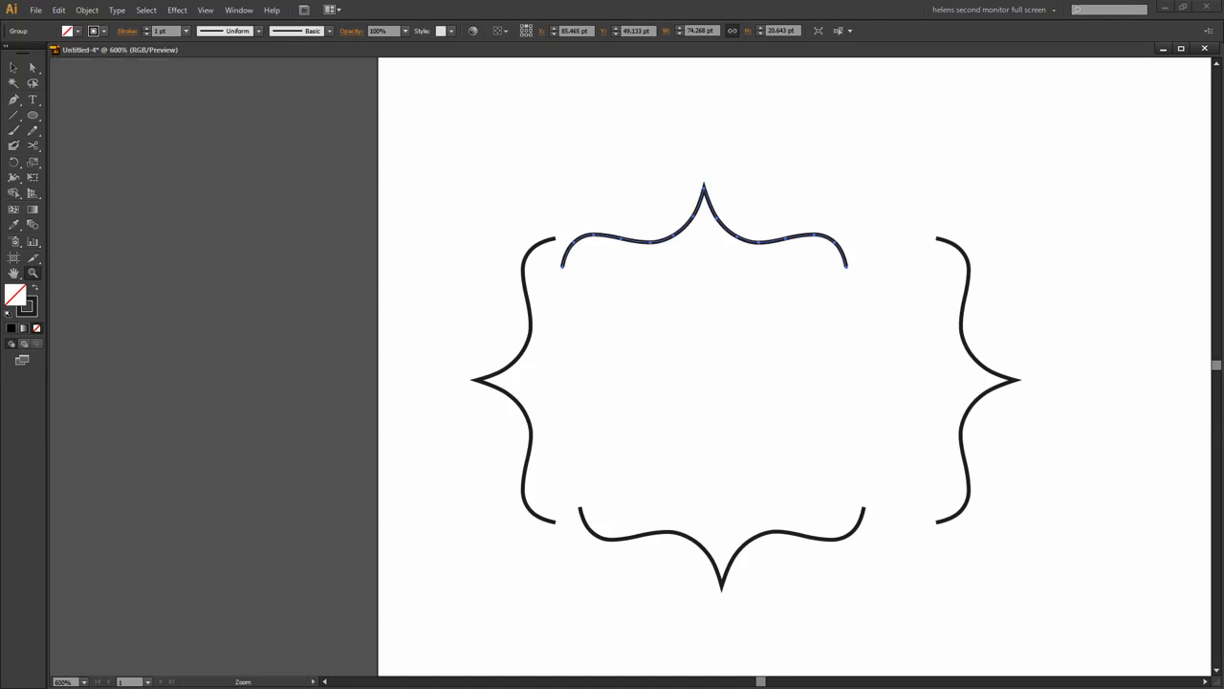
- Nudge the bottom and right brackets so all four endpoints snap into one closed frame
click(680, 239)
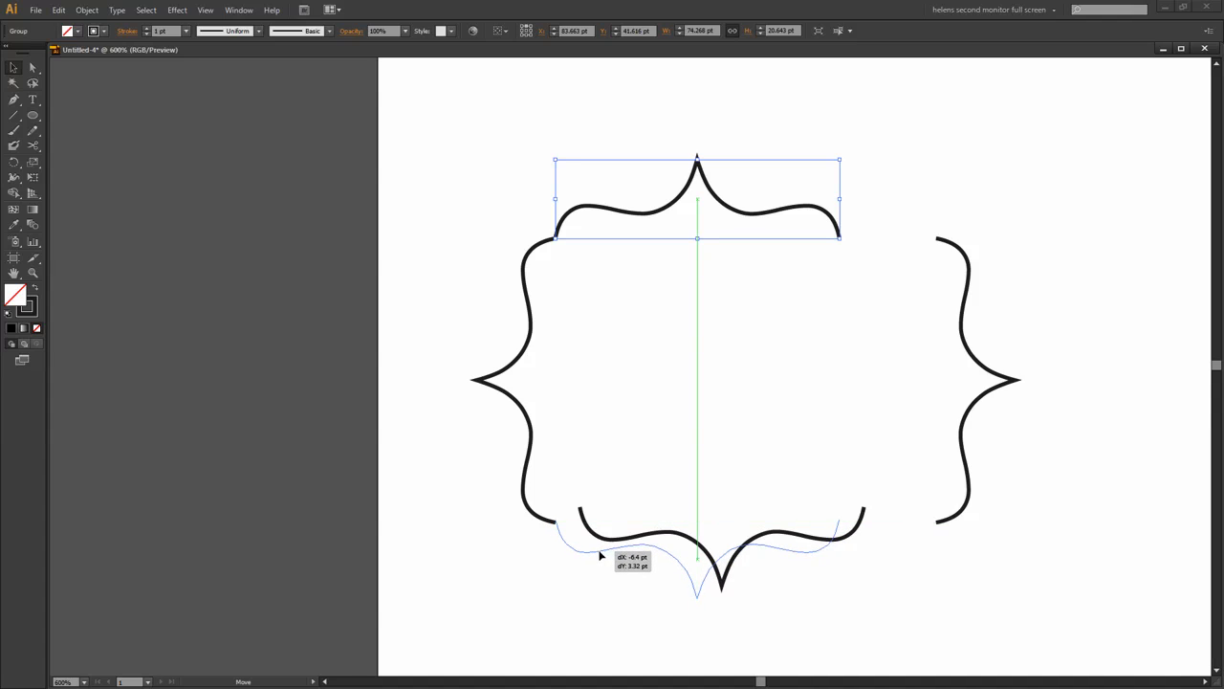
drag(696, 197, 697, 562)
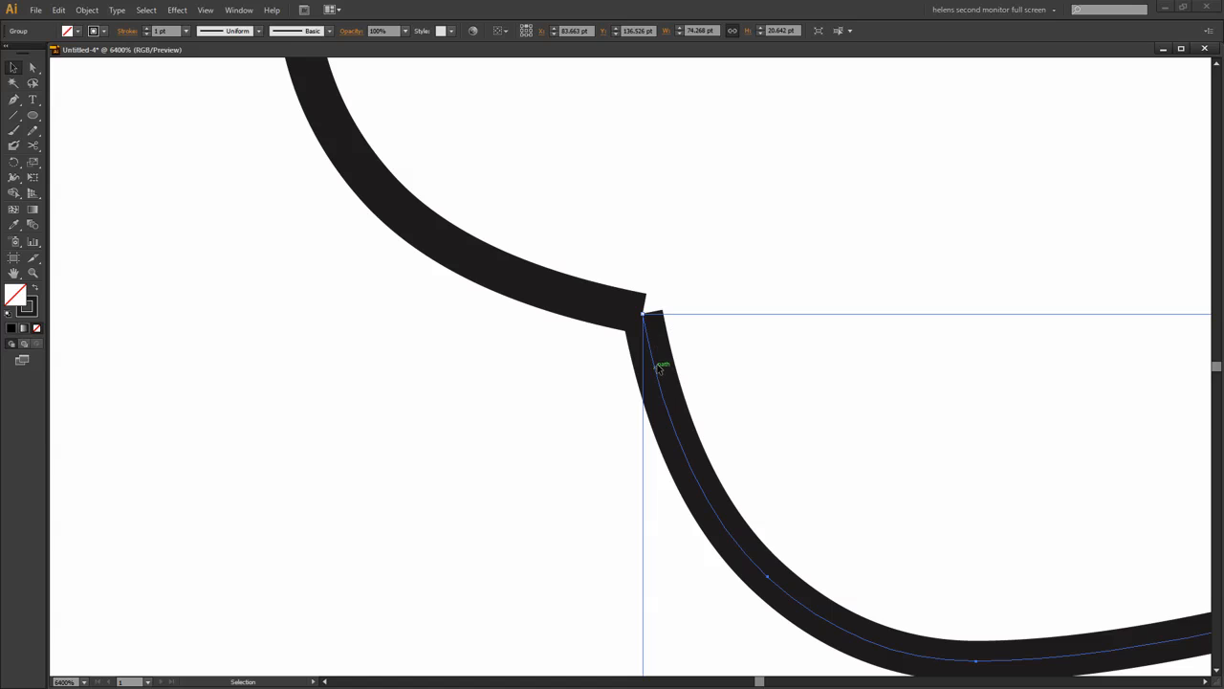
drag(660, 367, 642, 367)
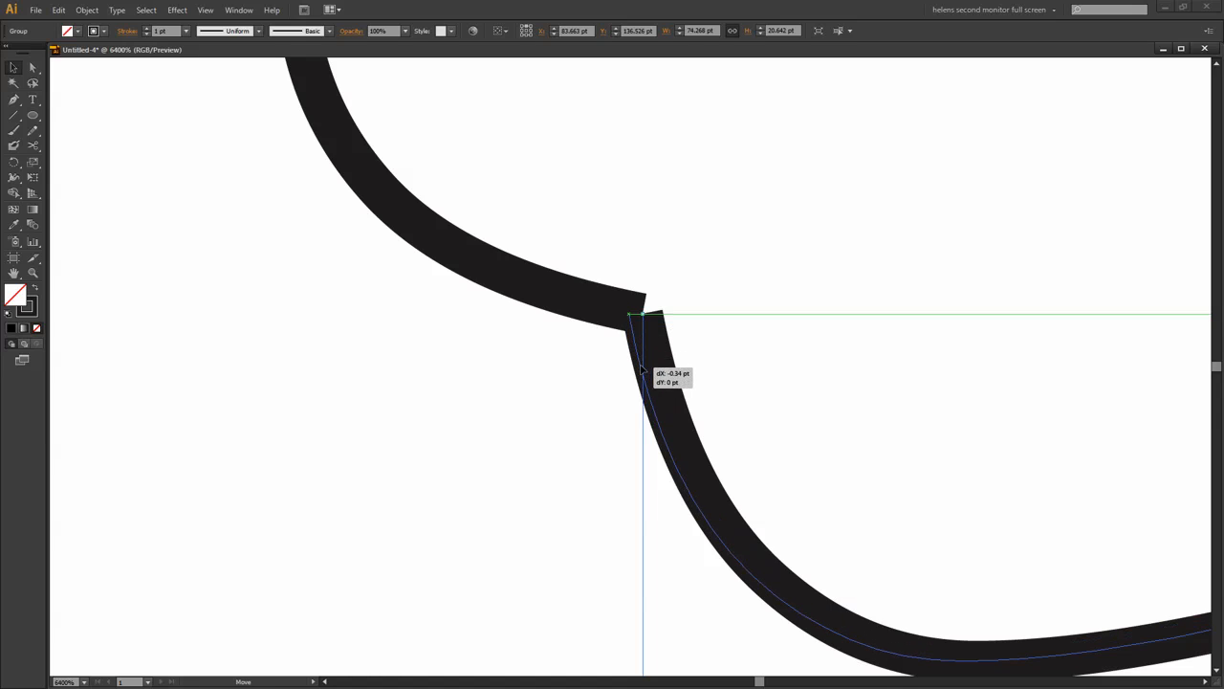
drag(647, 373, 643, 366)
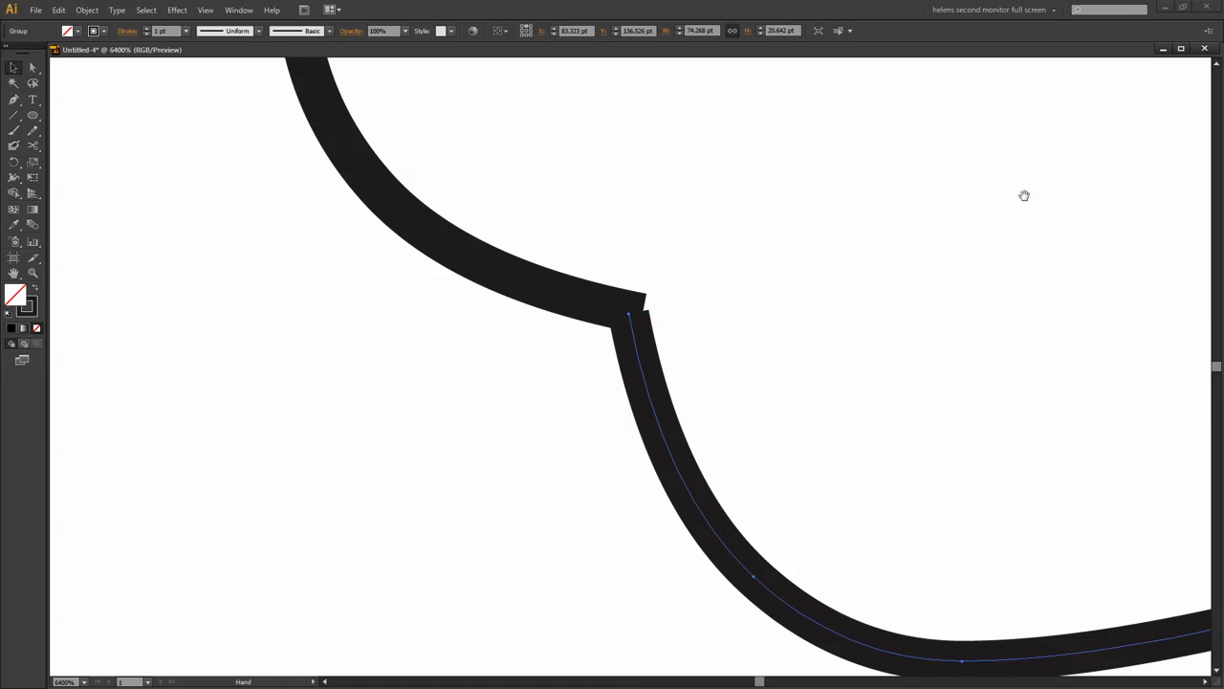
drag(1026, 195, 884, 279)
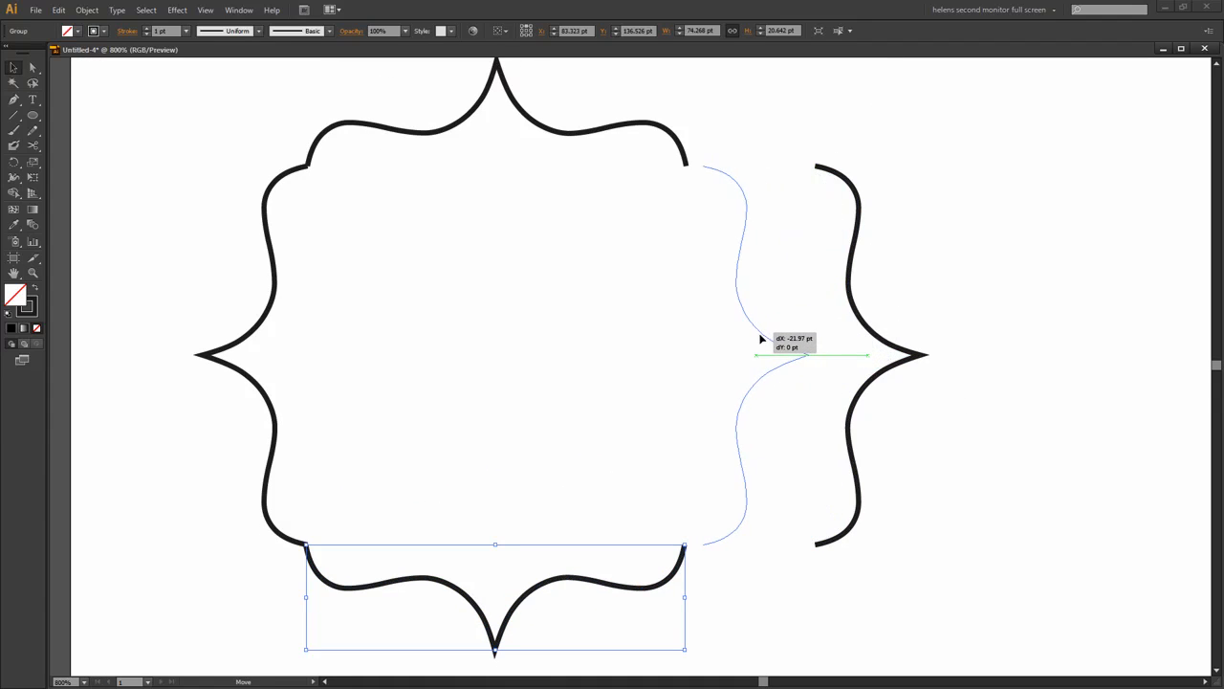
drag(766, 354, 747, 340)
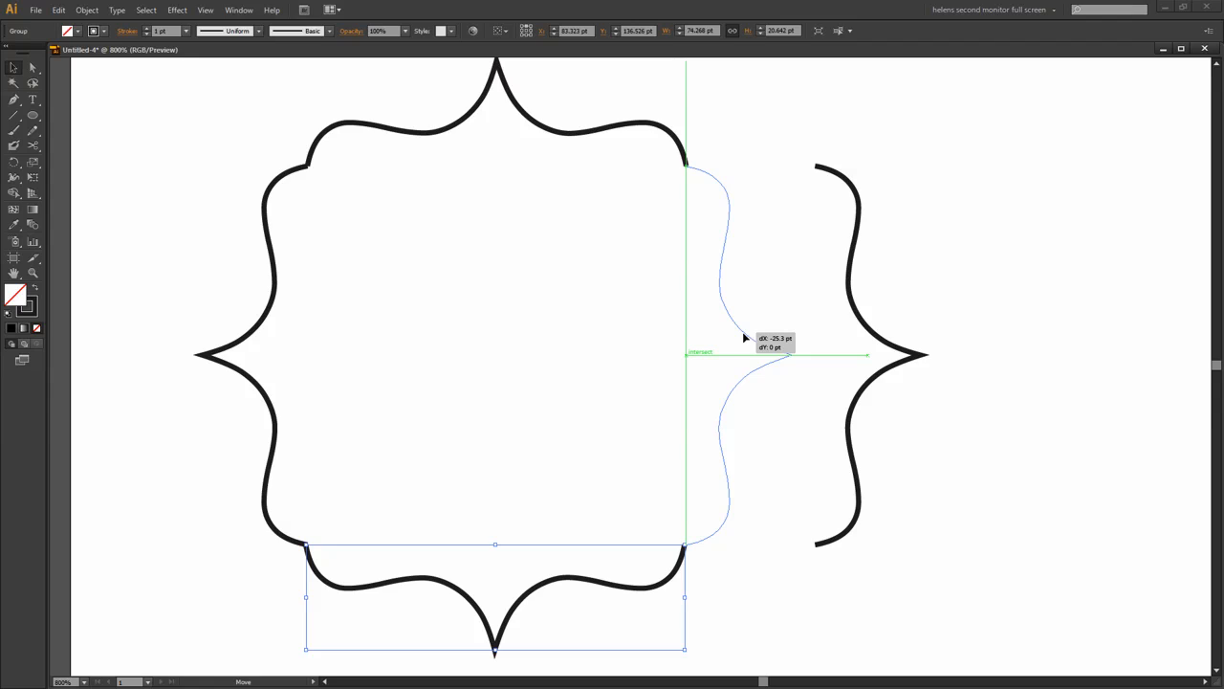
click(868, 595)
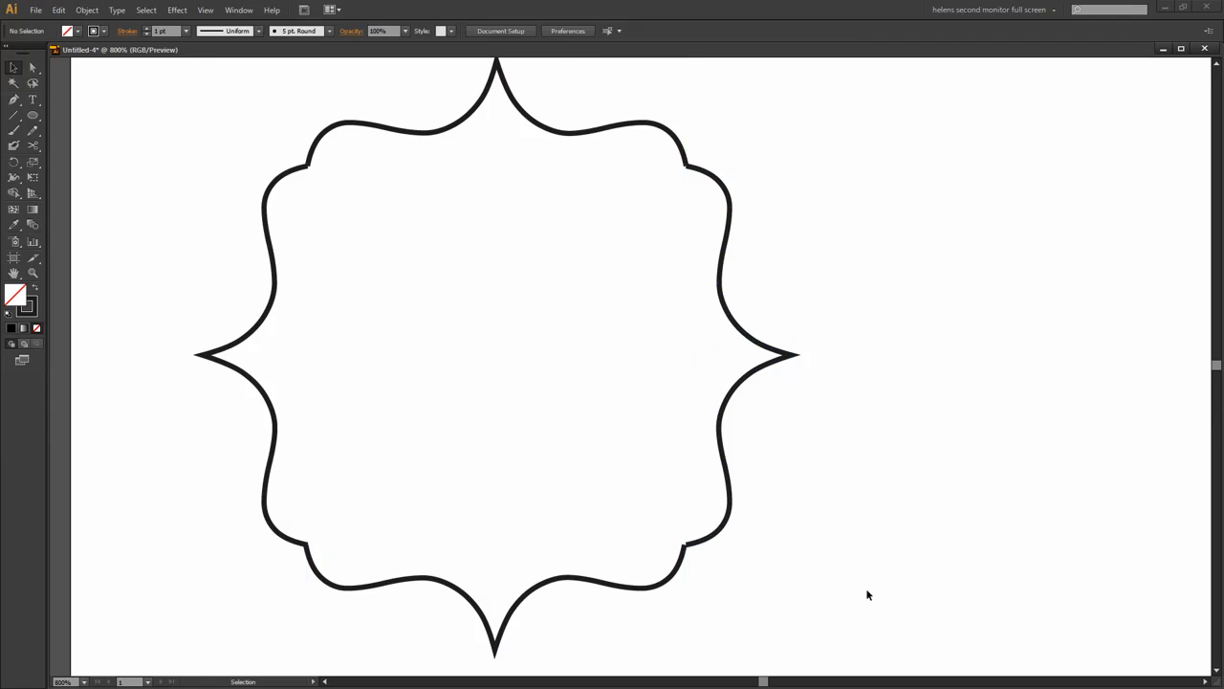
mouse_move(788, 489)
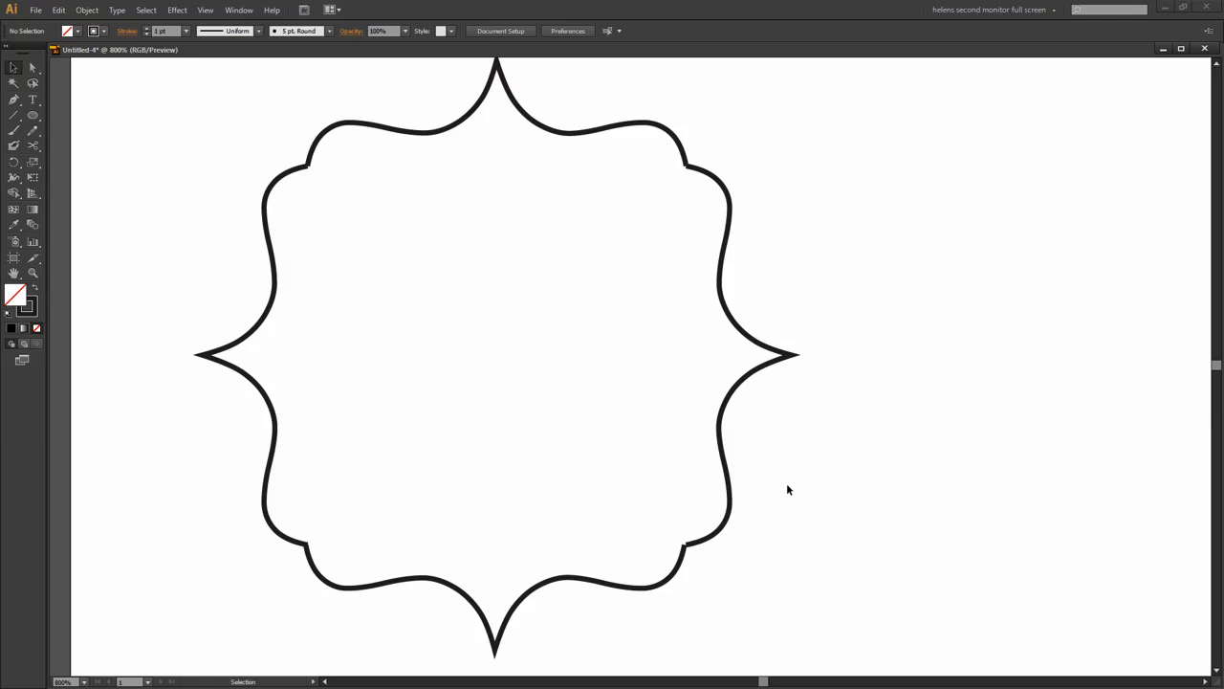
mouse_move(785, 555)
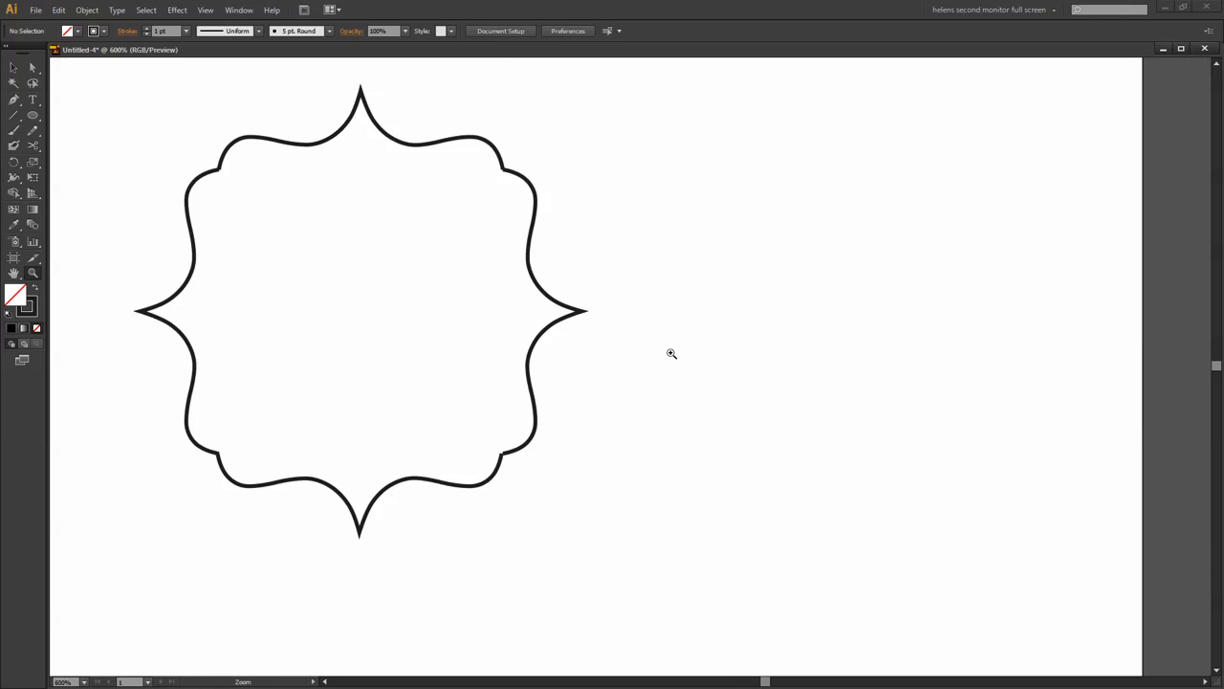
mouse_move(602, 319)
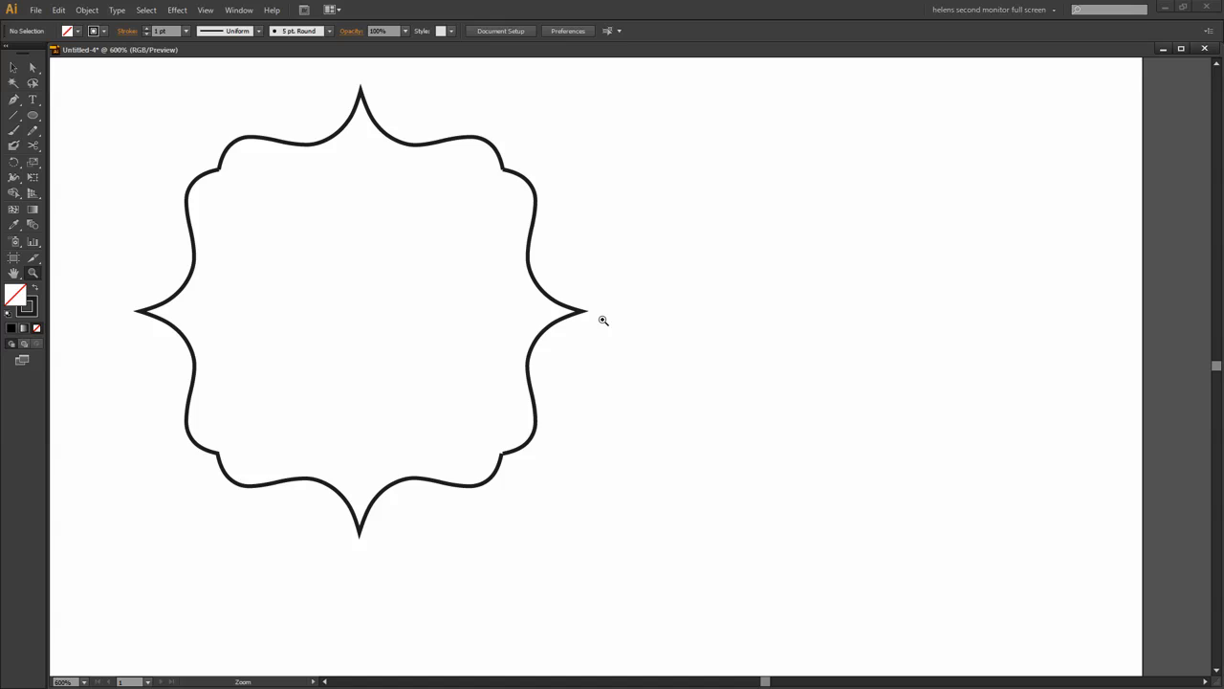
mouse_move(46, 84)
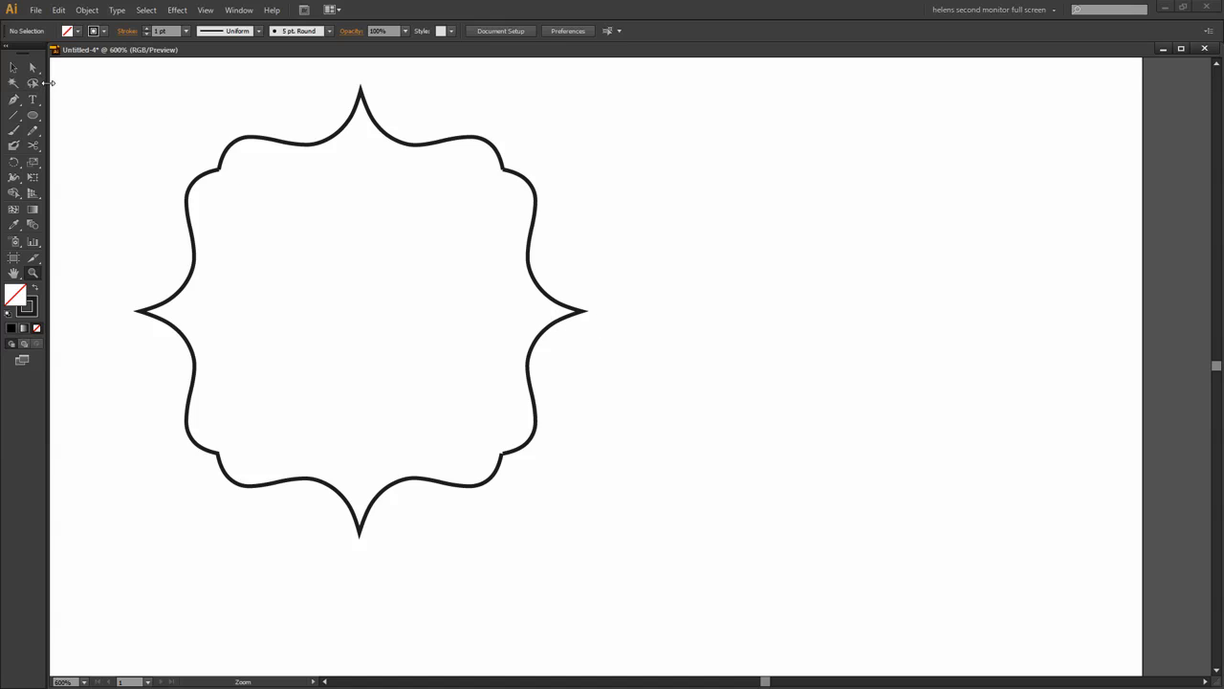
mouse_move(90, 98)
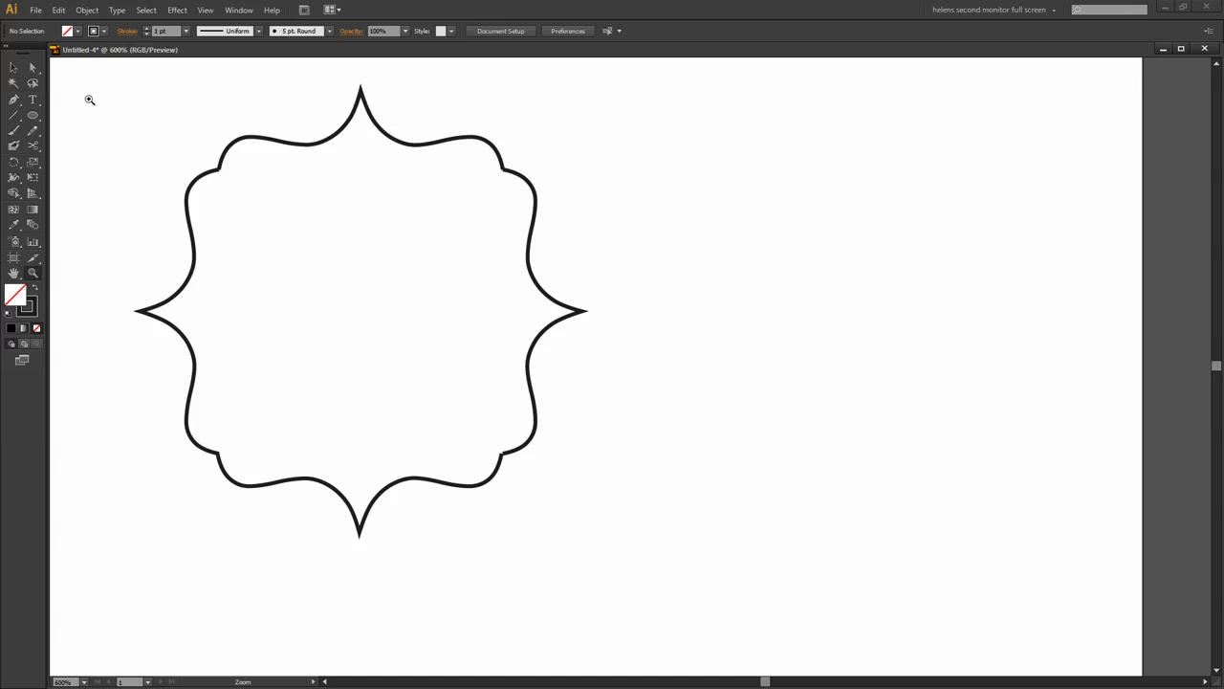
click(14, 67)
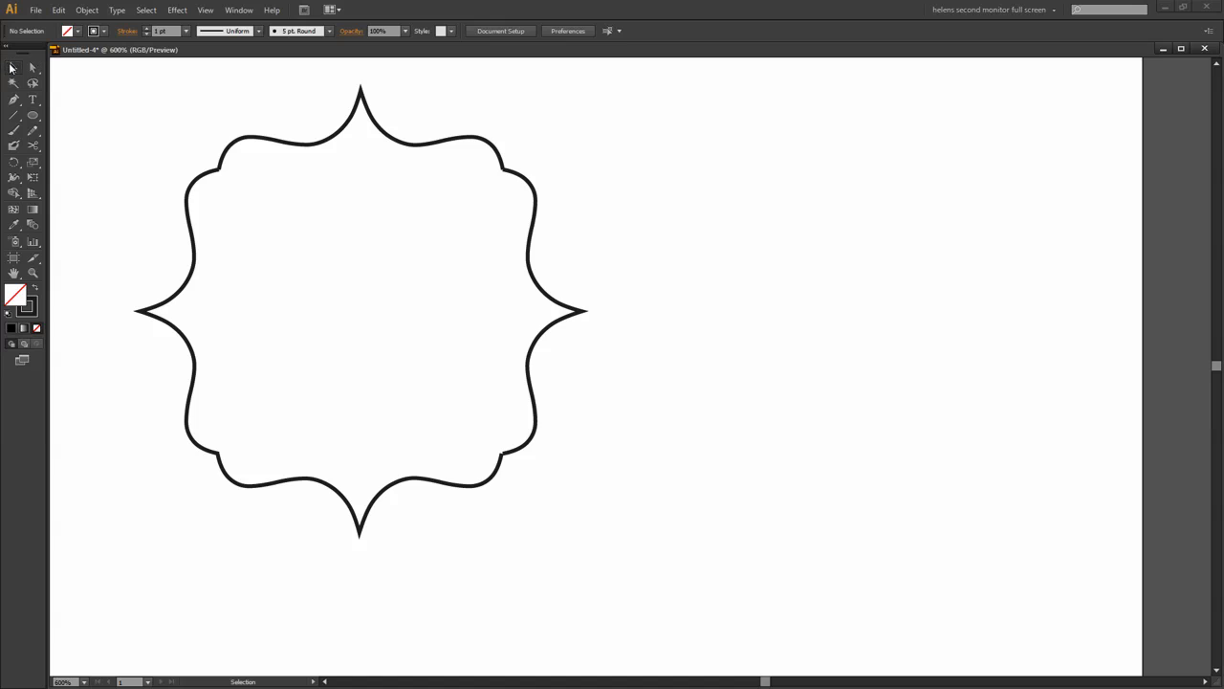
mouse_move(120, 82)
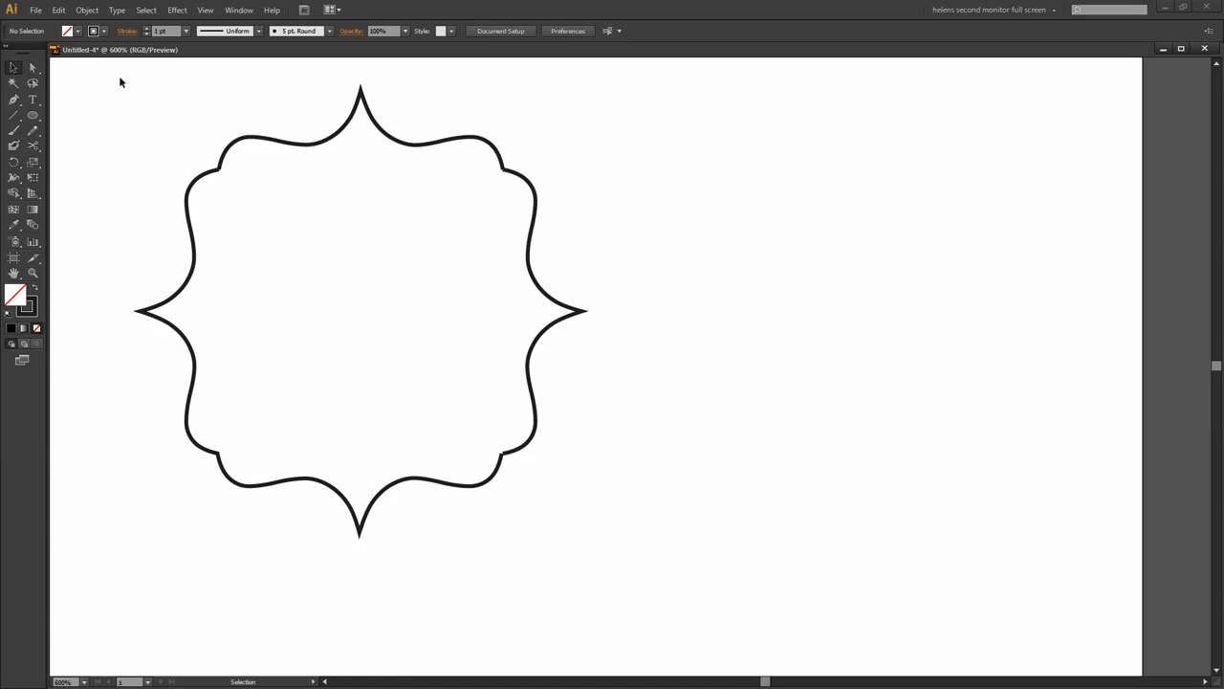
- Select the whole frame and run the File > Scripts path-joining script on it
drag(122, 82, 624, 545)
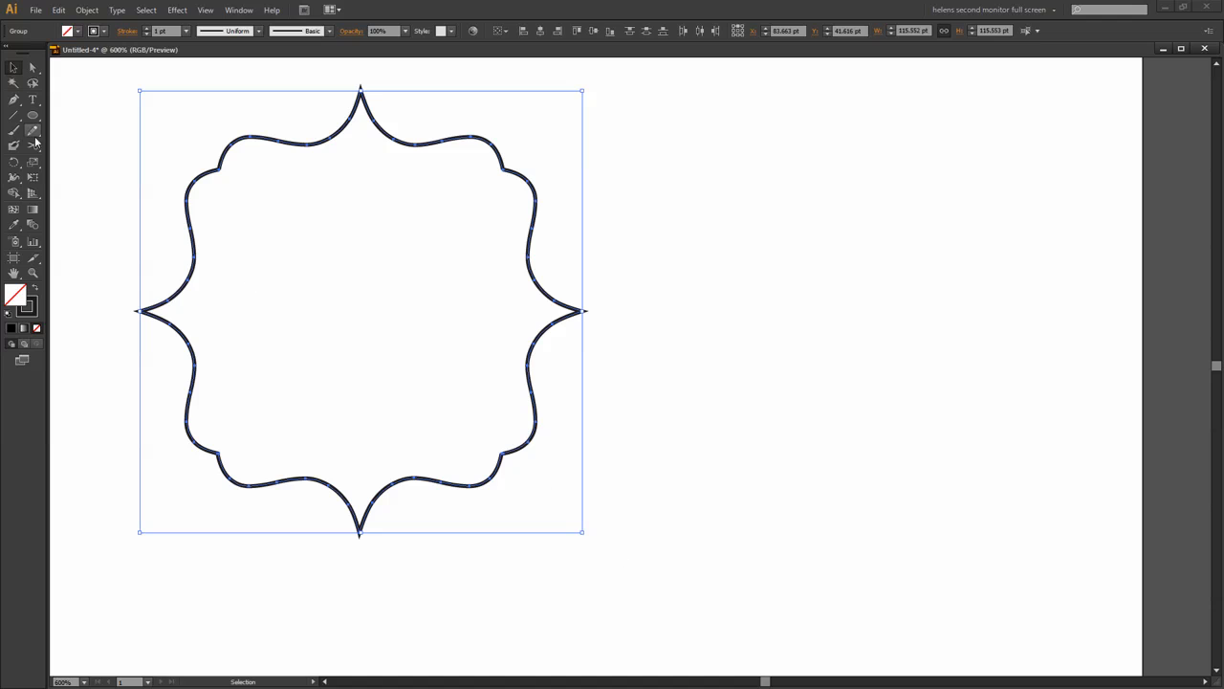
click(34, 10)
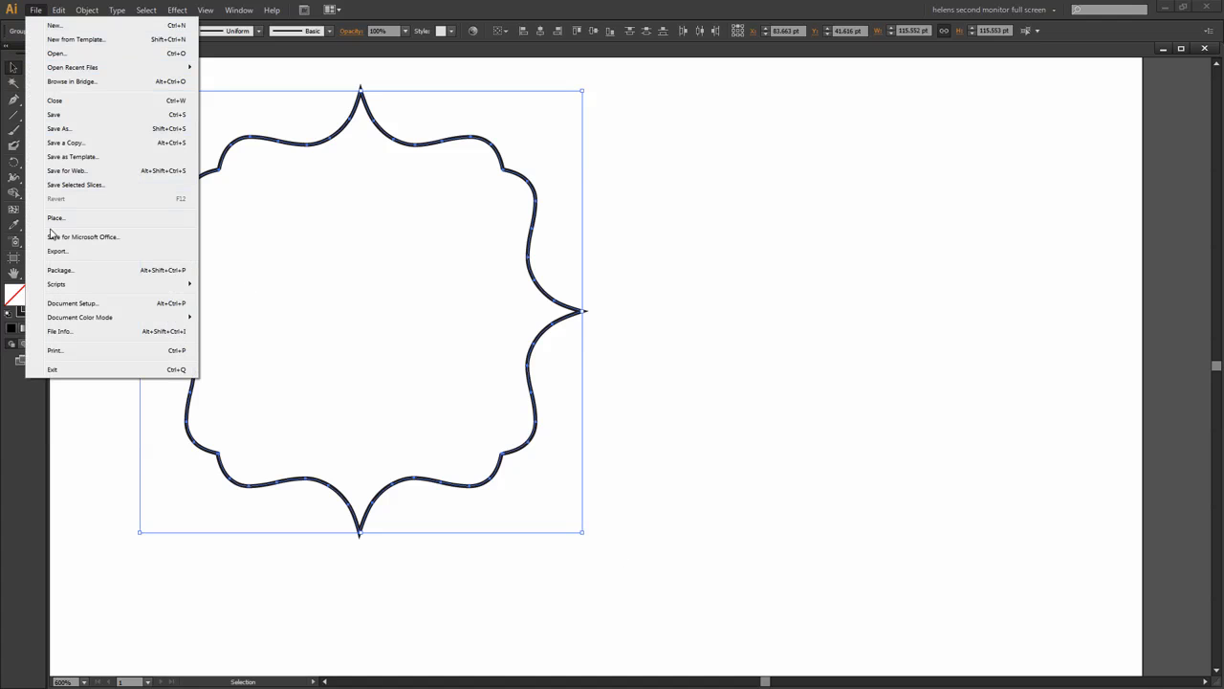
mouse_move(61, 270)
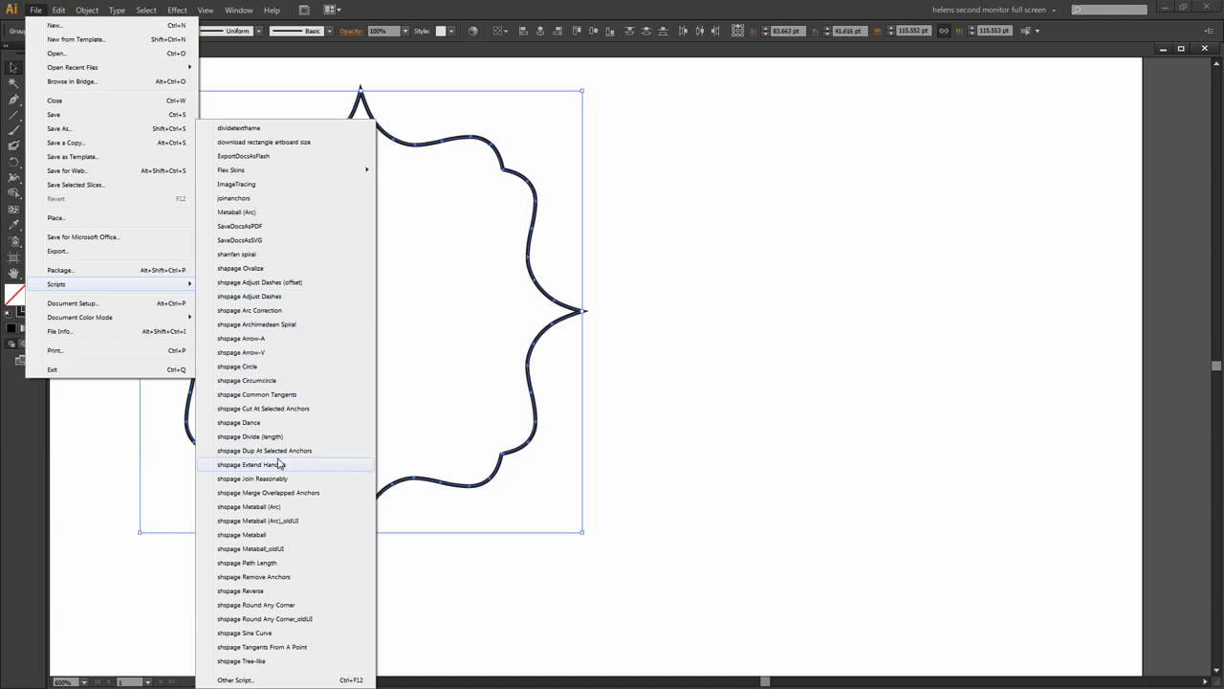
click(250, 464)
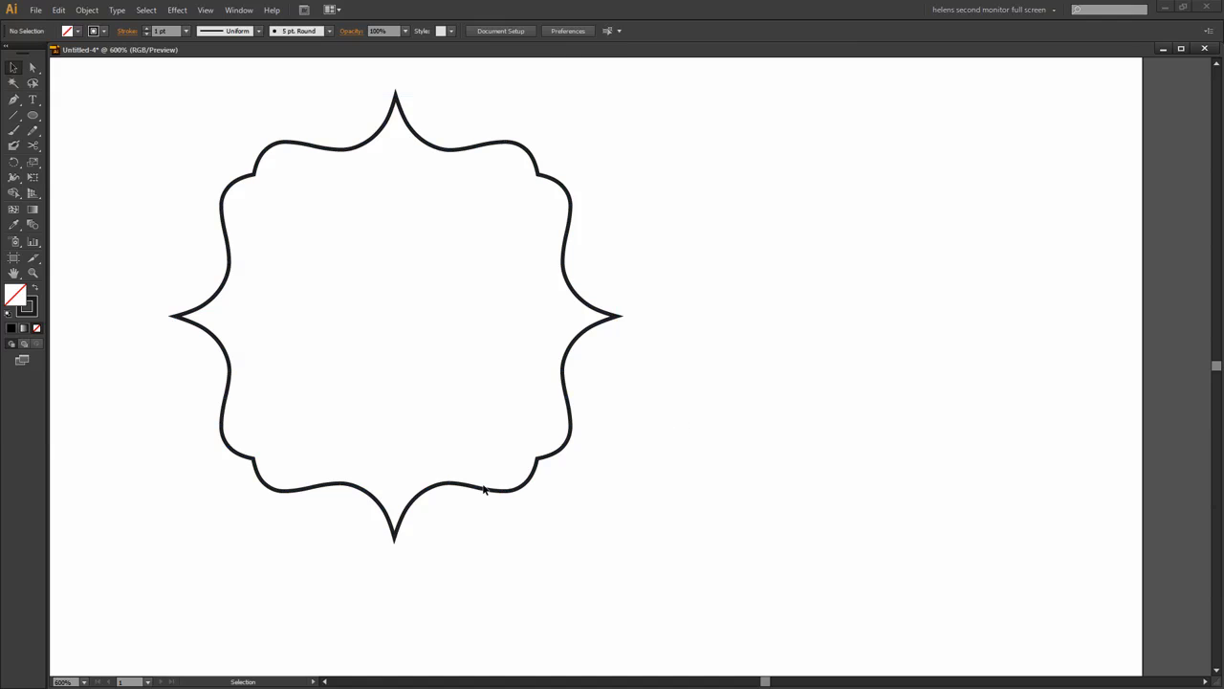
- Drag the frame's right handle outward twice, stretching it into a wide landscape rectangle
click(486, 490)
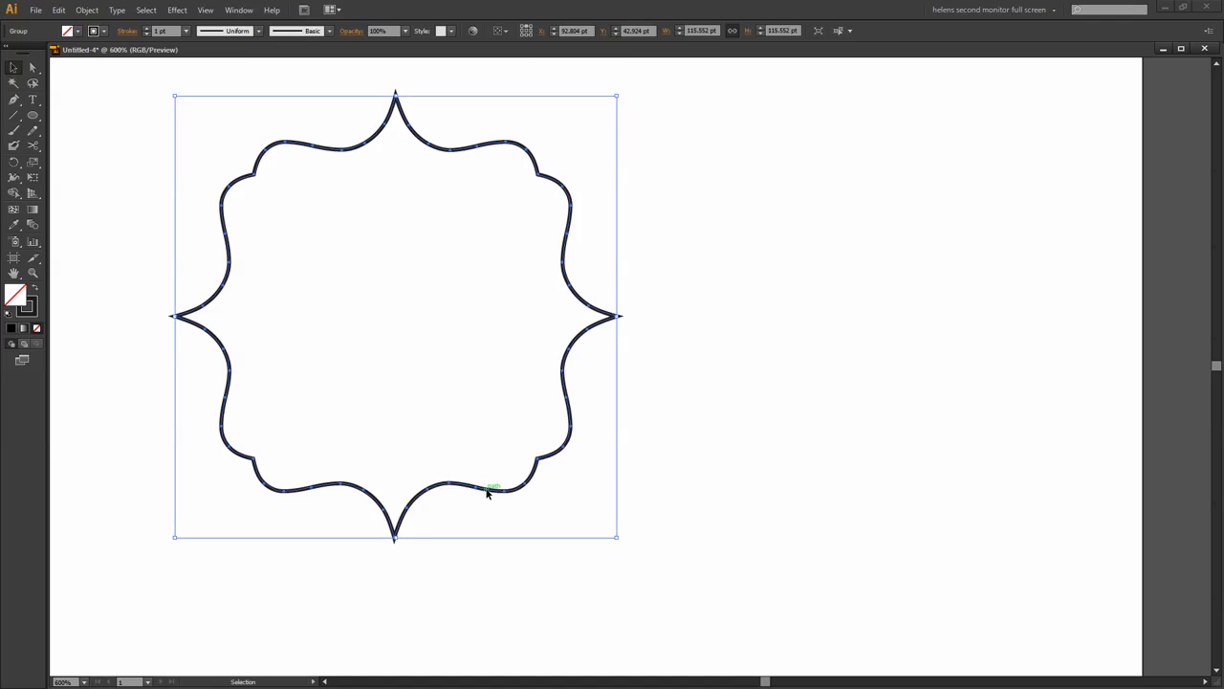
click(420, 195)
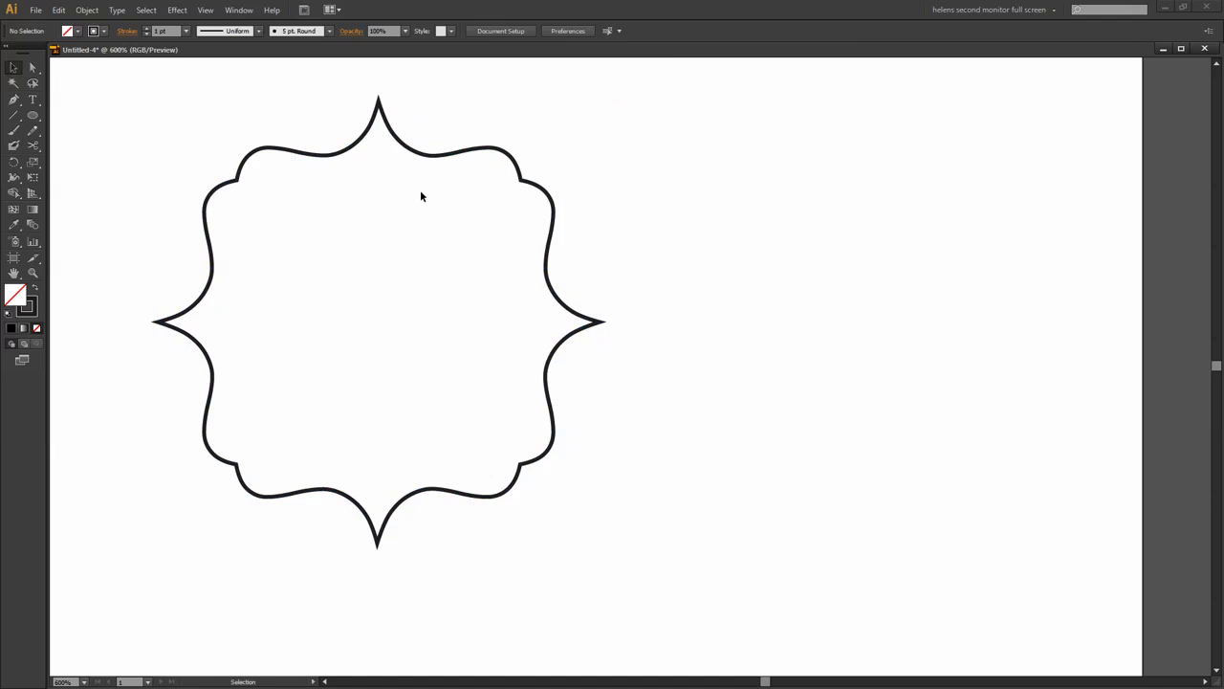
mouse_move(436, 497)
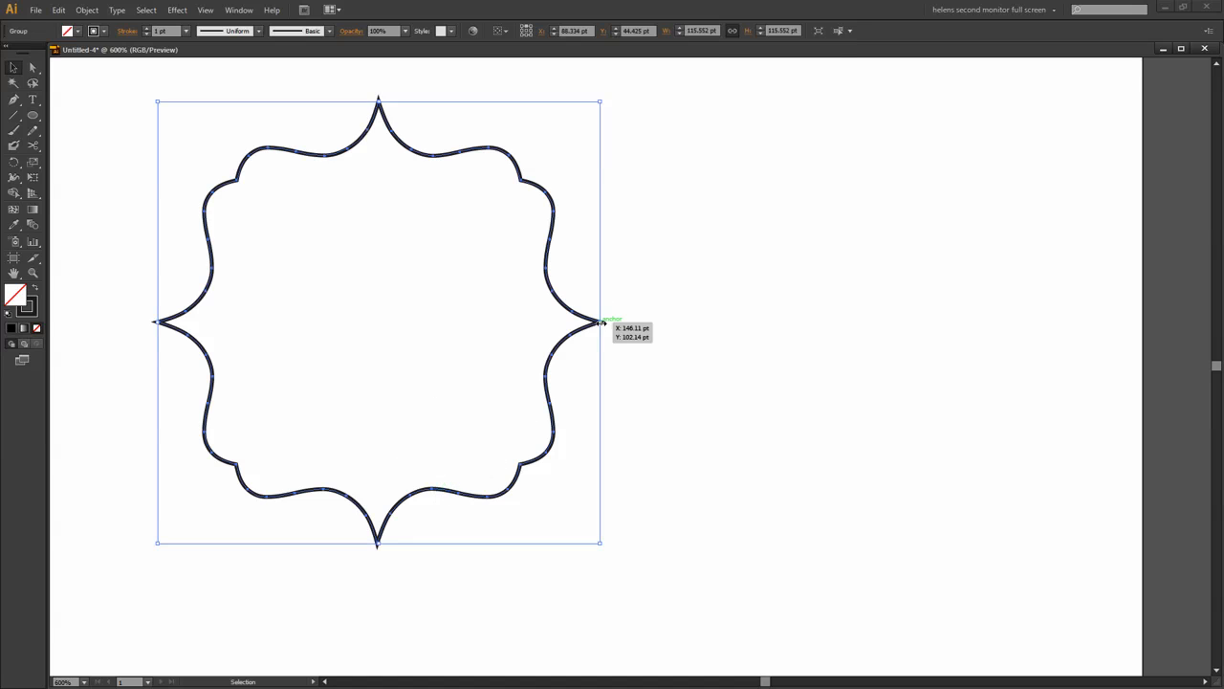
drag(600, 322, 662, 321)
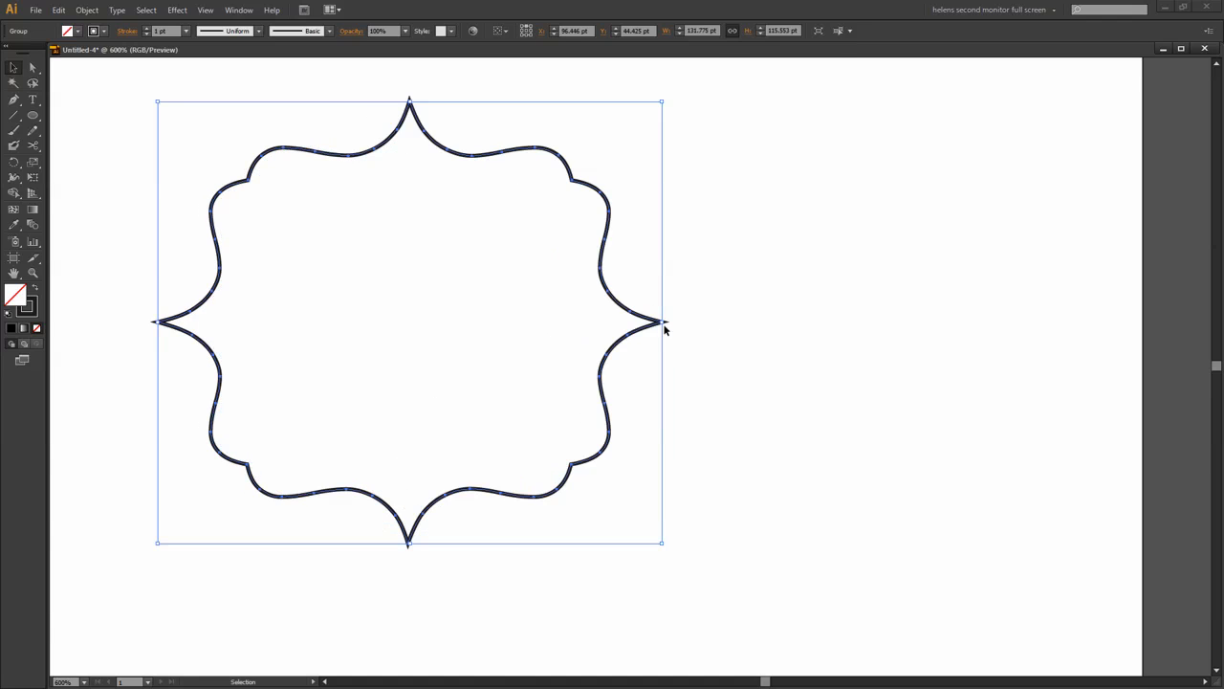
drag(662, 323, 752, 323)
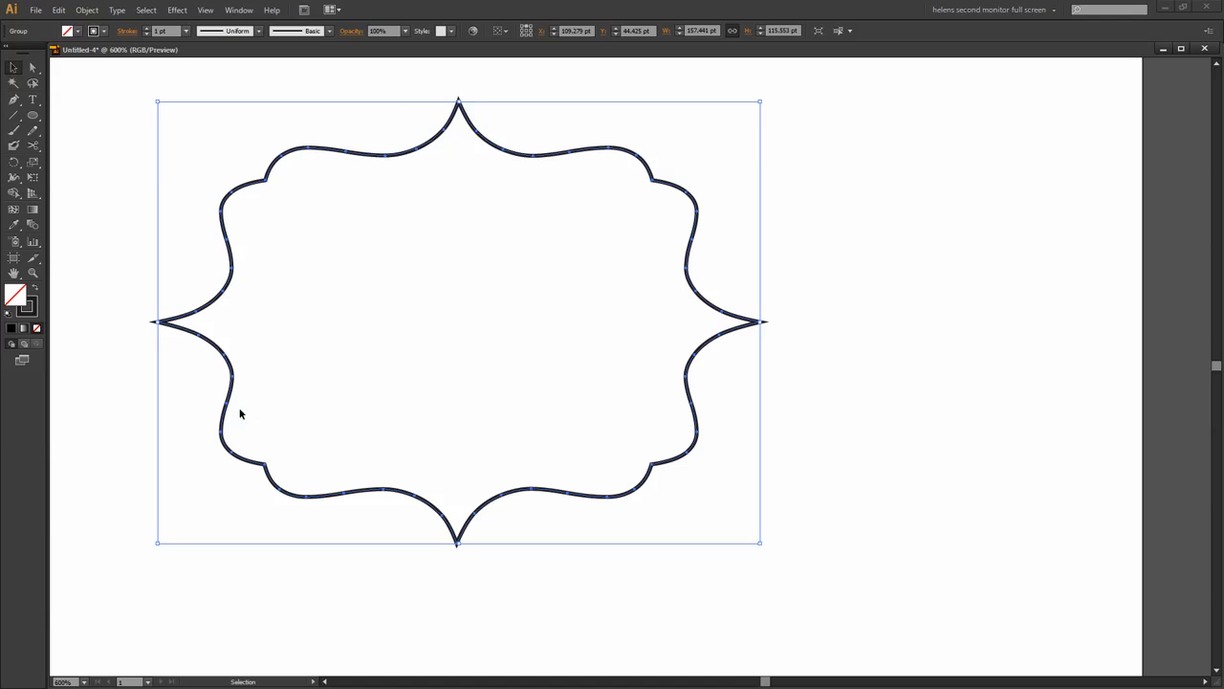
click(57, 10)
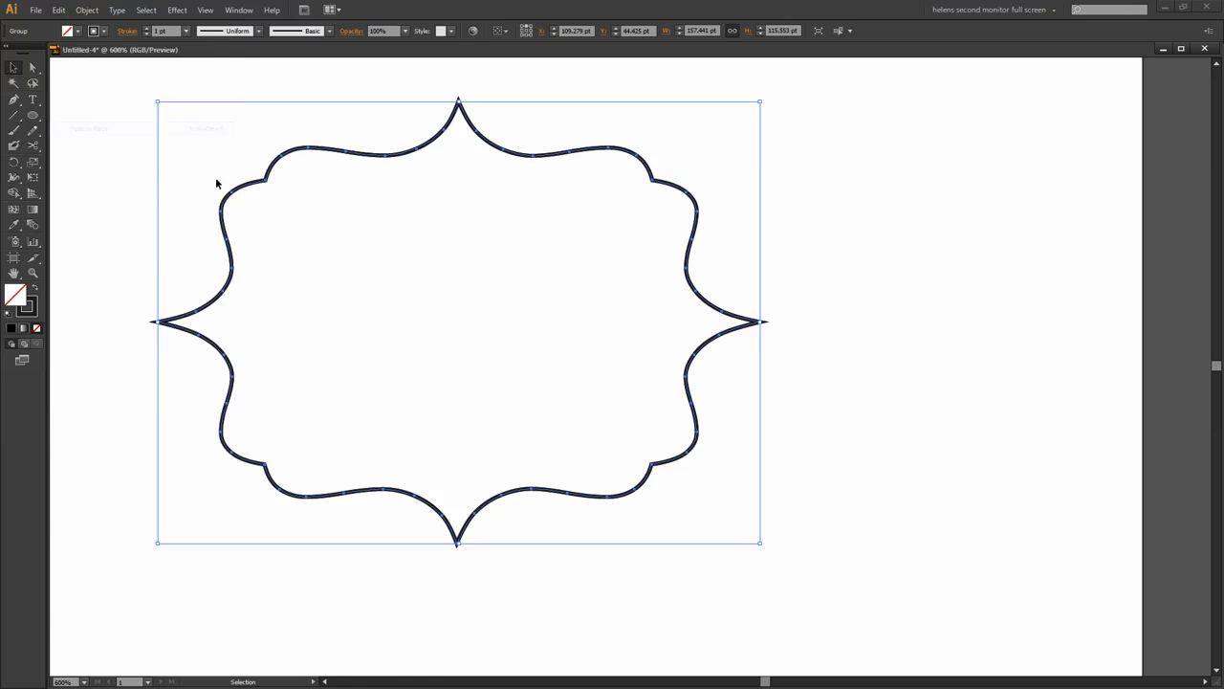
- Alt-drag the frame a few points to leave an overlapping offset duplicate
drag(248, 182, 333, 160)
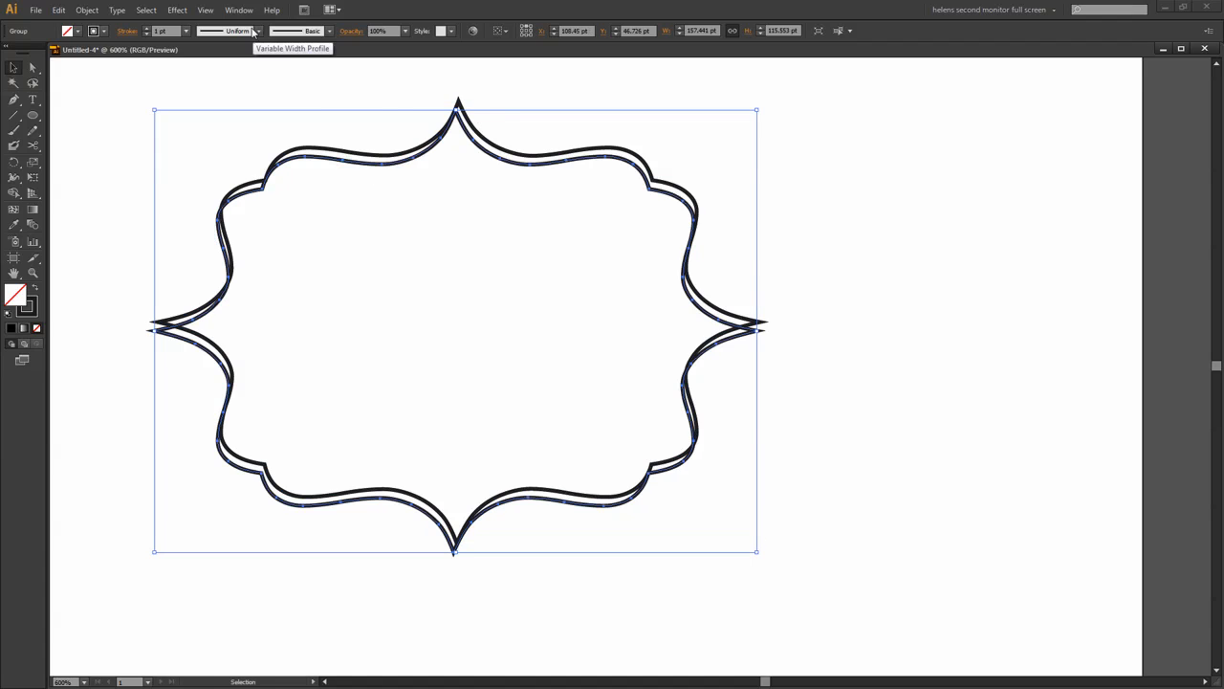
mouse_move(238, 10)
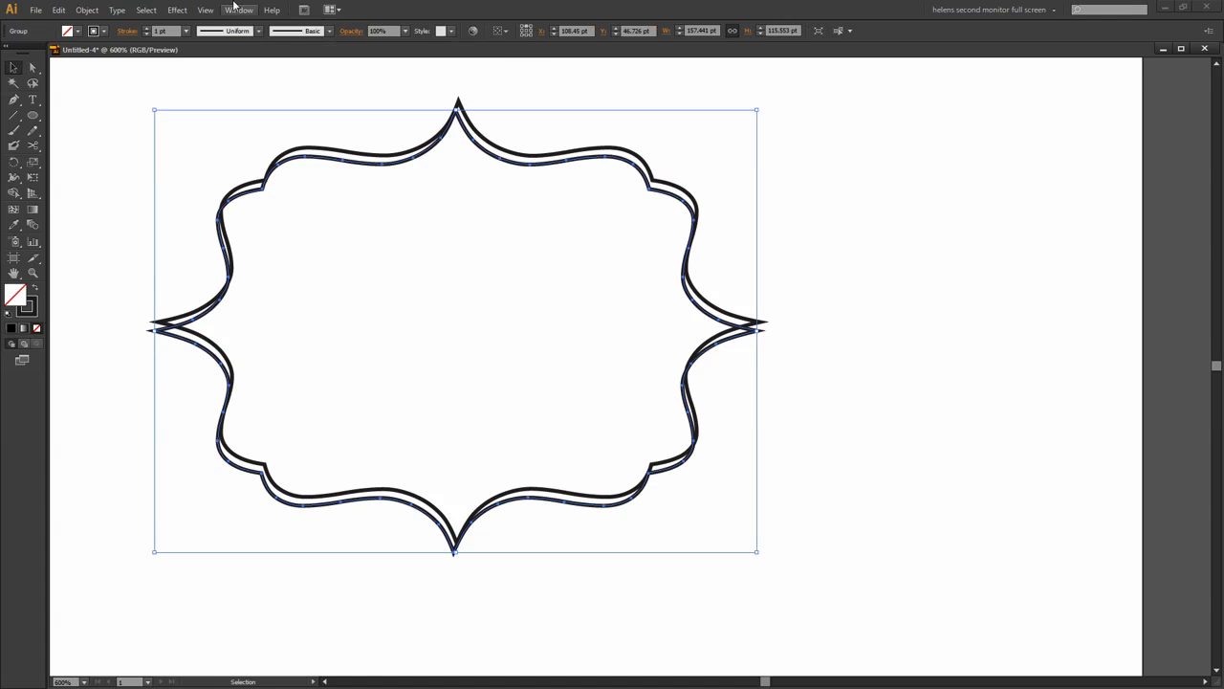
click(237, 9)
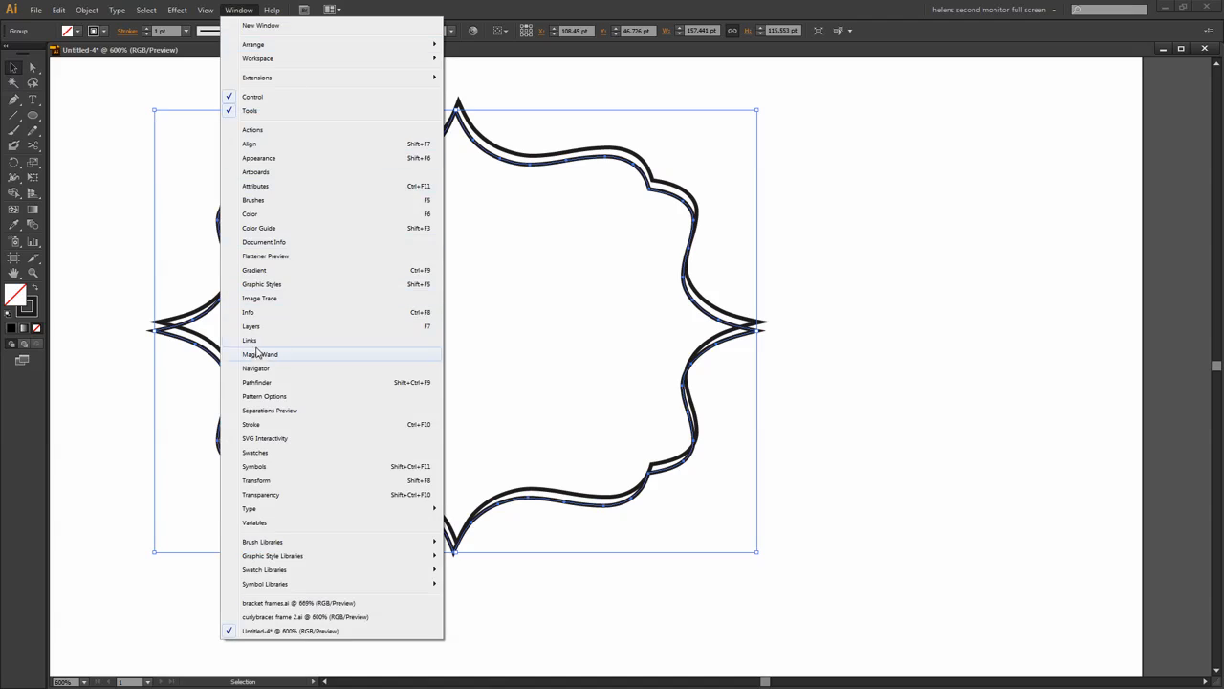
- Show the Layers panel and target the lower frame copy's artwork
click(250, 325)
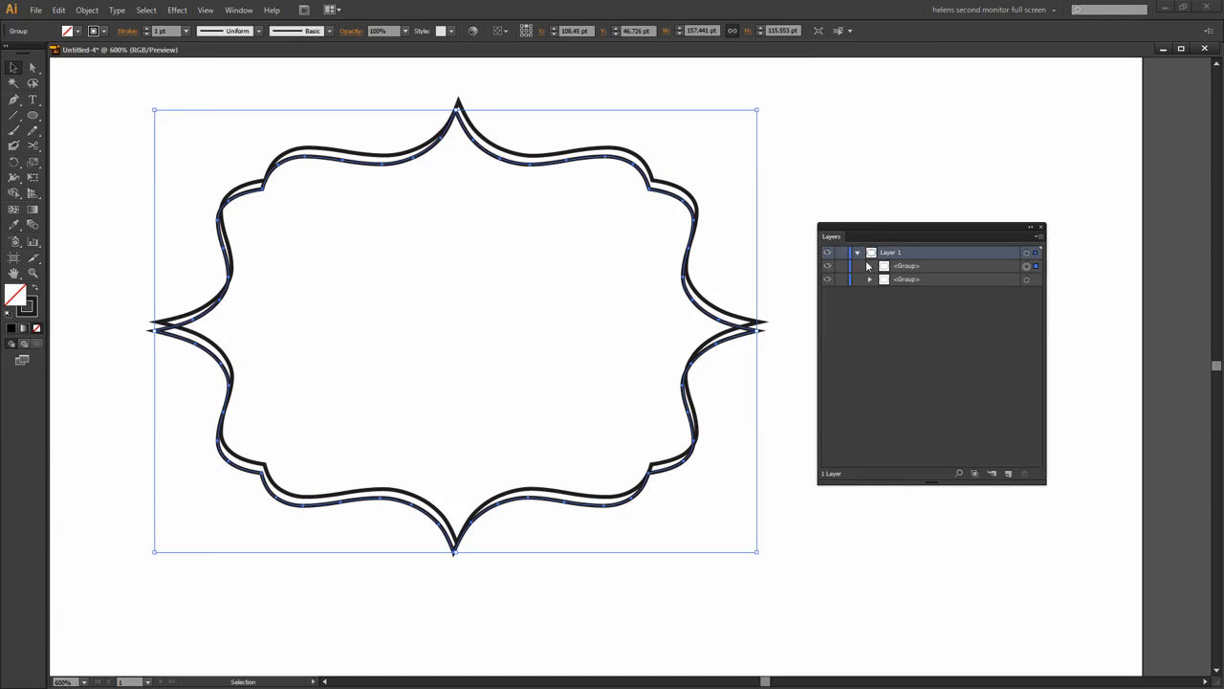
click(1029, 279)
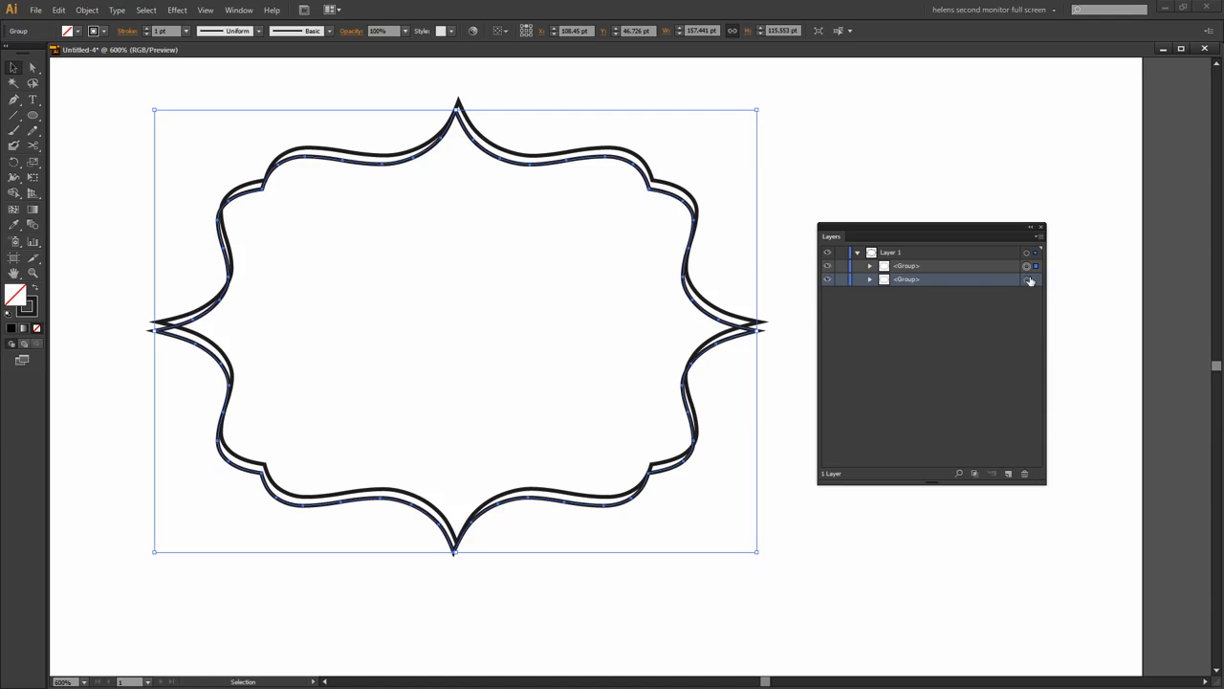
click(1028, 279)
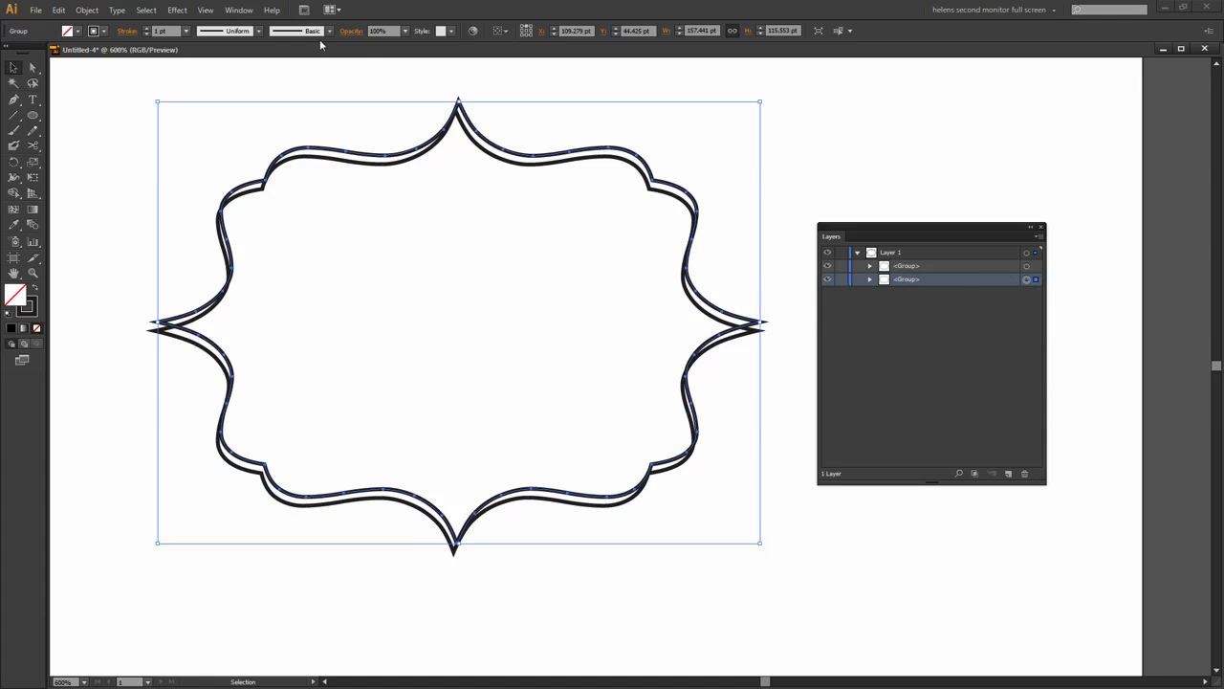
click(239, 9)
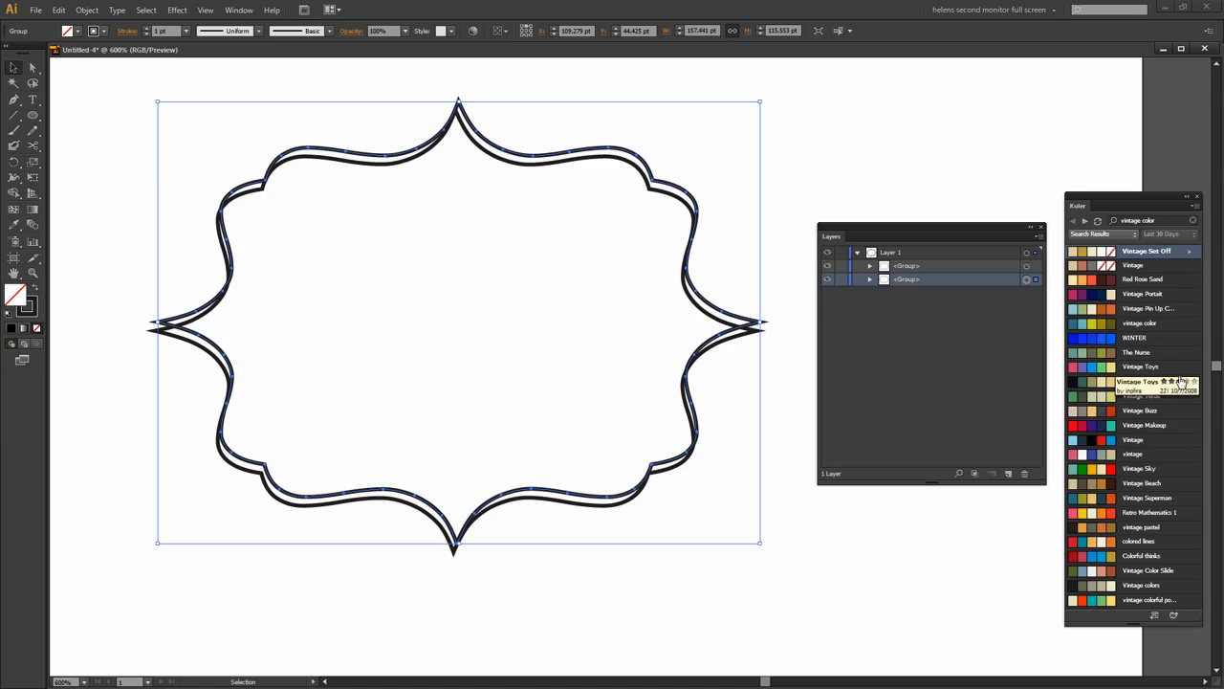
mouse_move(1189, 465)
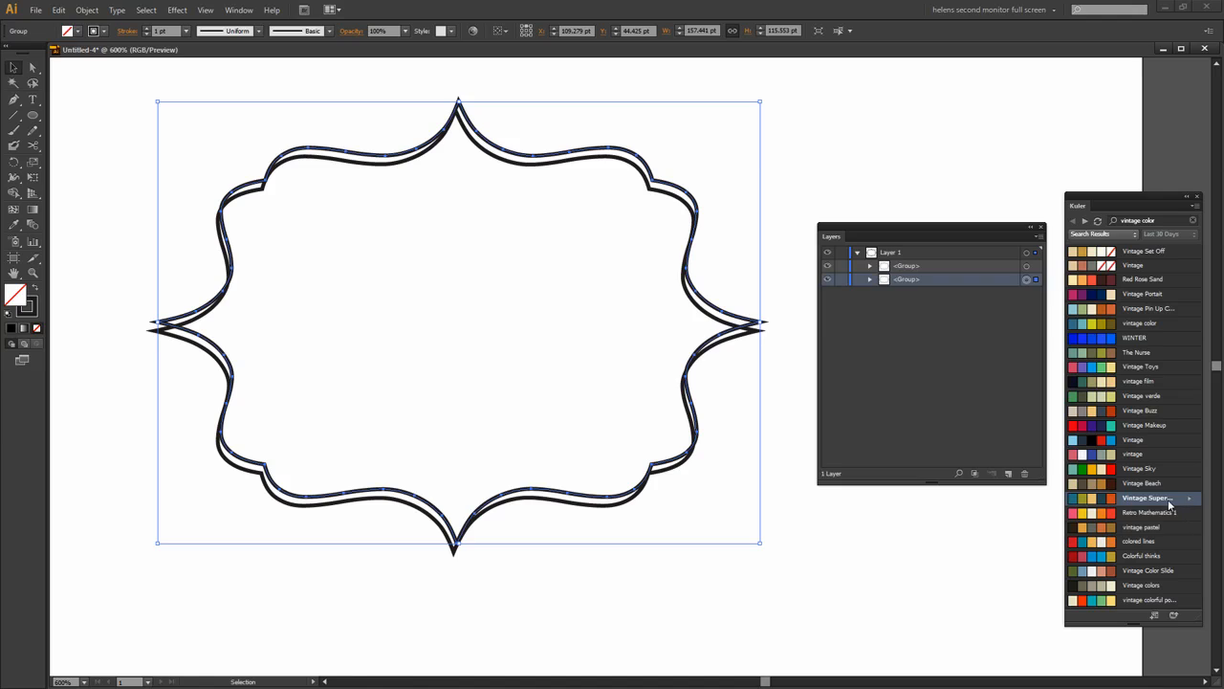
mouse_move(1190, 505)
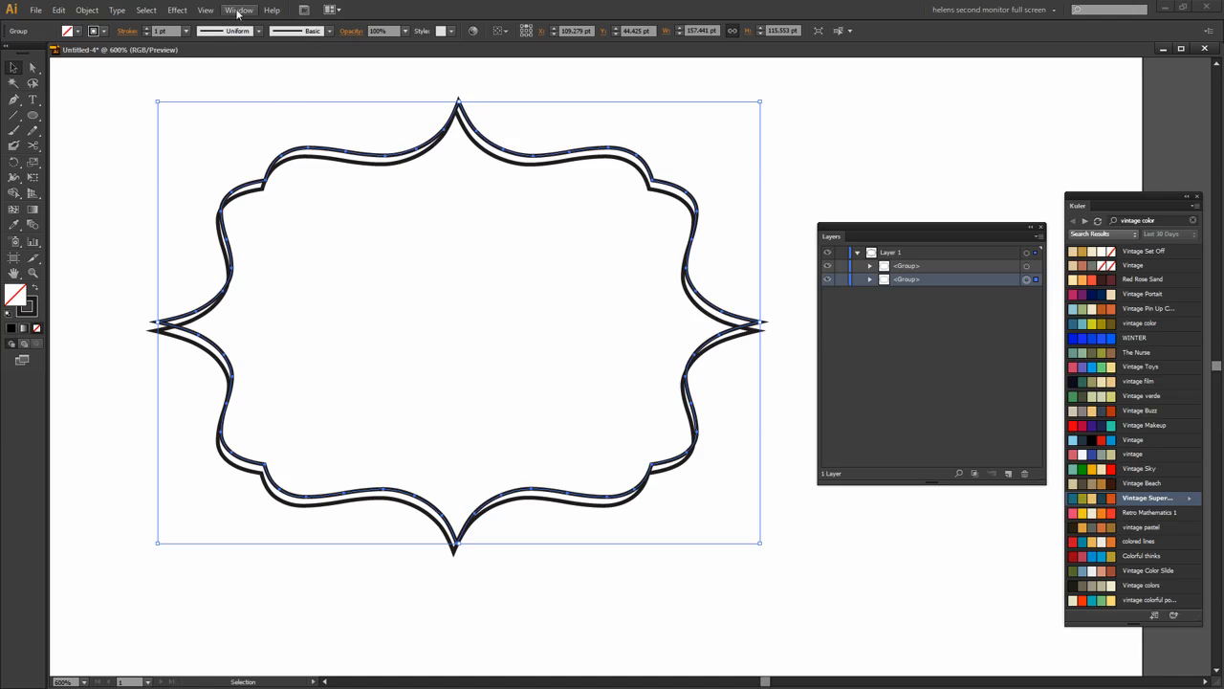
- Show the Swatches panel and fill the selected lower copy with the olive swatch
click(237, 9)
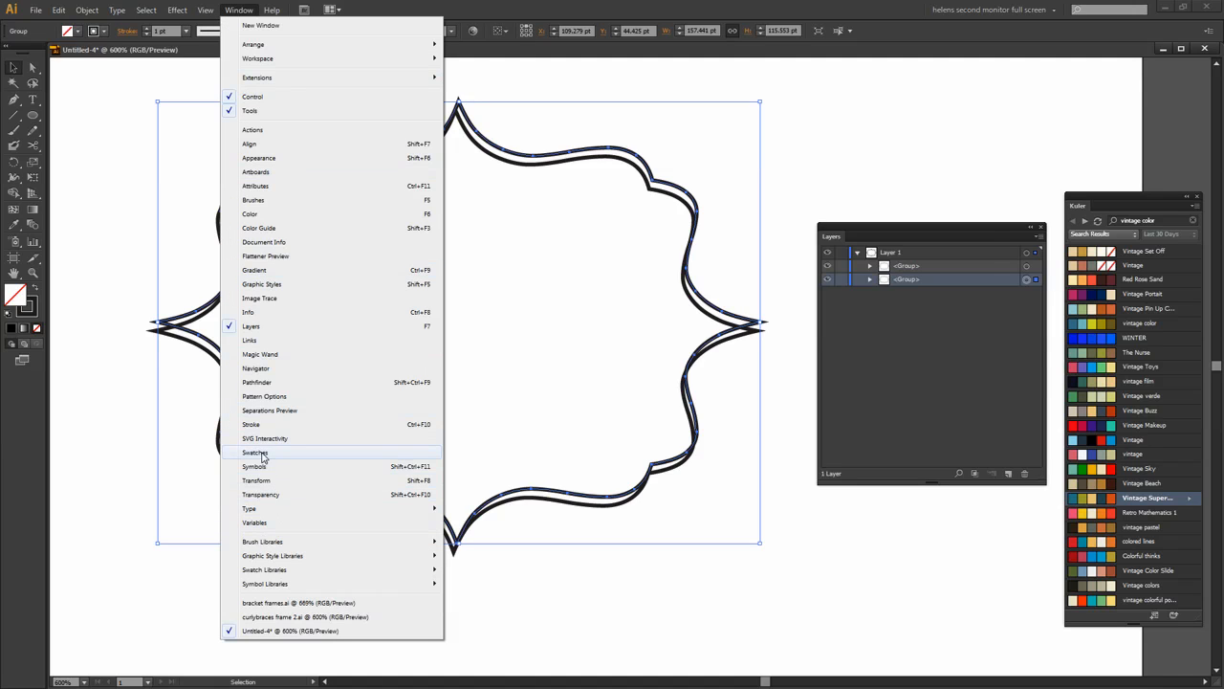
click(256, 451)
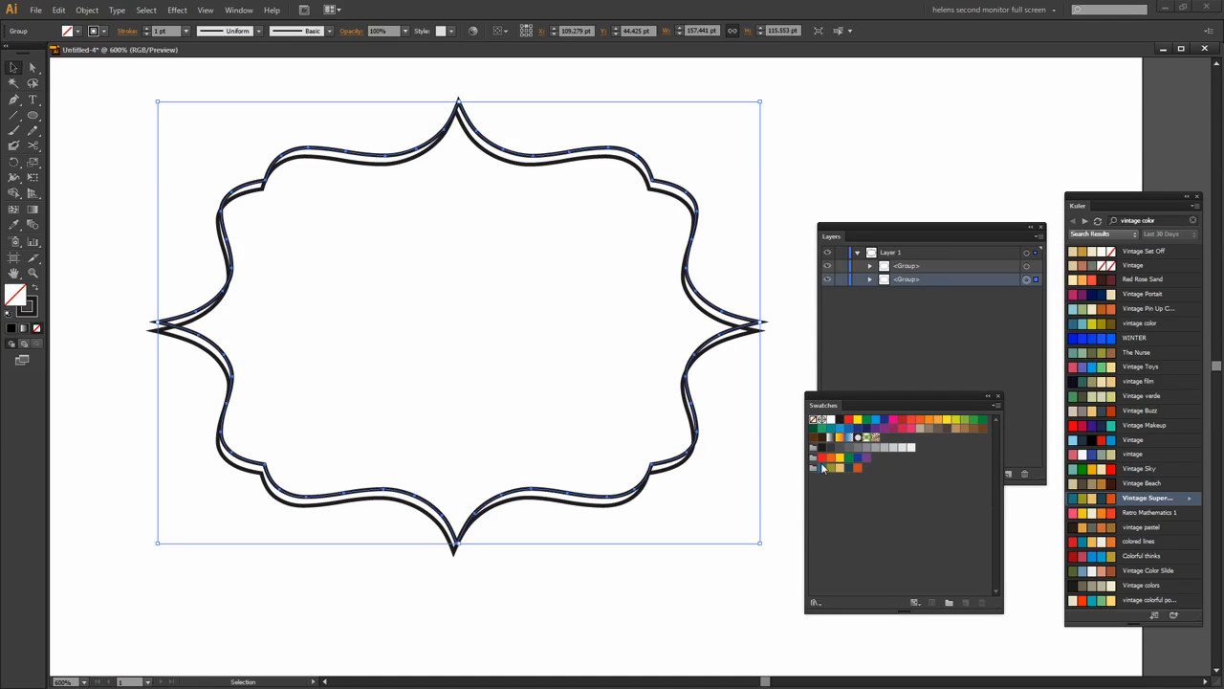
click(831, 469)
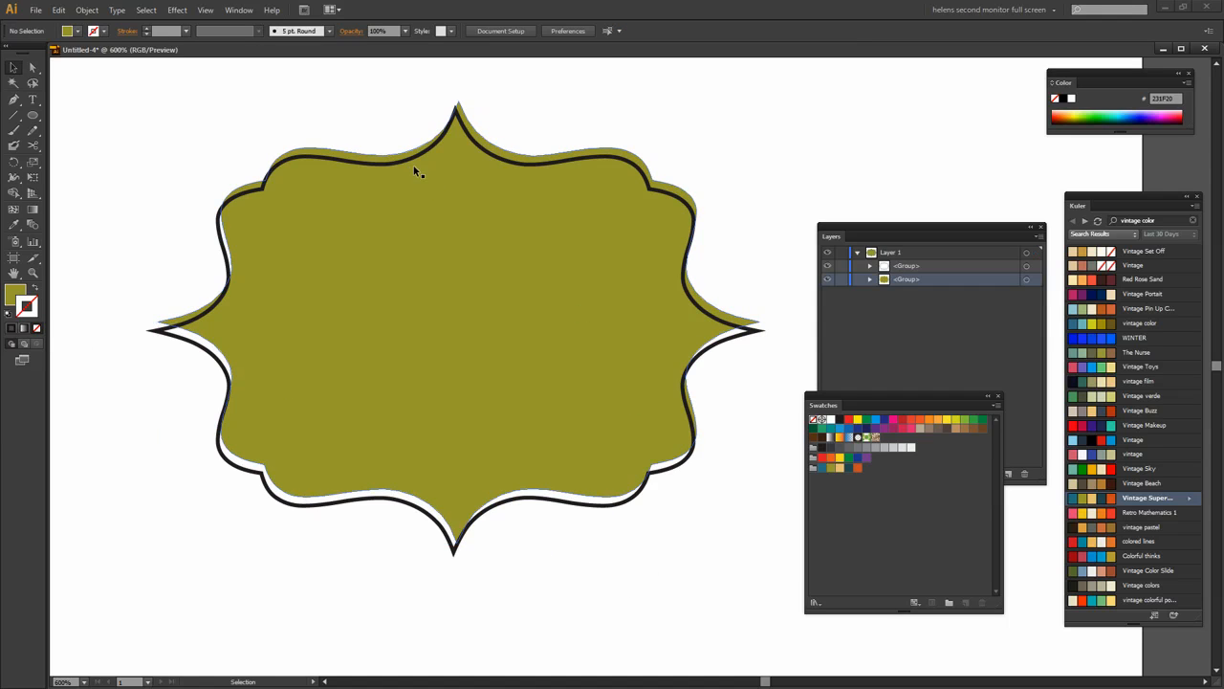
mouse_move(460, 495)
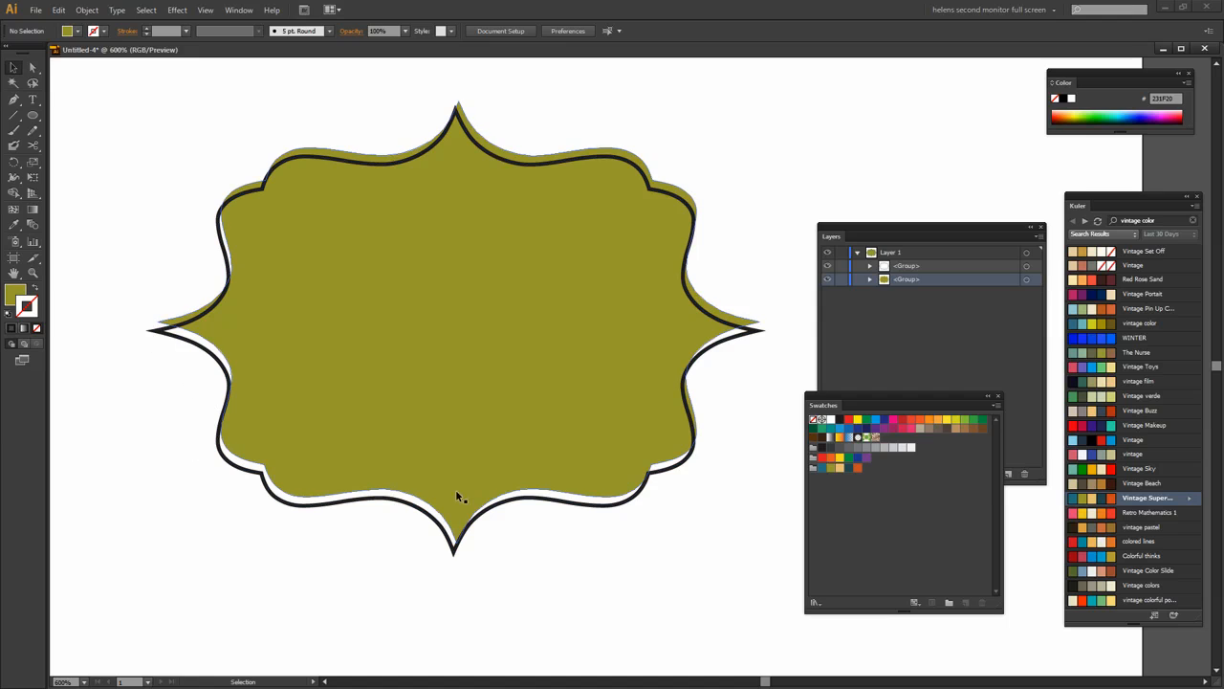
mouse_move(222, 347)
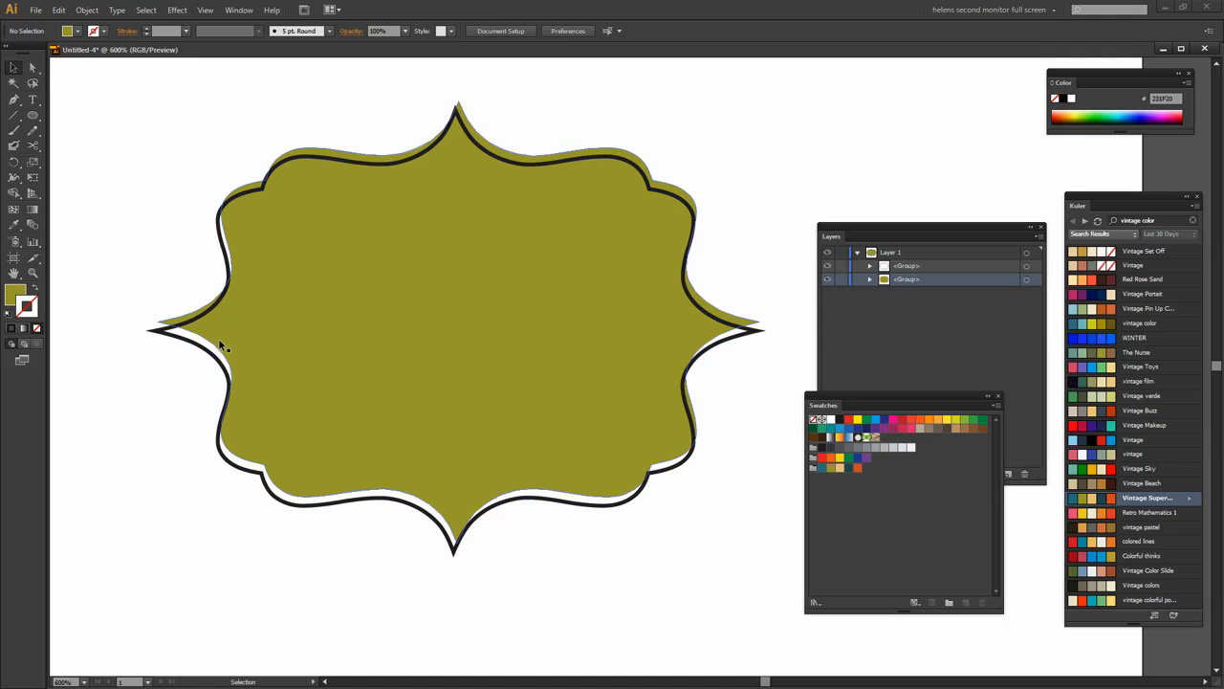